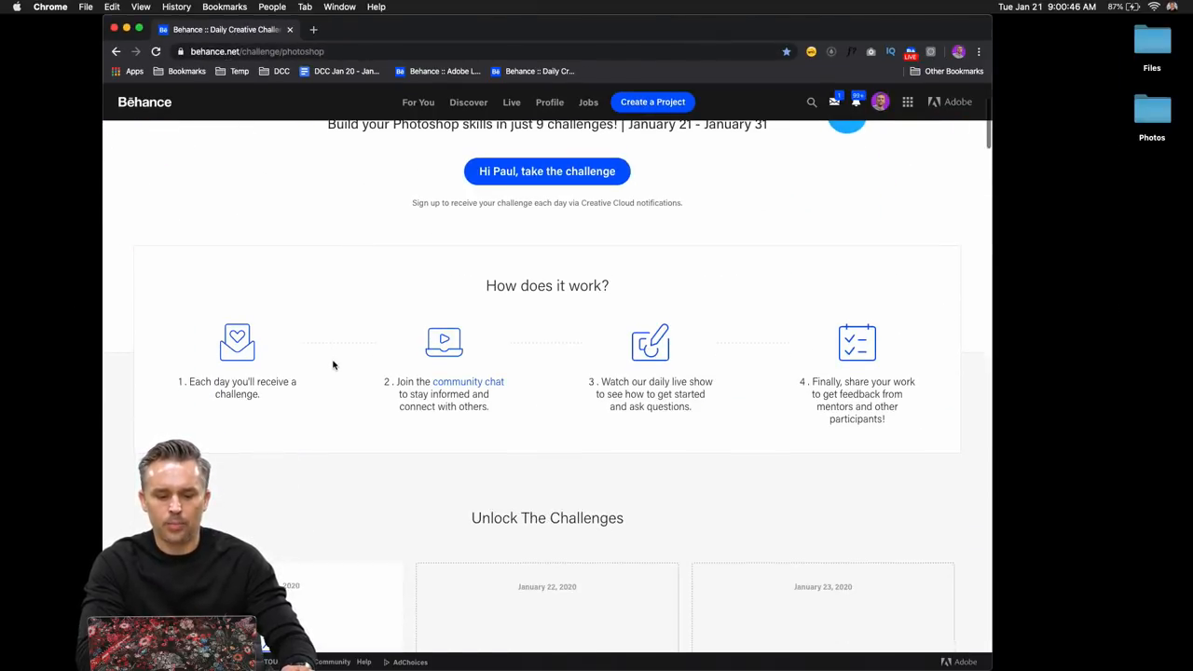
Scroll through the Behance challenge page
scroll("up", 3)
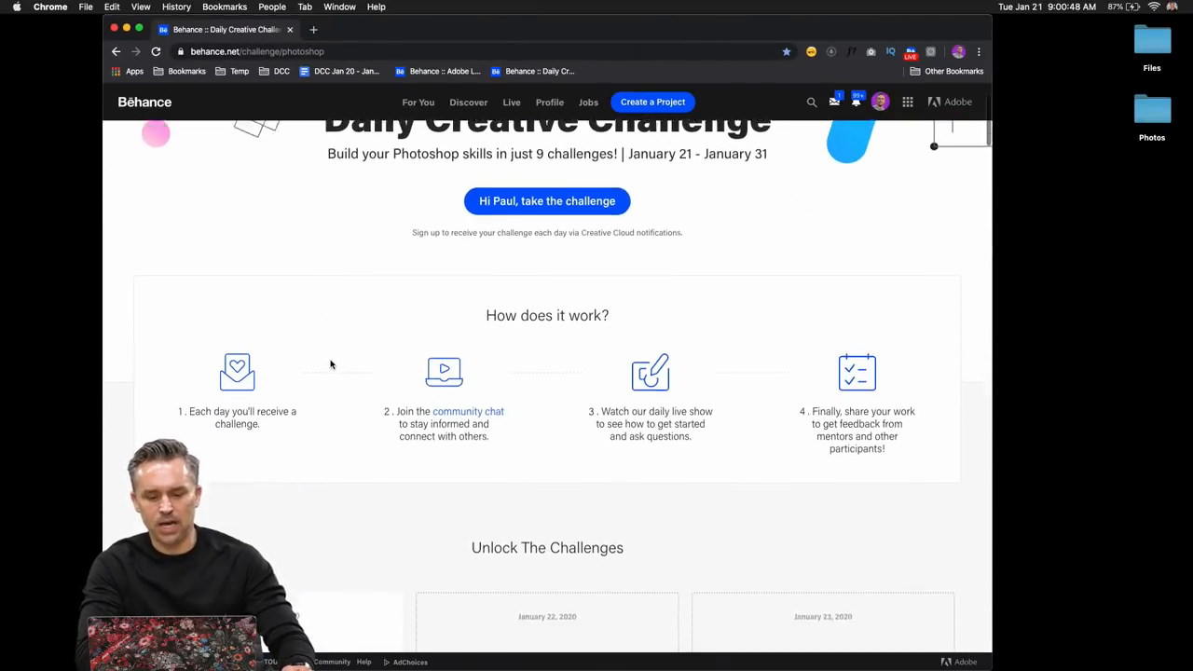
scroll("down", 3)
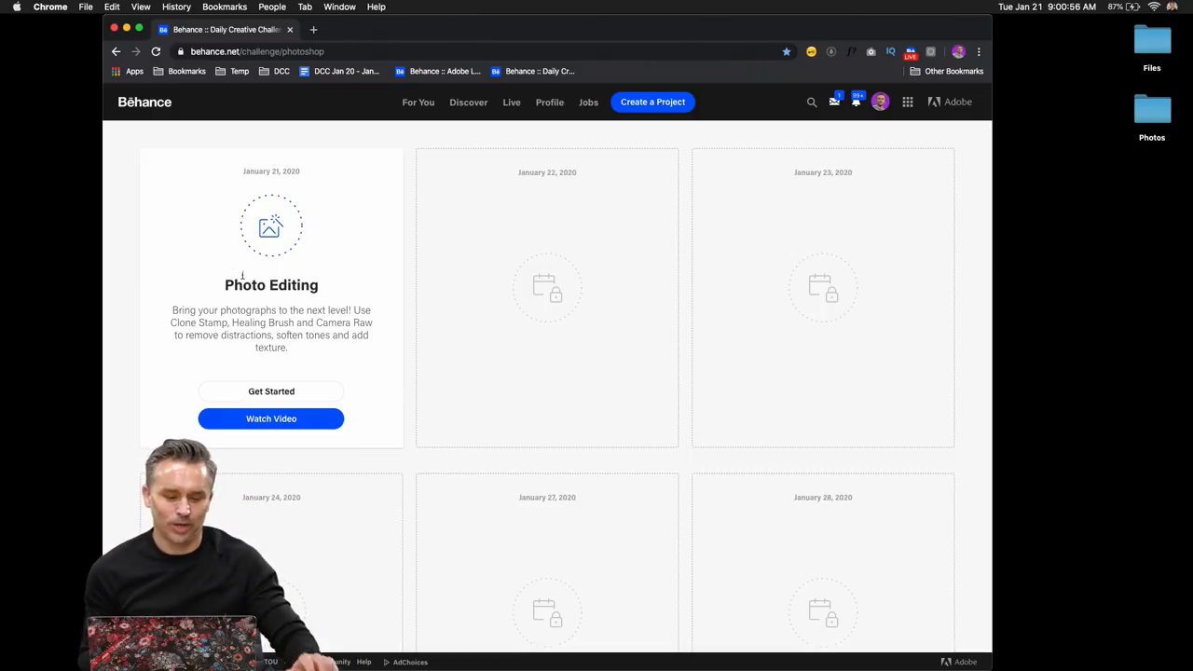
scroll("down", 3)
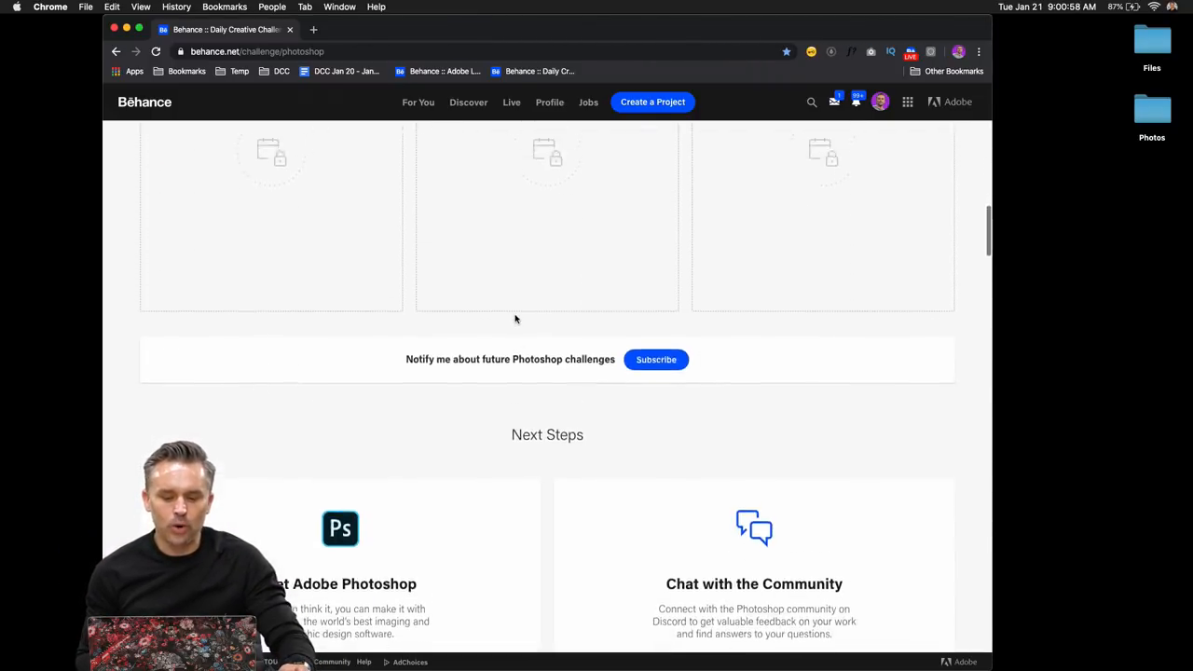
scroll("up", 3)
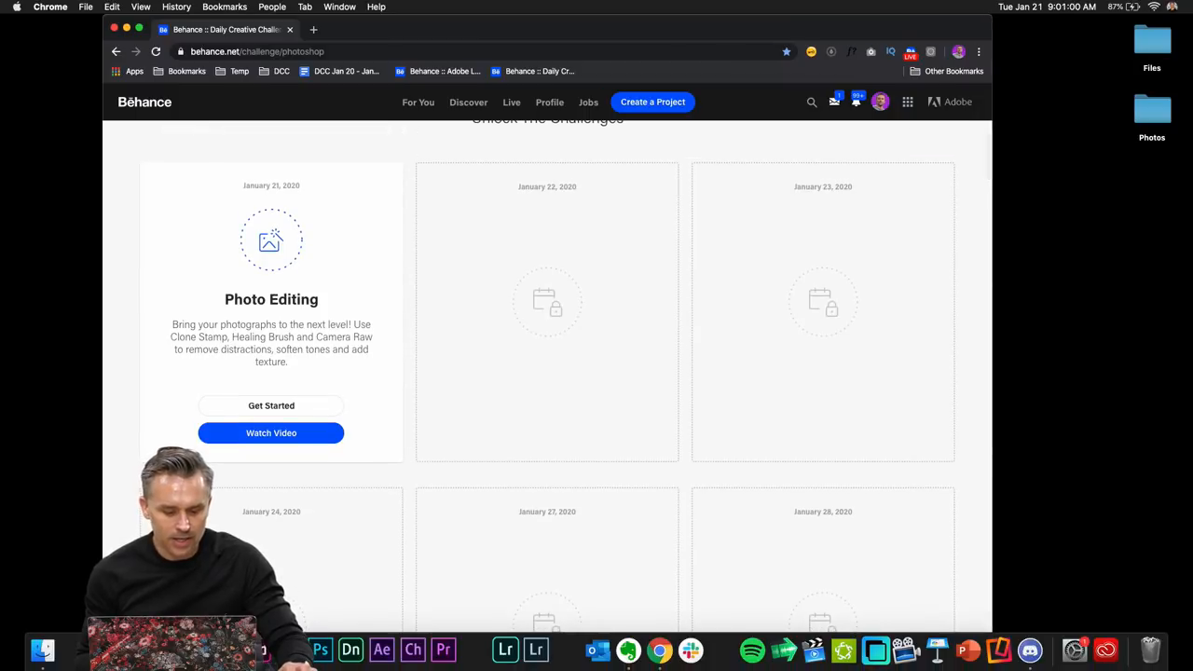
left_click(320, 650)
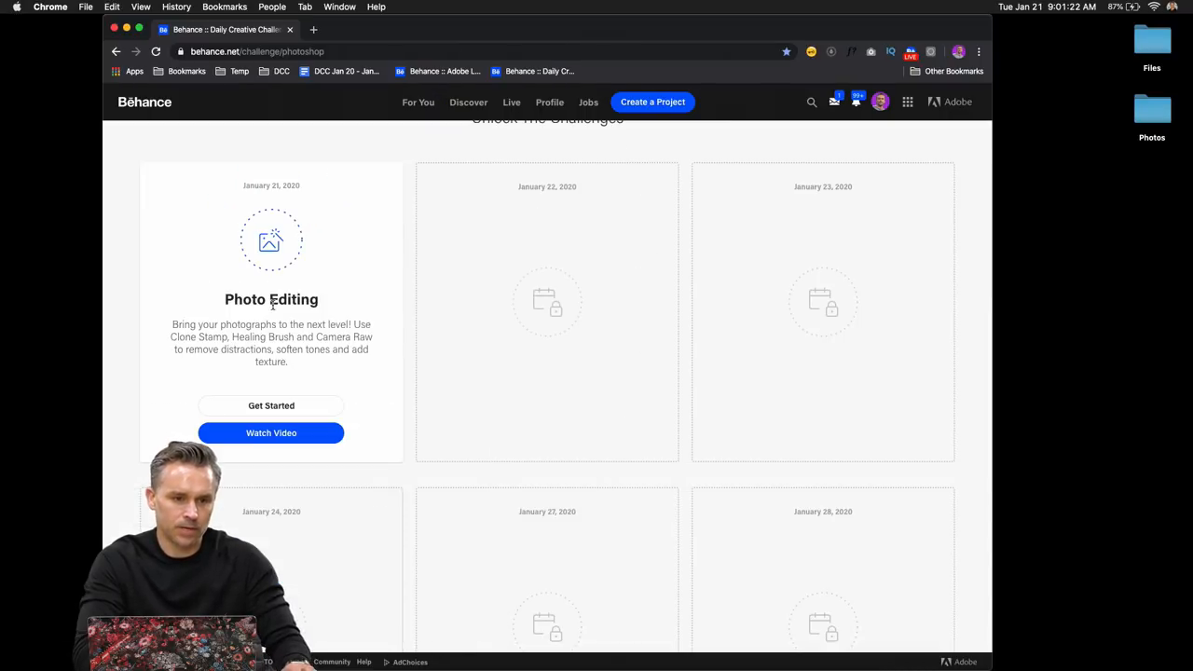
scroll("up", 3)
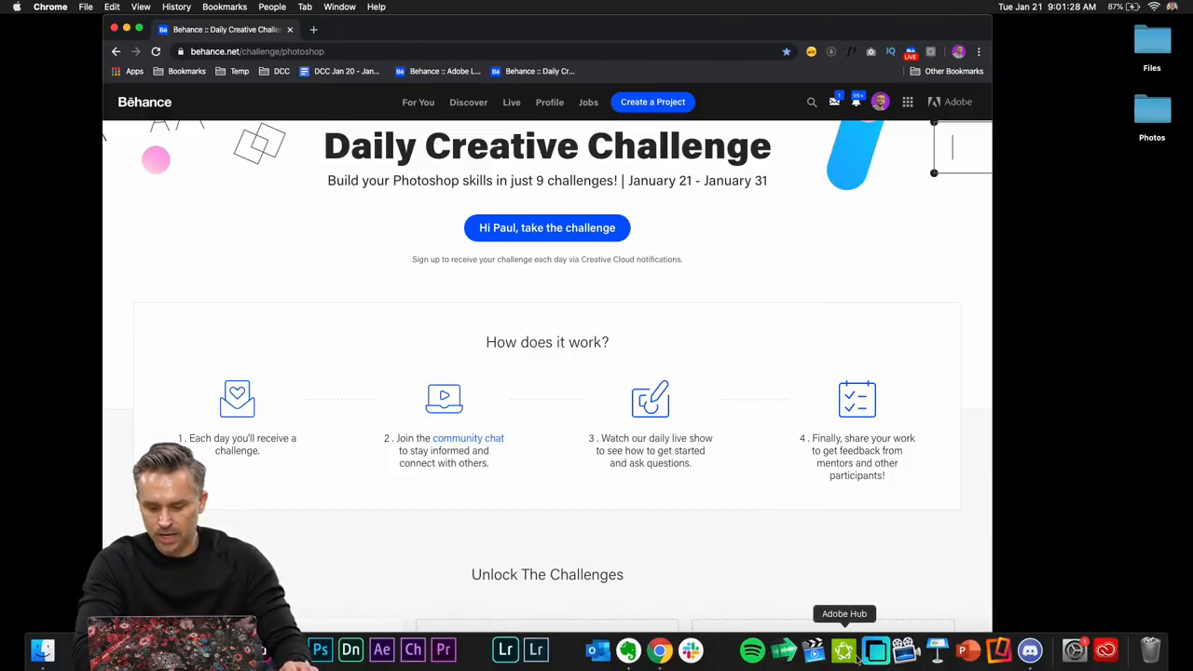
Type 'Get this party started!' in Discord's #current-challenge, then minimize Discord
left_click(1029, 650)
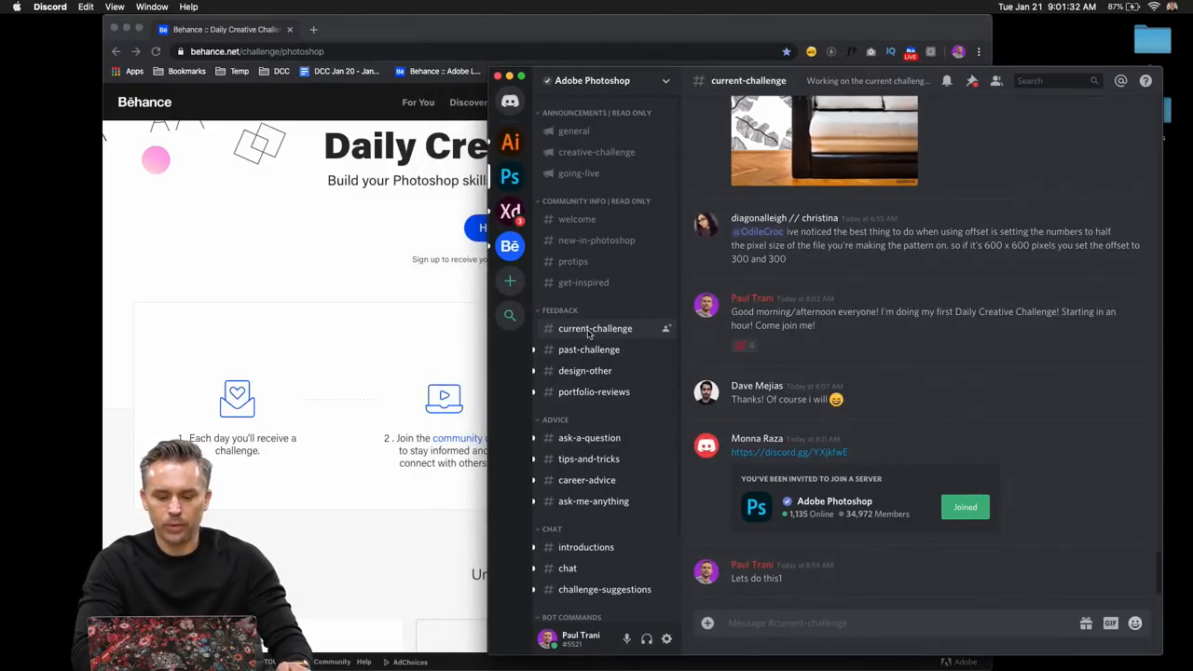
scroll("down", 3)
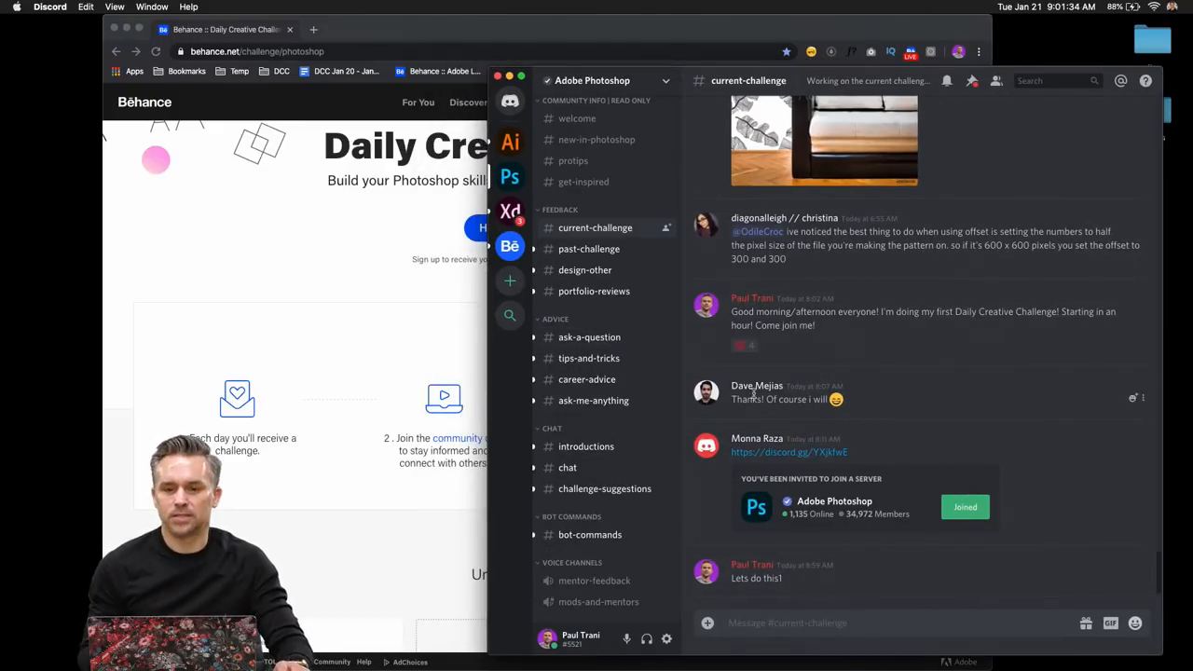
type("G")
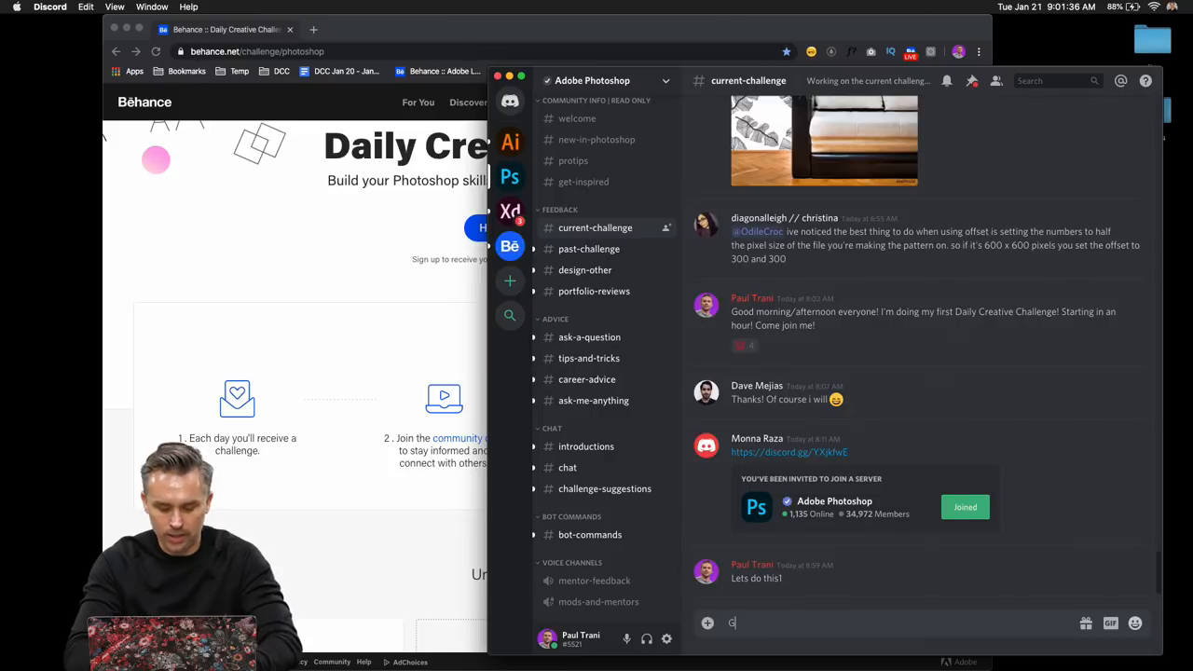
type("Get this party started!")
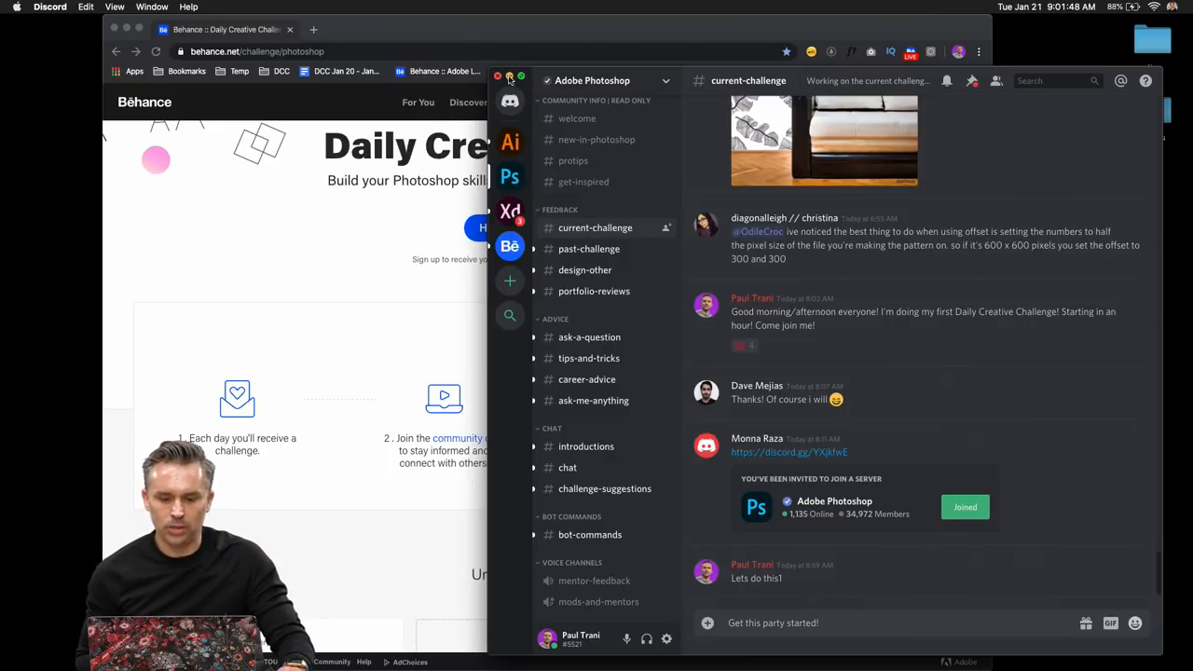
left_click(497, 77)
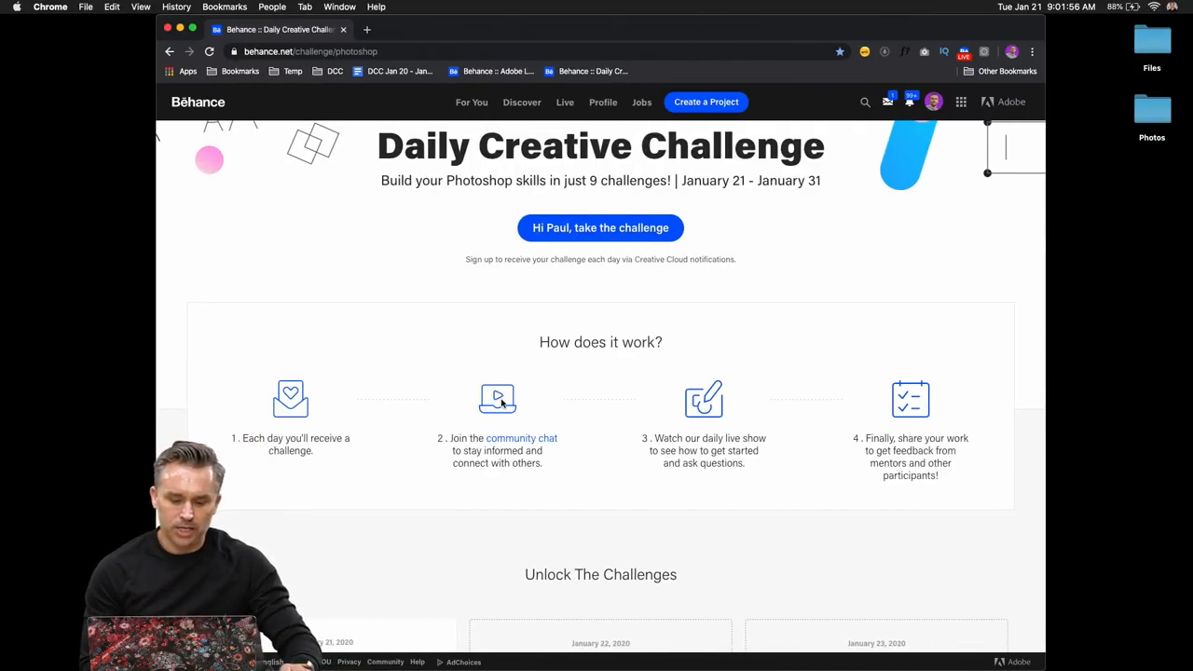
scroll("down", 3)
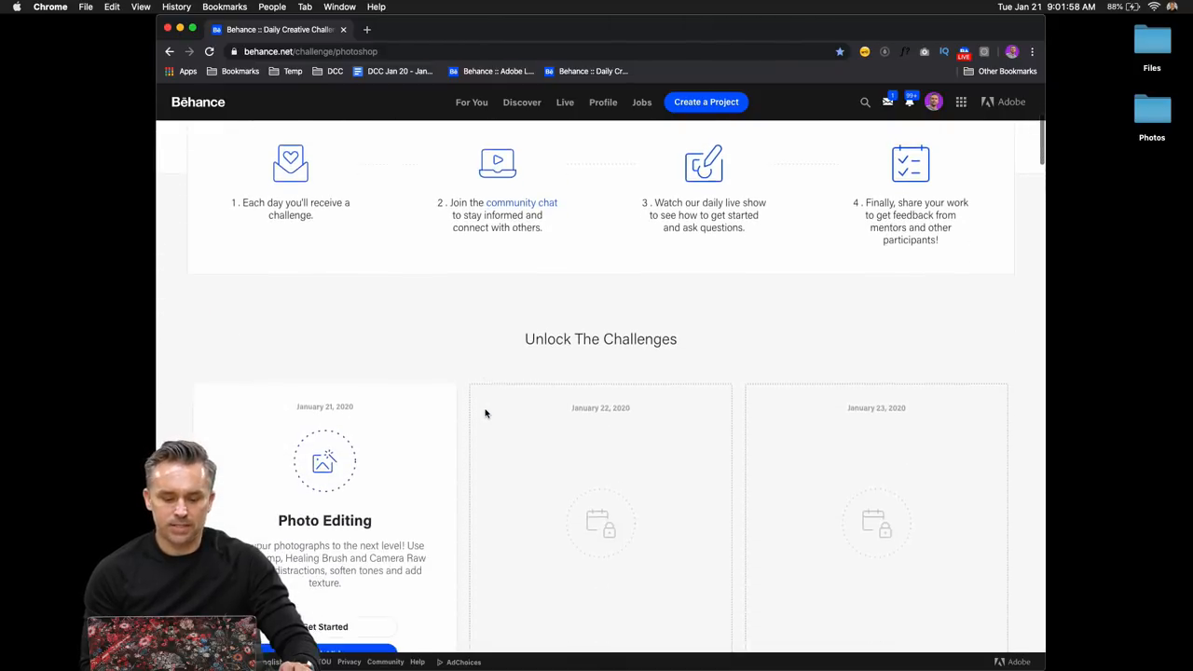
scroll("down", 3)
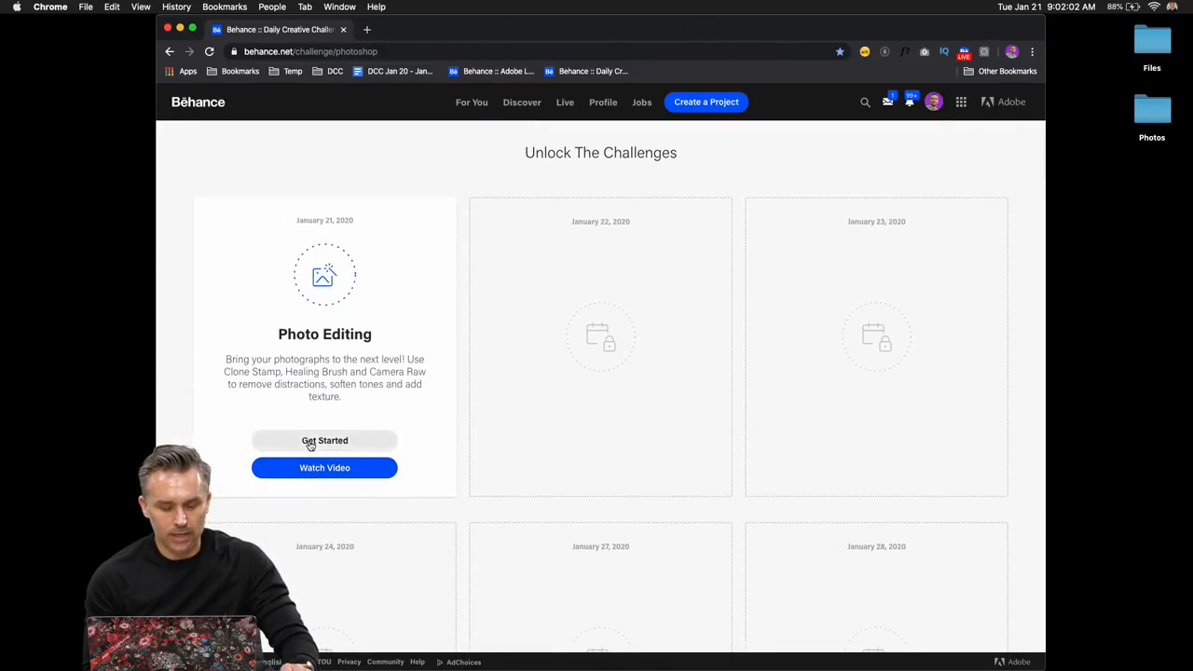
Open the Photo Editing files and direct-download the Dropbox Challenge 1 folder
left_click(325, 440)
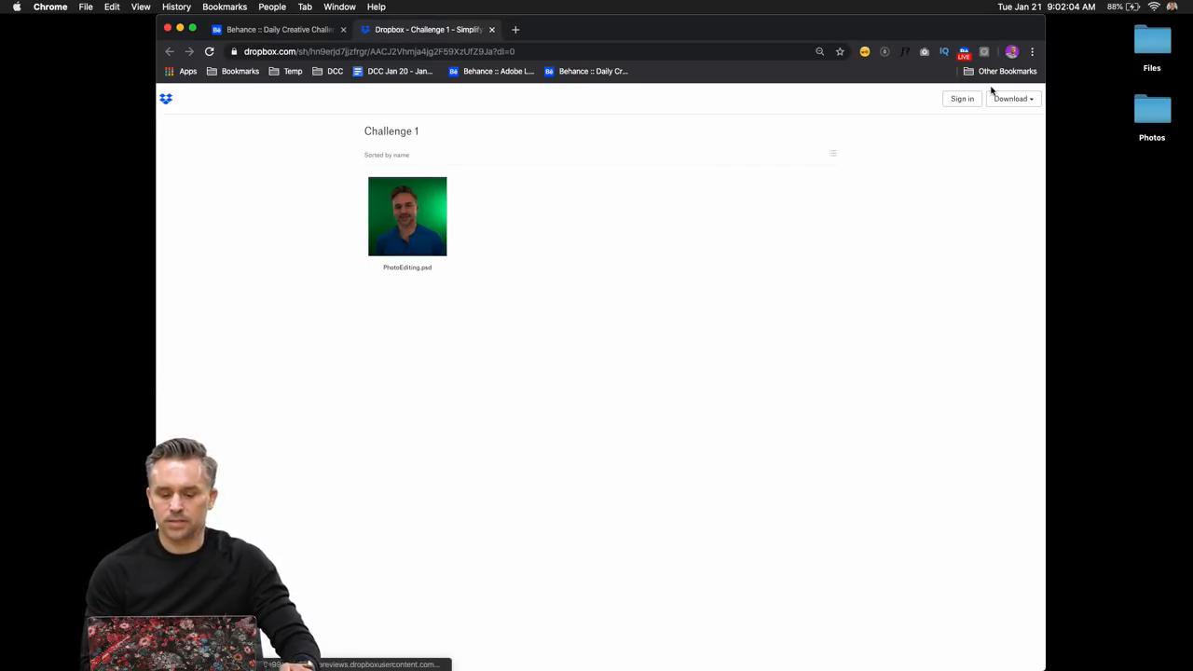
left_click(1012, 98)
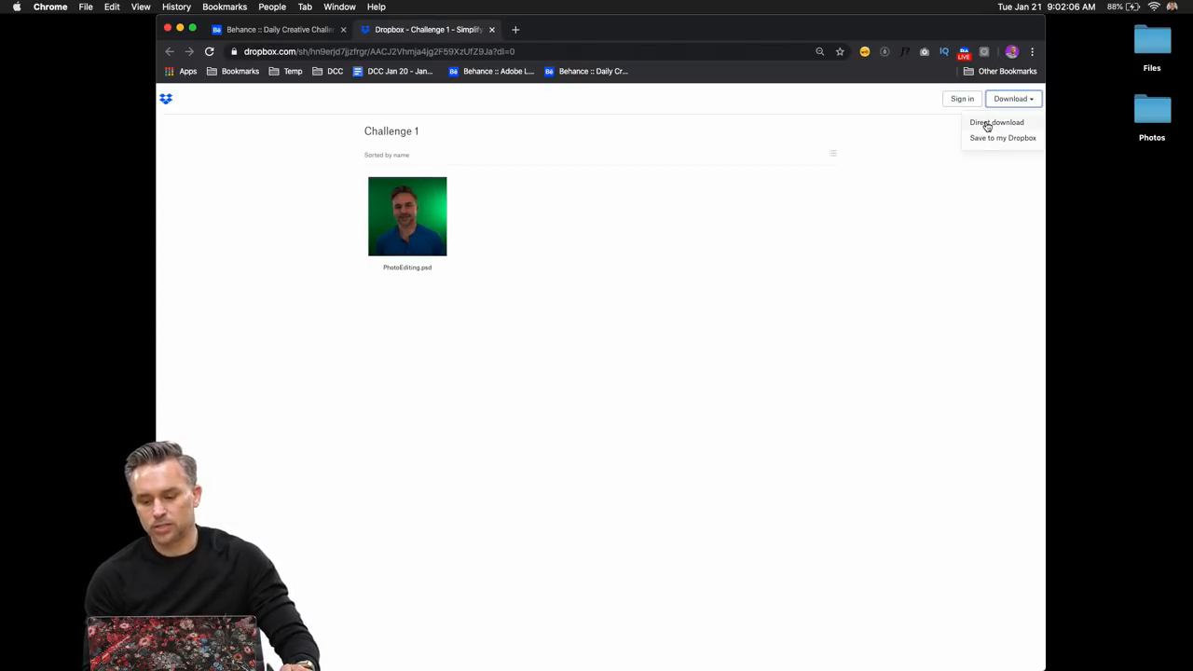
left_click(997, 122)
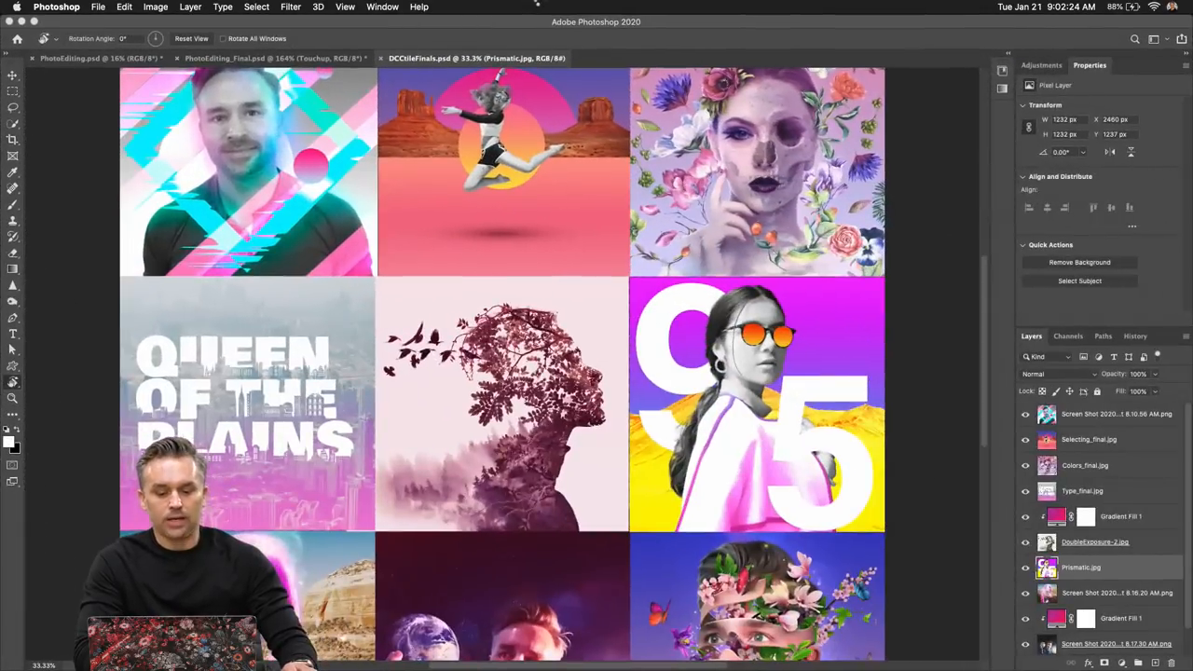
Switch to the PhotoEditing.psd document and select the Move tool
left_click(647, 58)
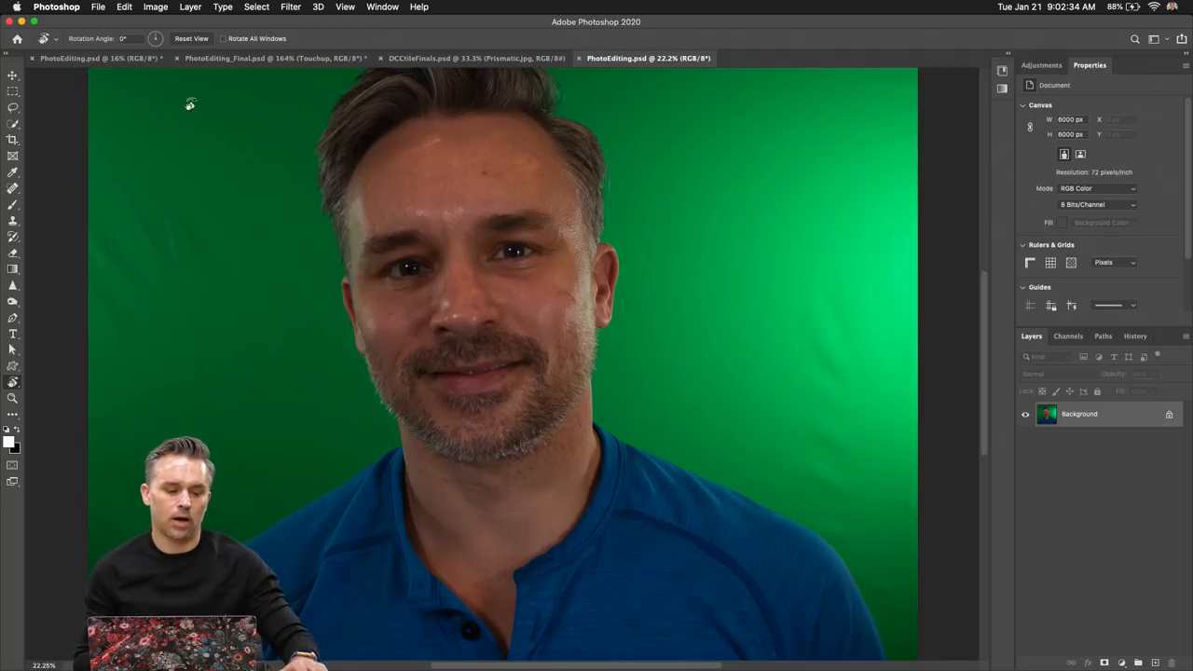
left_click(13, 75)
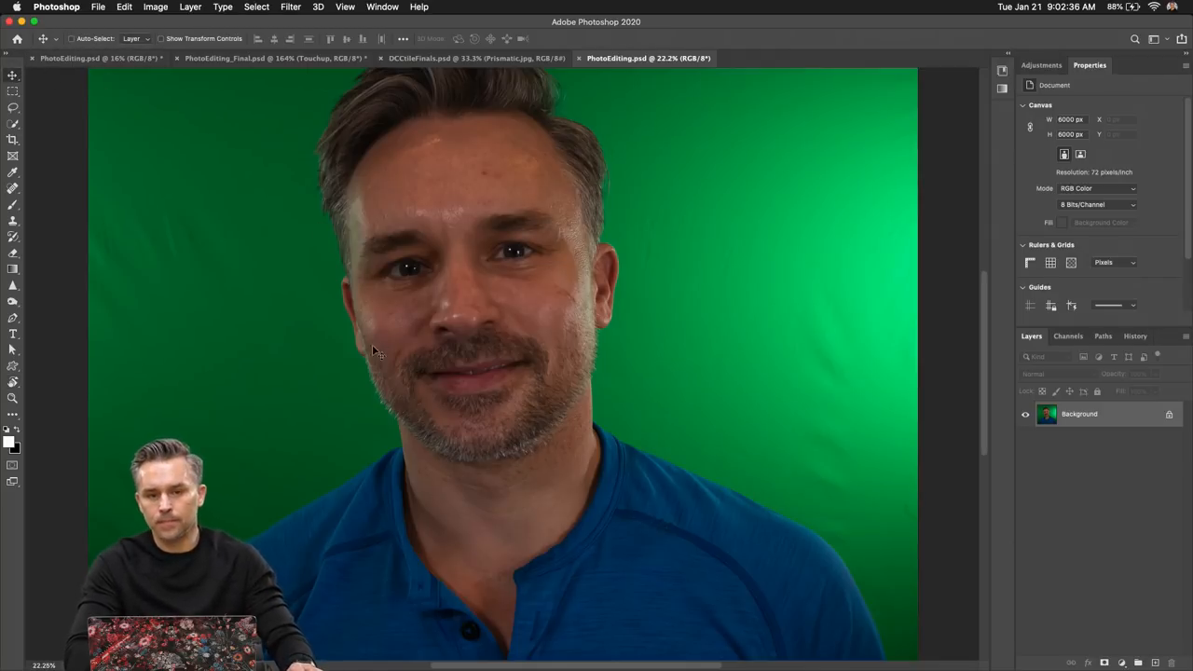
mouse_move(380, 365)
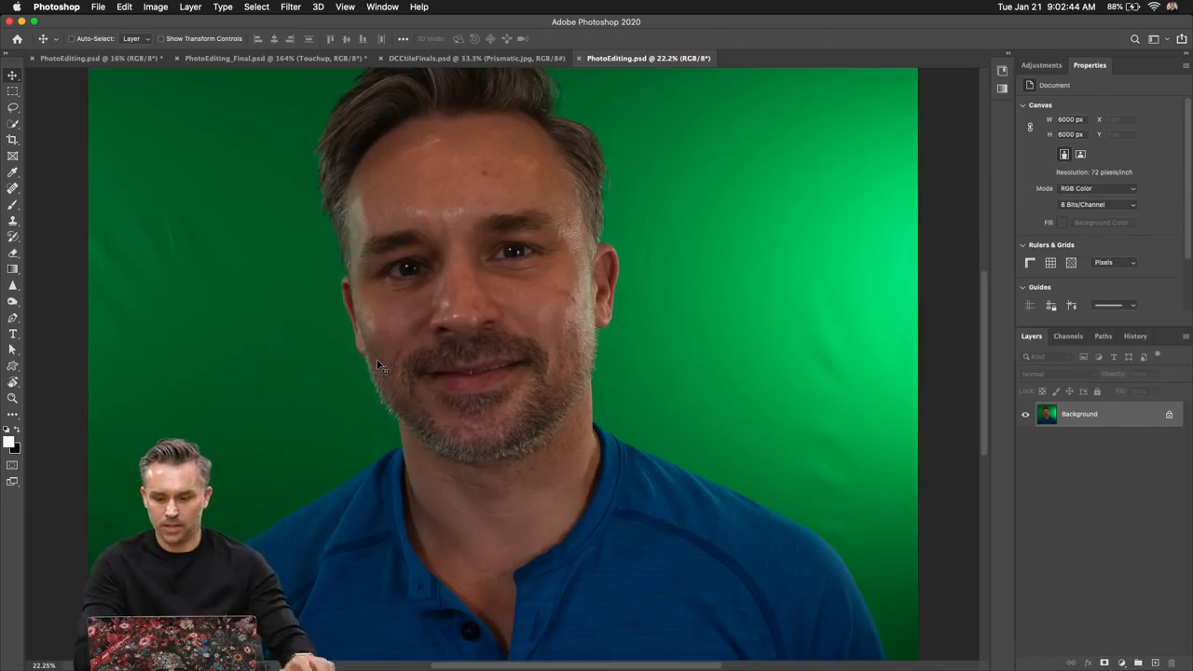
mouse_move(417, 168)
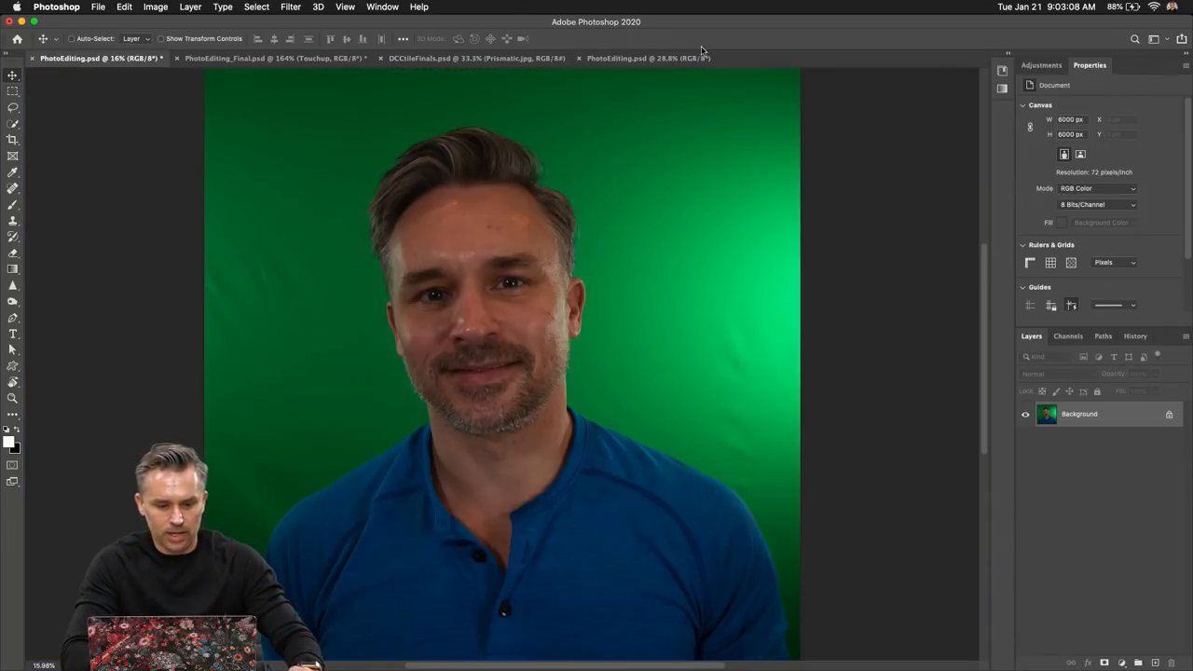
Preview PhotoEditing_Final with Green Glow and Pink Glow shown, then return to PhotoEditing.psd
left_click(270, 58)
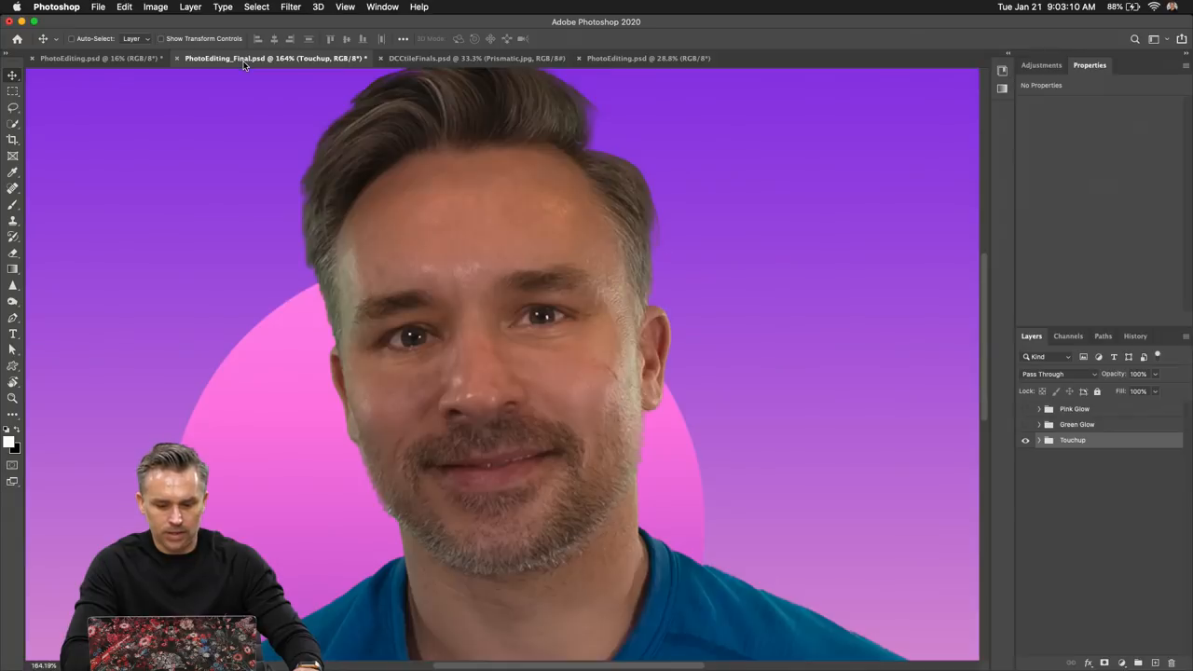
left_click(1025, 425)
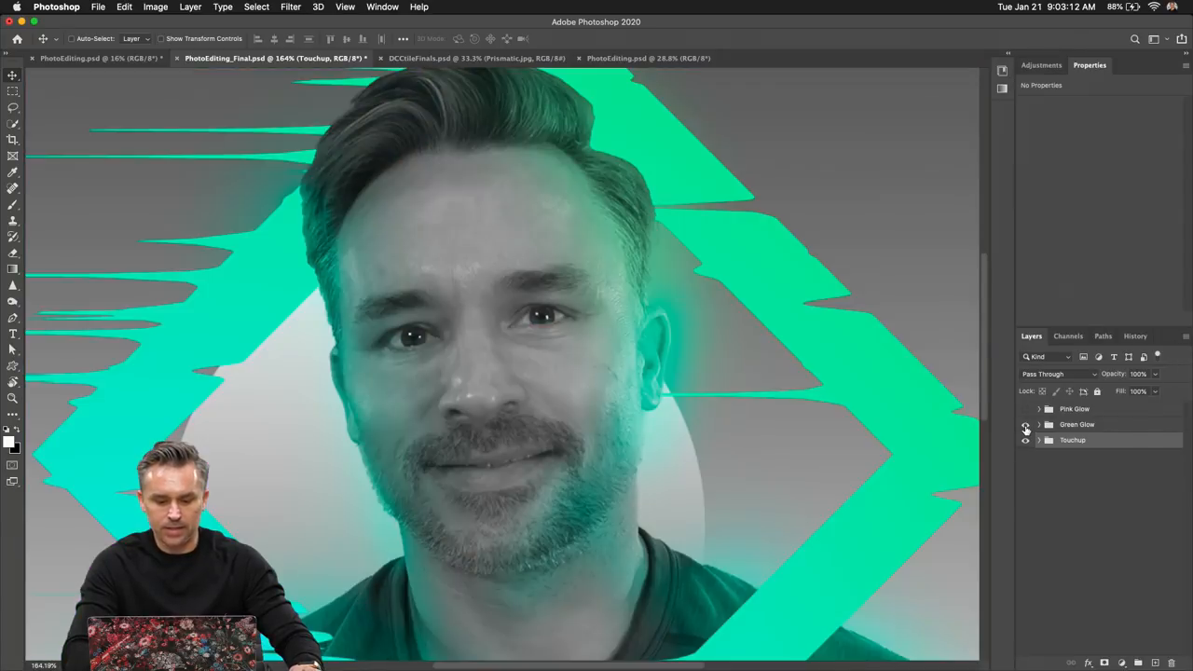
left_click(1026, 410)
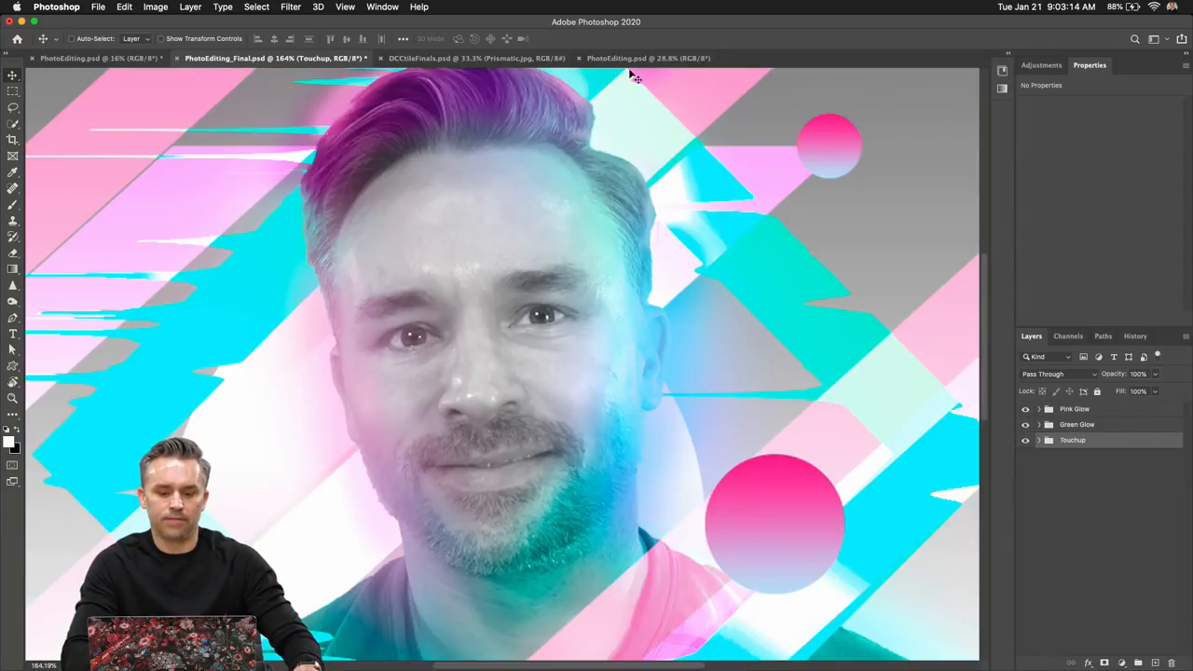
left_click(648, 57)
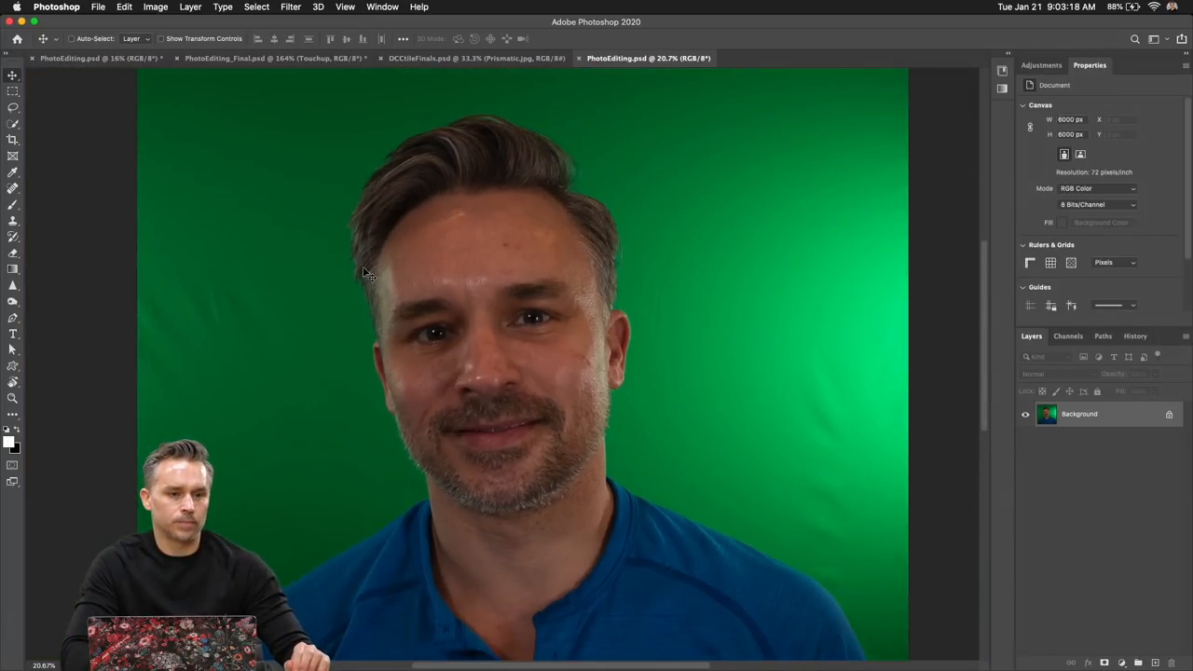
mouse_move(812, 392)
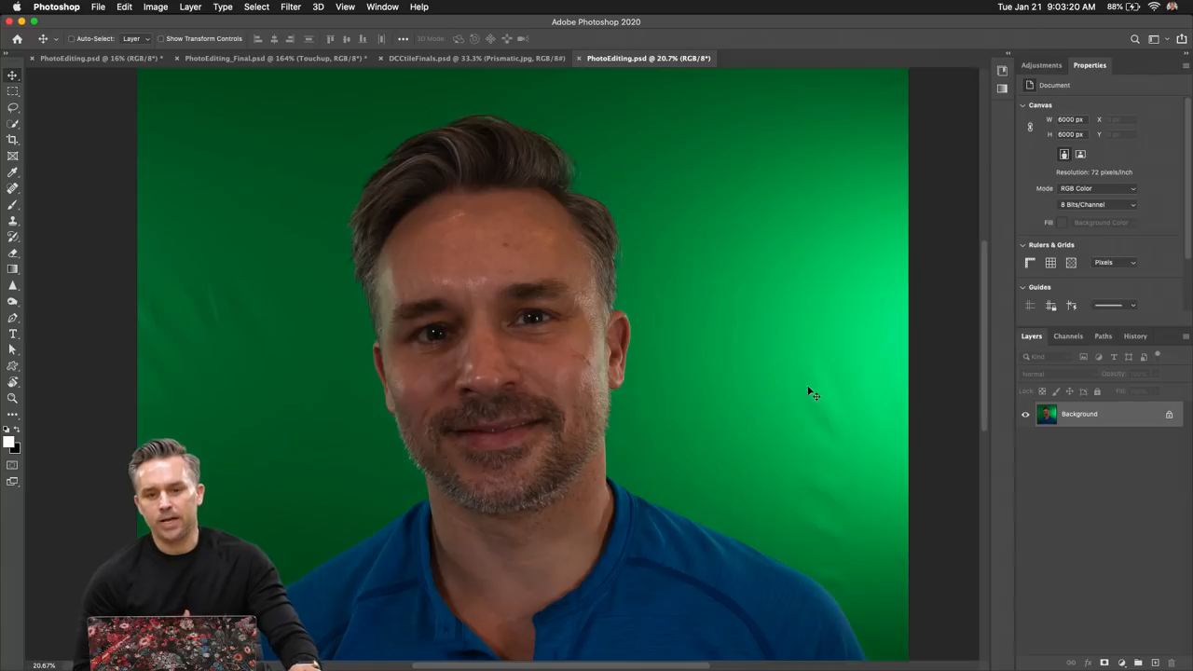
double_click(1079, 414)
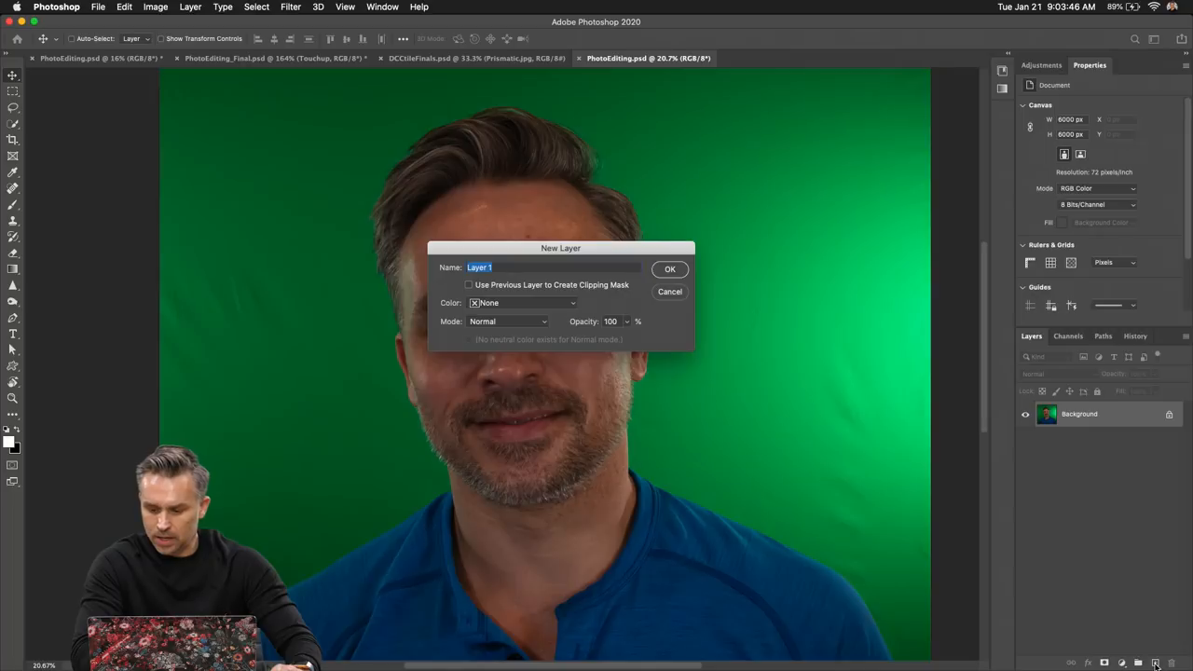
Dismiss the new layer dialog and add Layer 1 above the Background
left_click(669, 291)
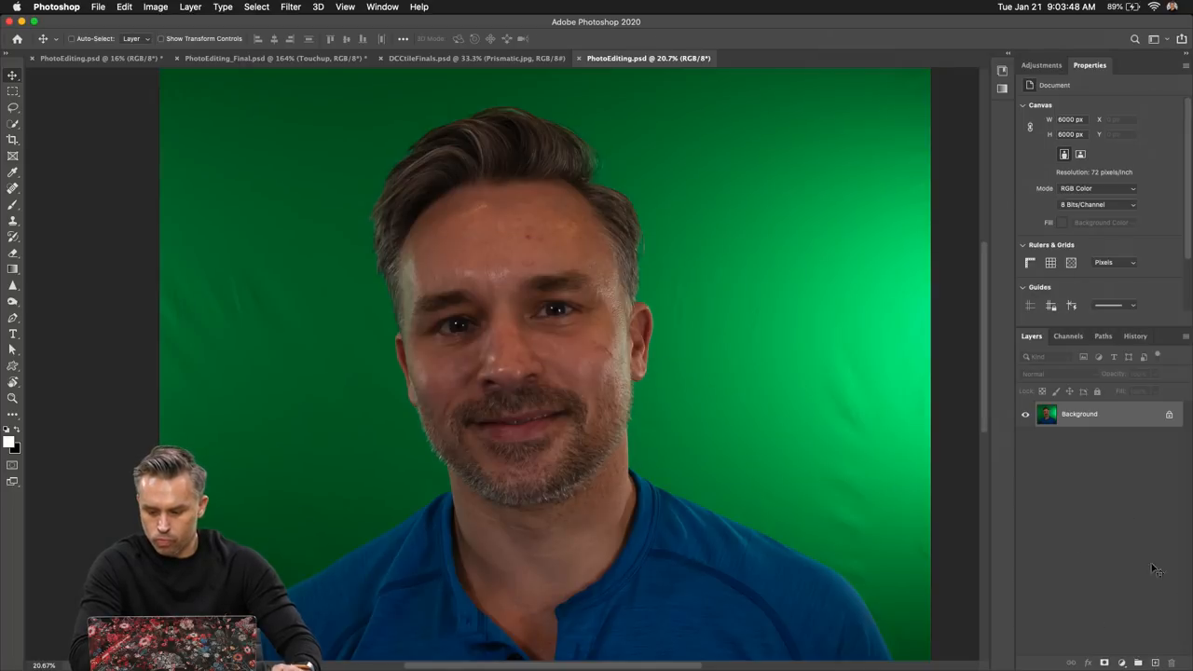
left_click(1138, 662)
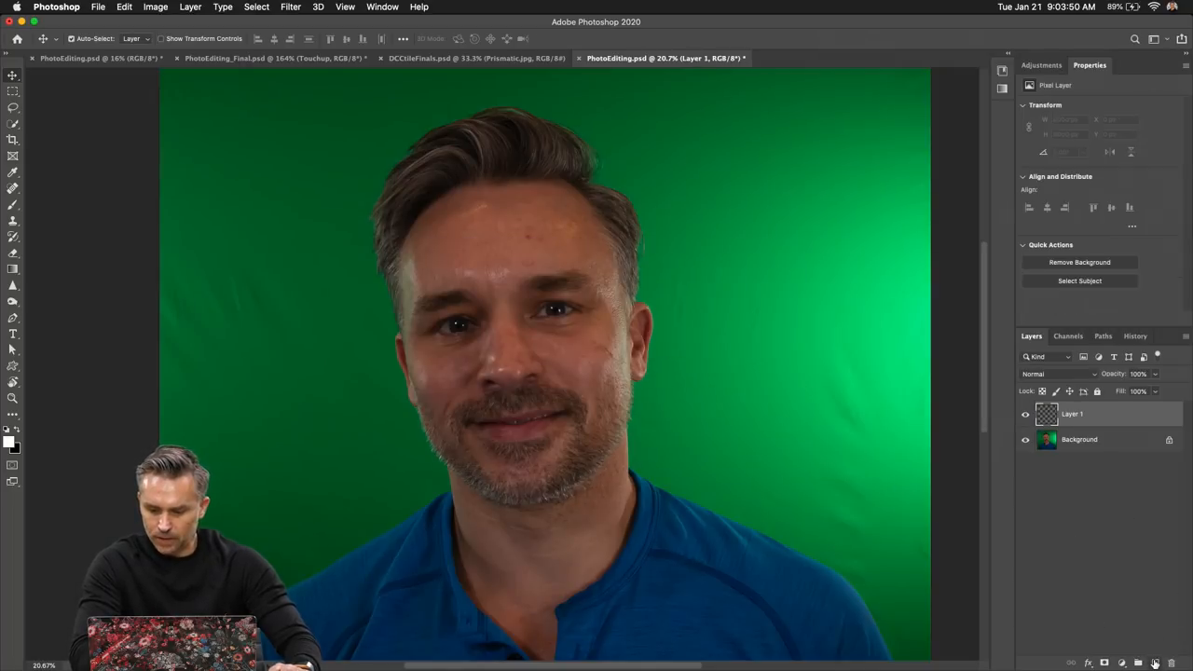
left_click(1156, 662)
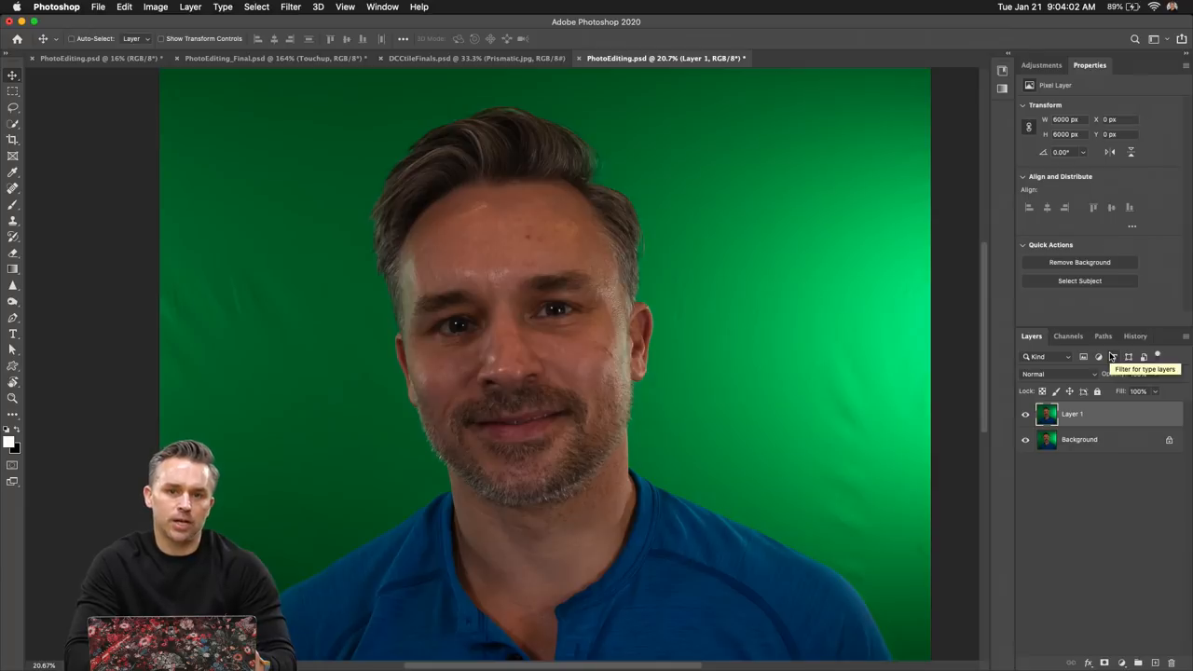
mouse_move(966, 214)
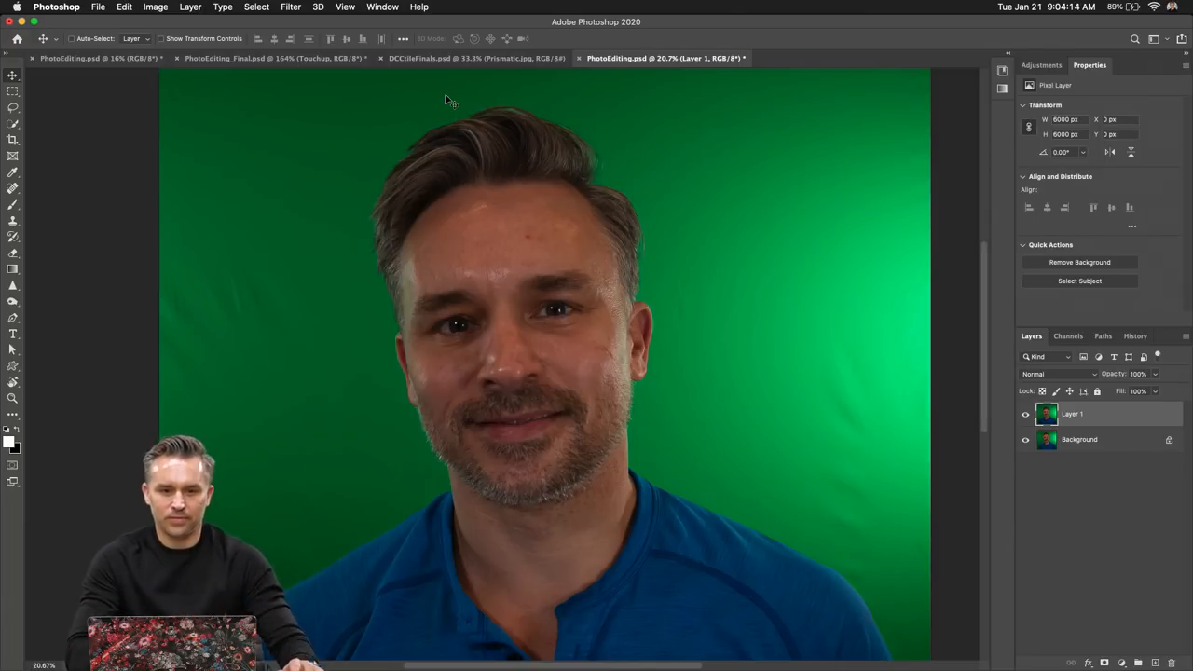
mouse_move(489, 213)
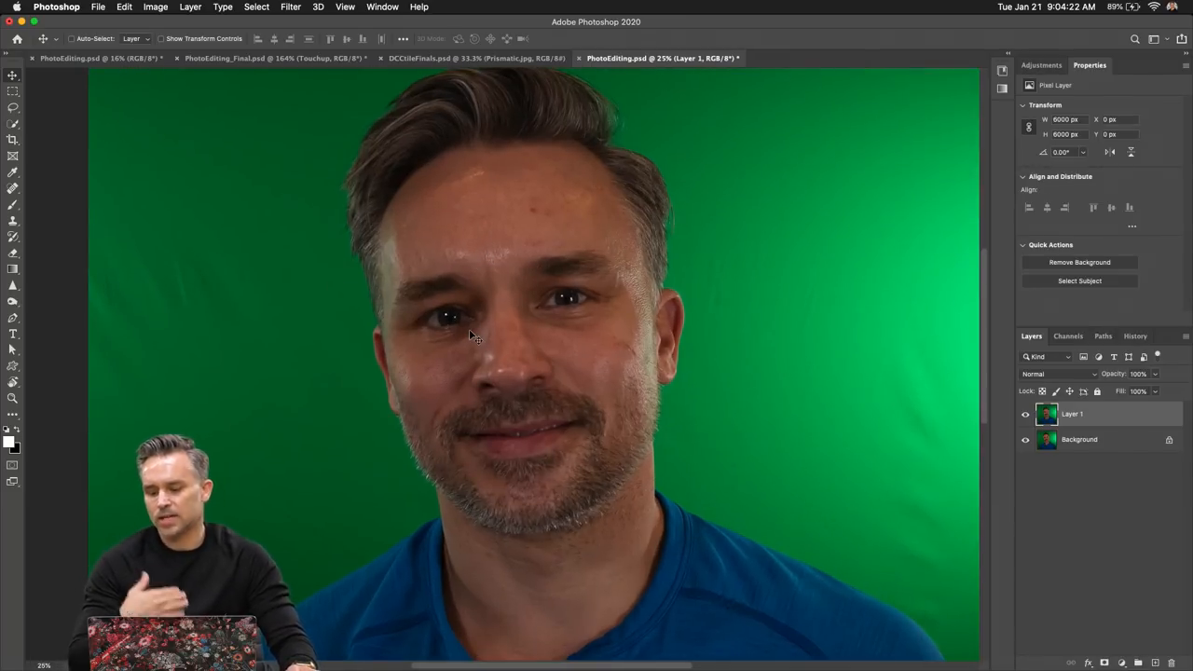
left_click(155, 7)
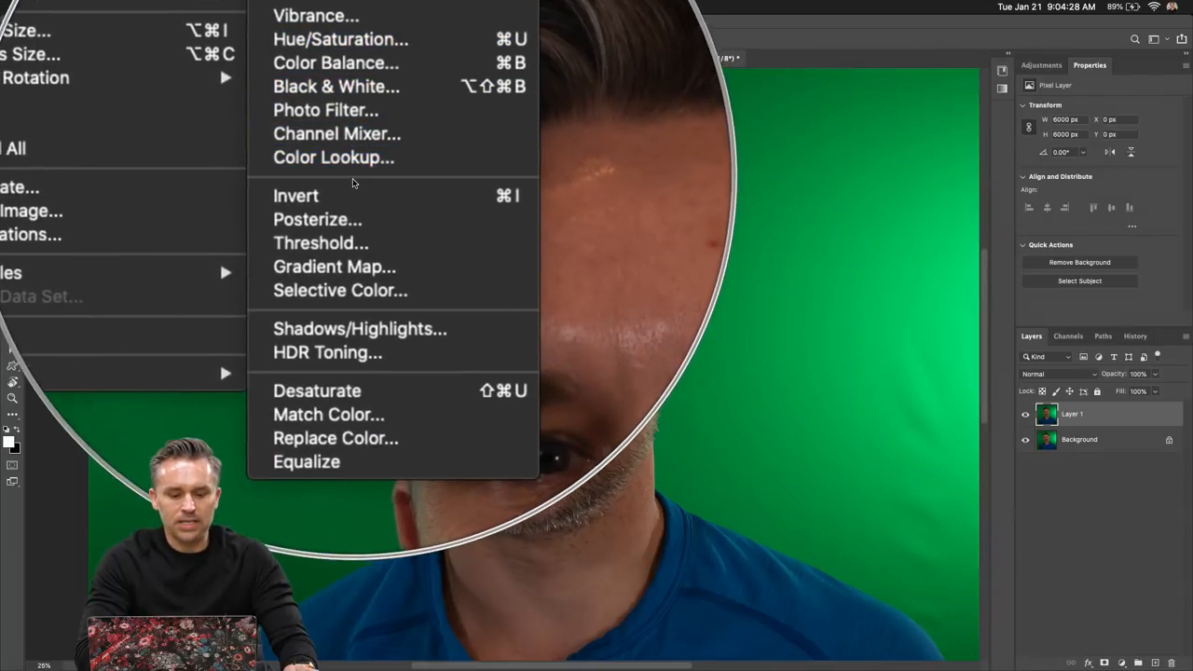
left_click(176, 8)
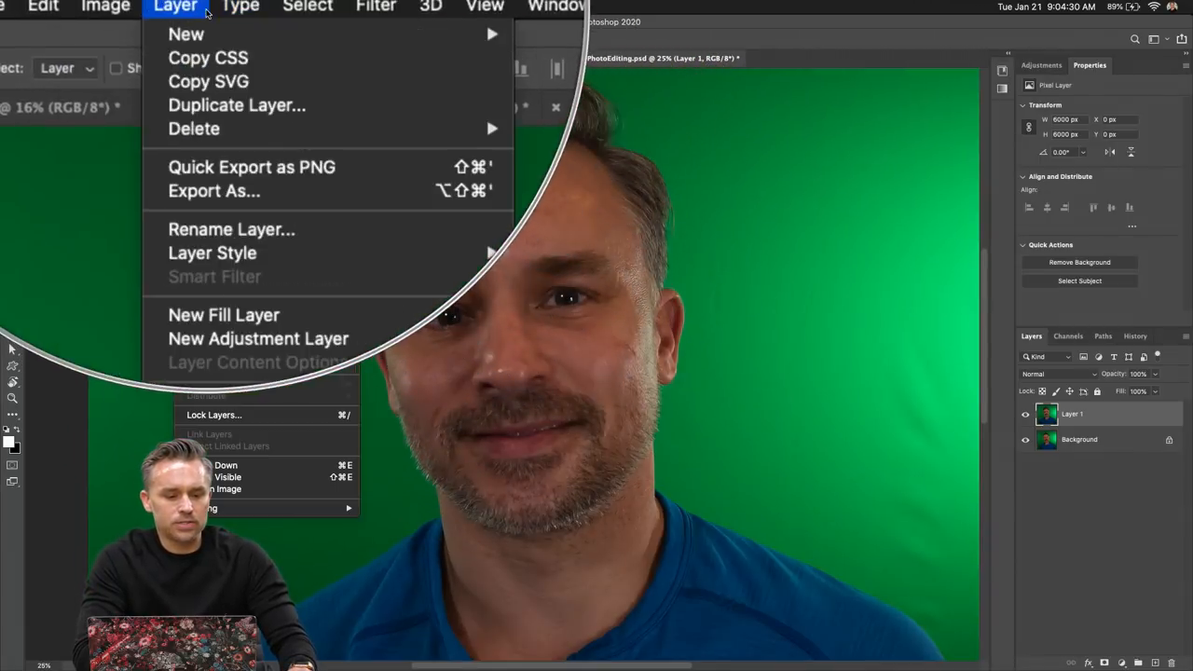
left_click(155, 6)
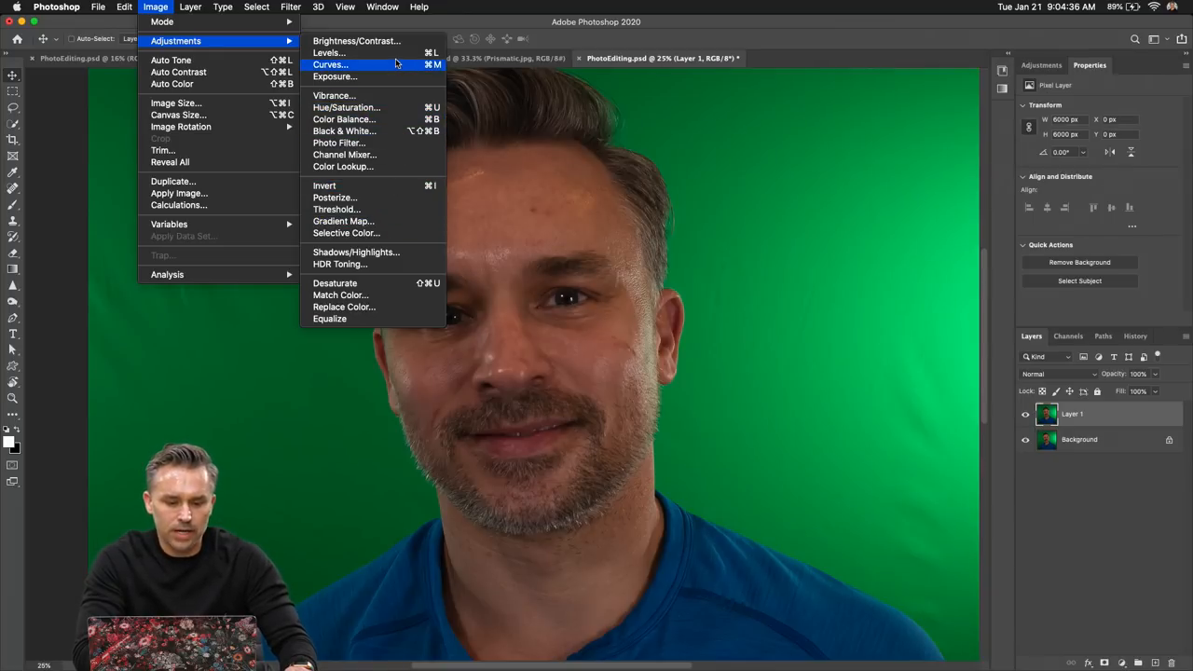
left_click(357, 40)
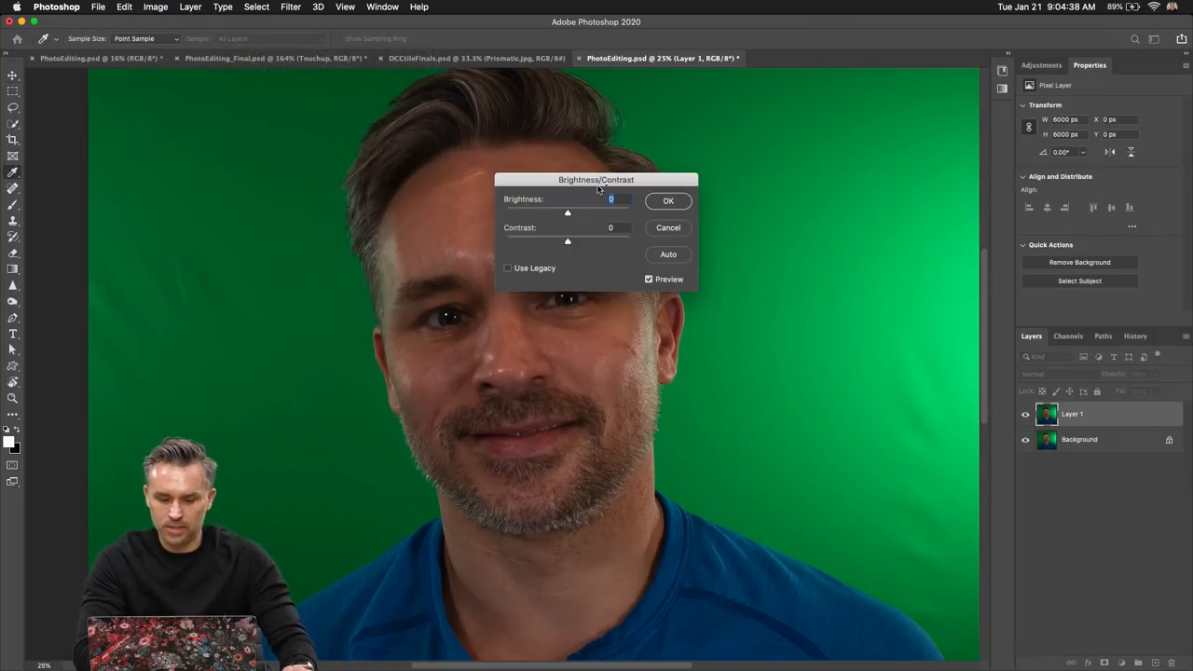
left_click_drag(566, 212, 592, 213)
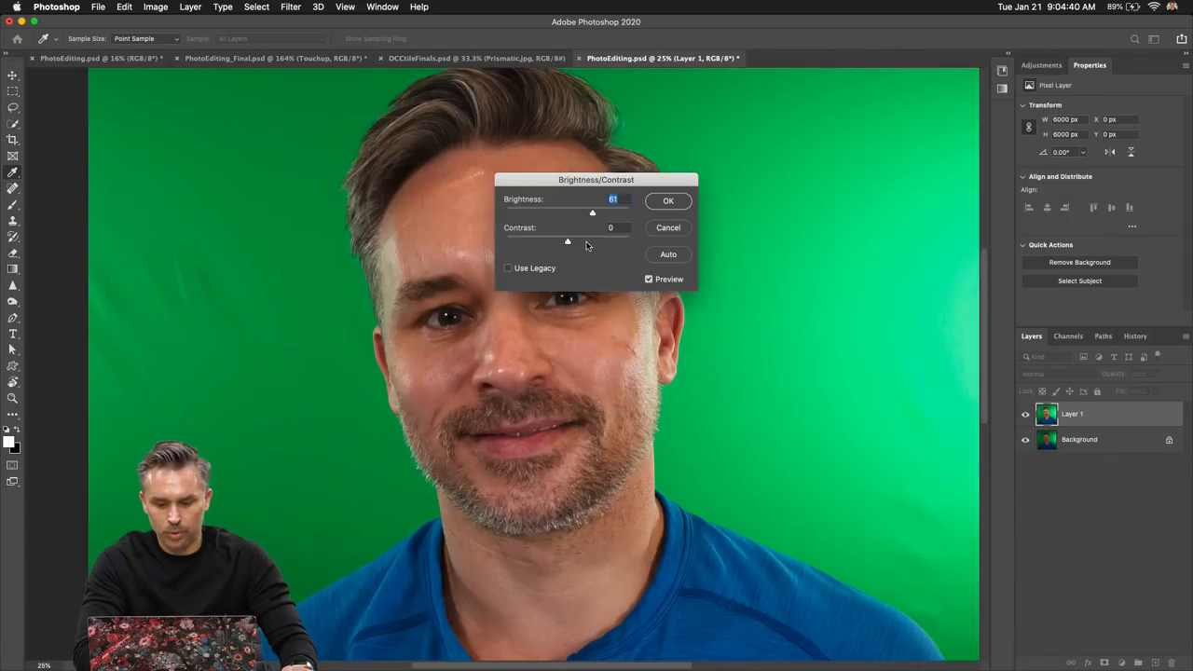
left_click(669, 200)
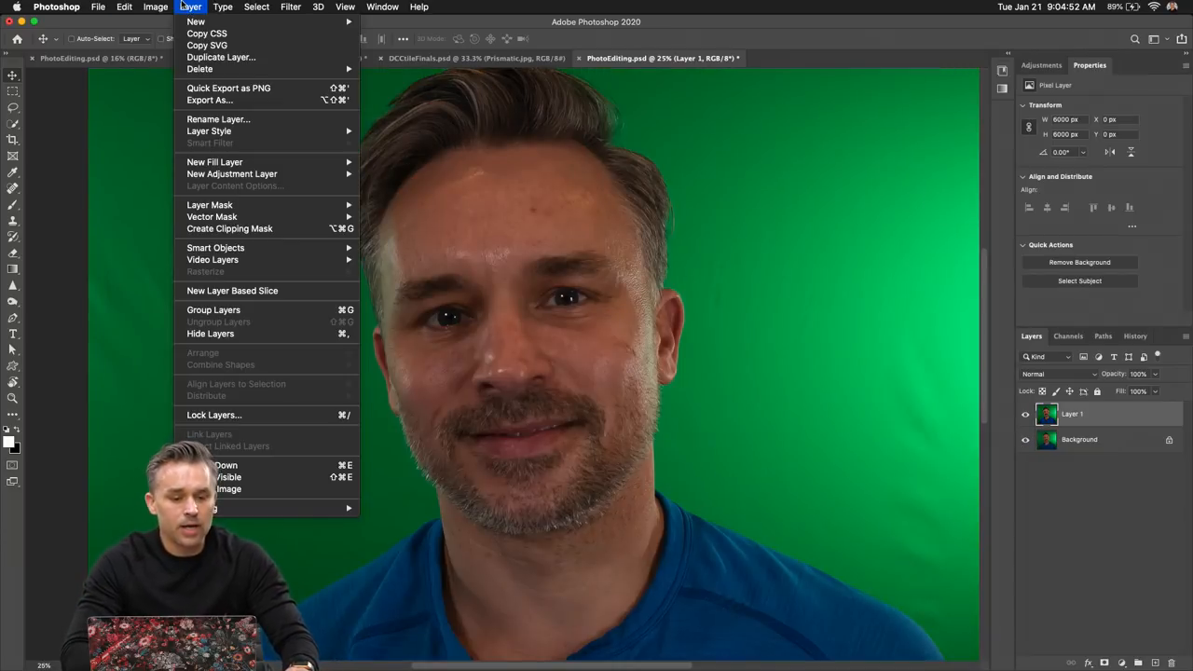
mouse_move(208, 131)
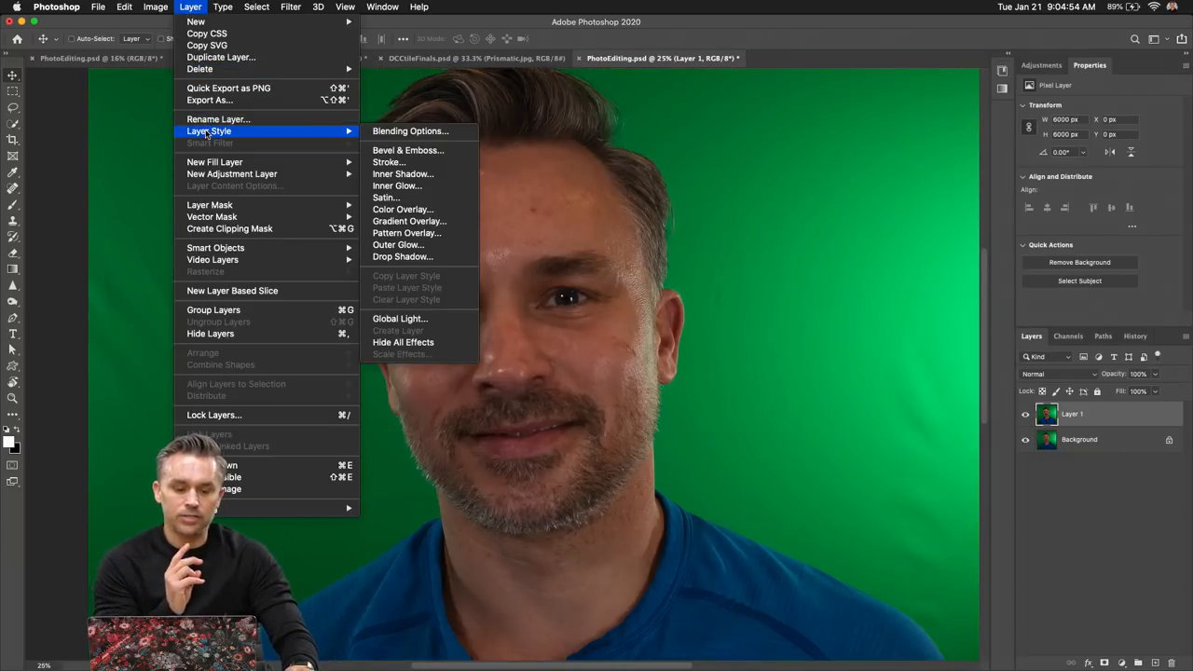
left_click(155, 6)
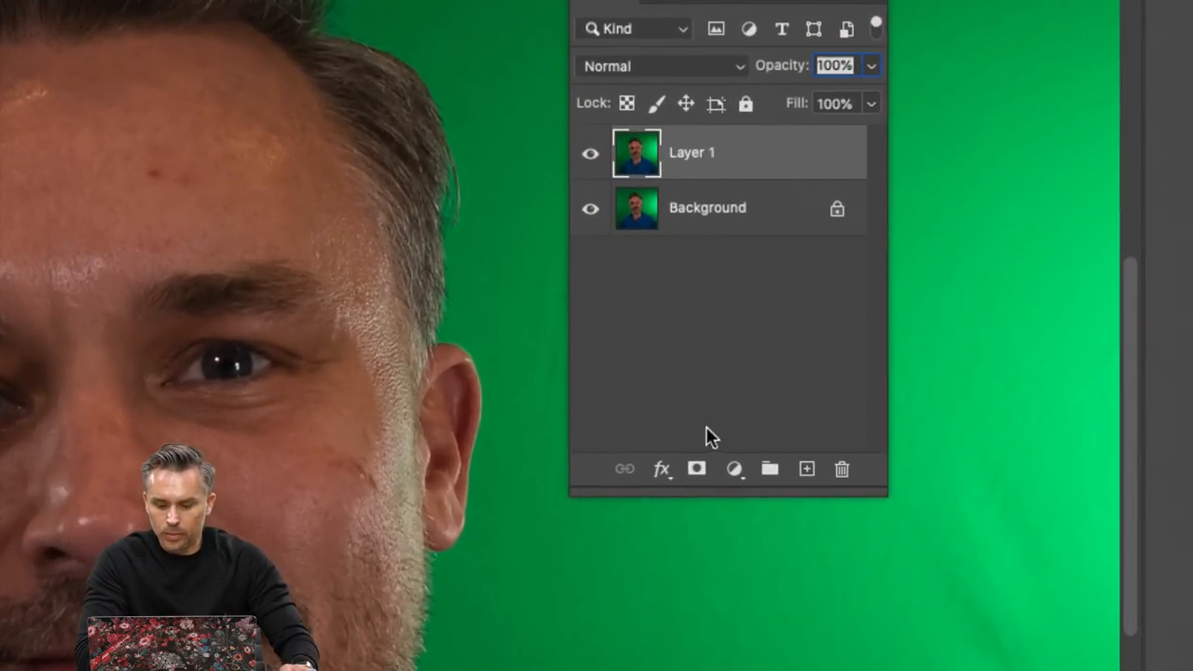
mouse_move(735, 469)
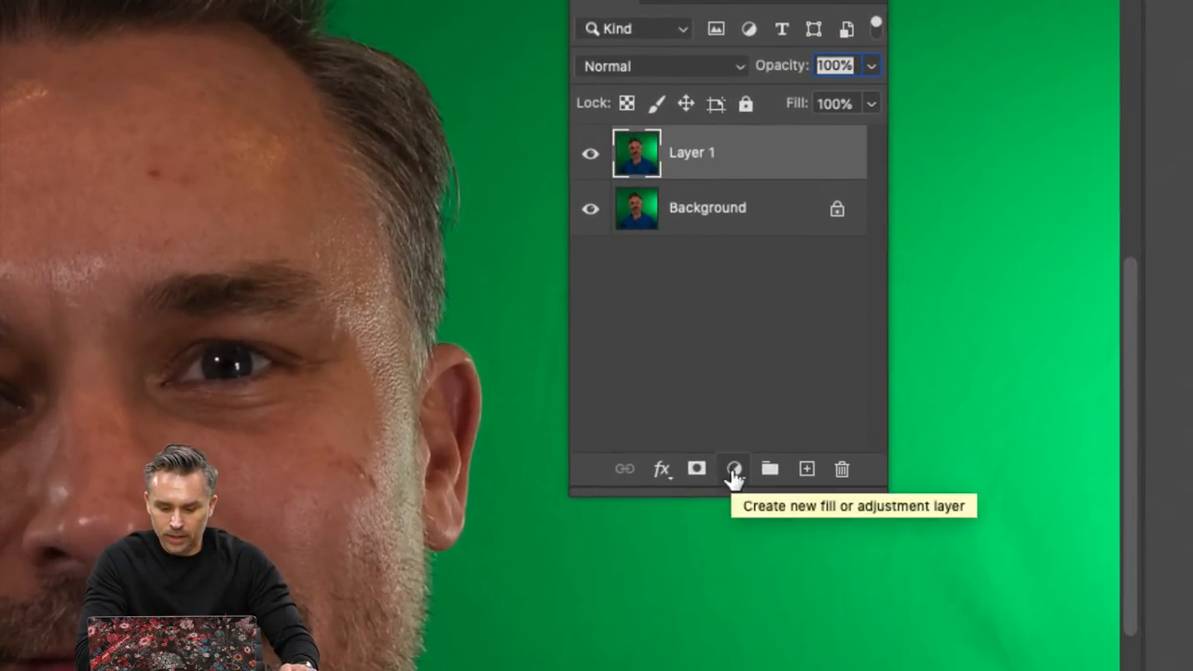
Add a Levels adjustment layer from the fill and adjustment layer menu
left_click(734, 469)
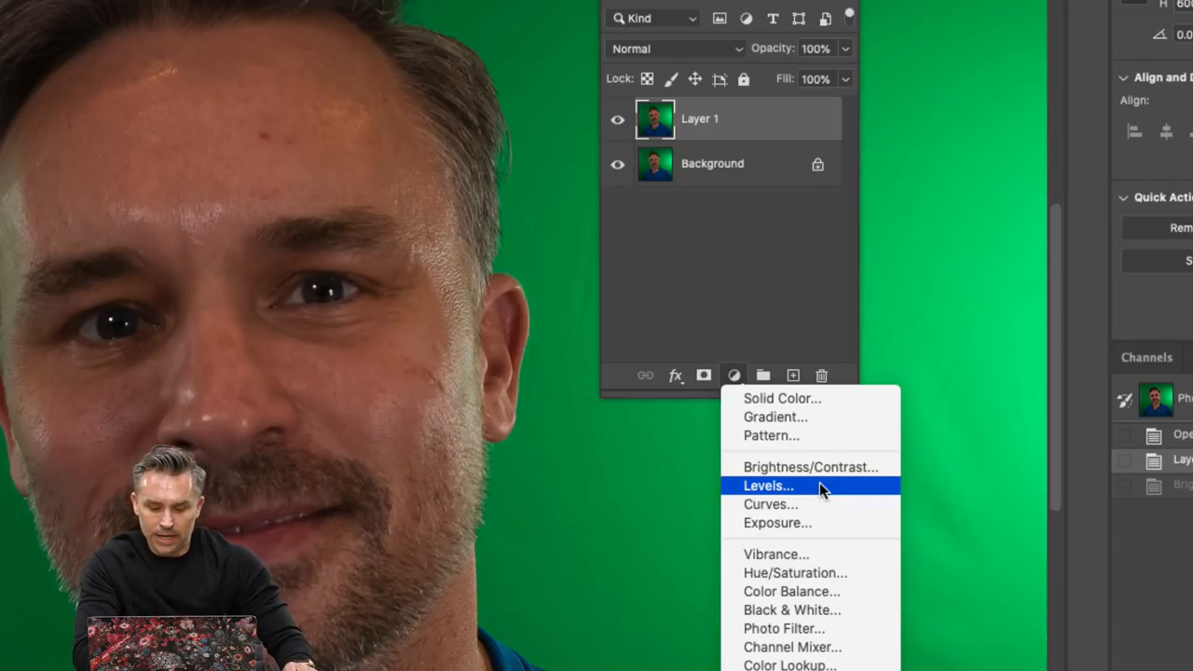
left_click(767, 485)
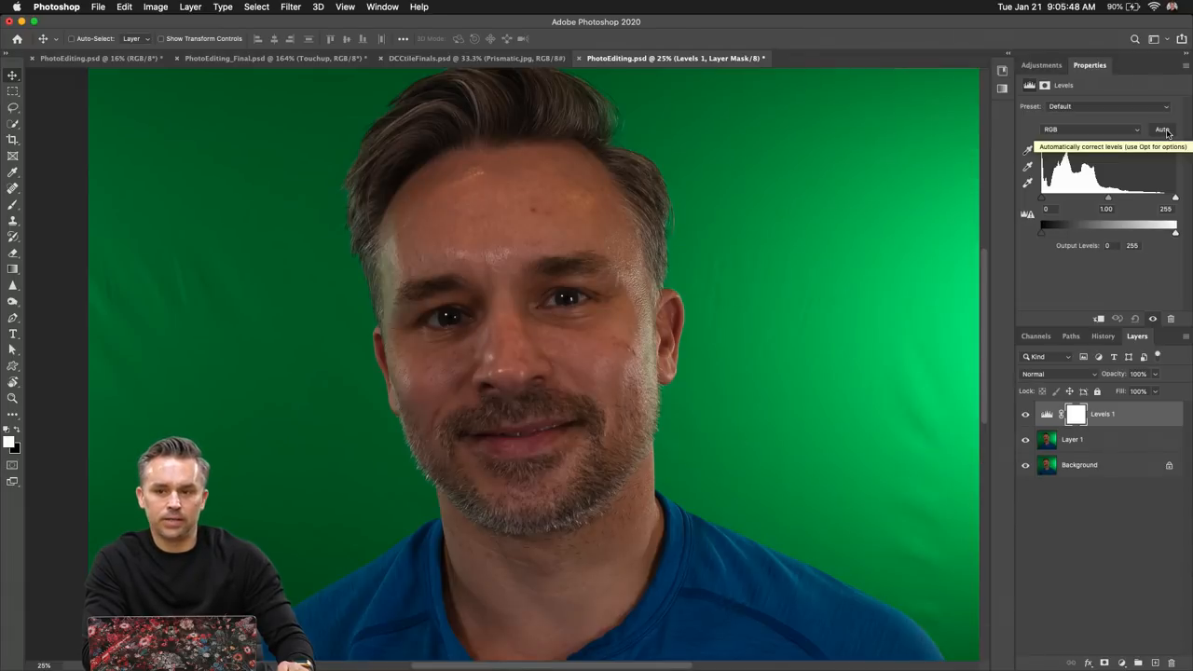
Auto-correct Levels, compare visibility, and set input levels to 1, 1.13 and 217
left_click(1163, 129)
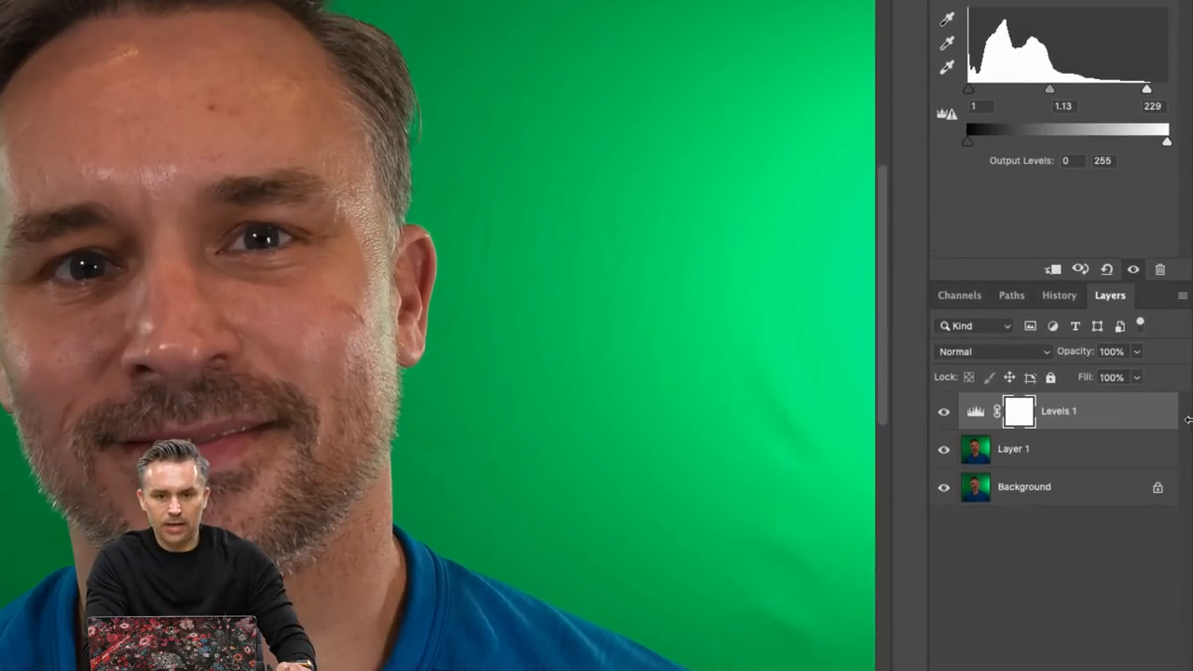
left_click(944, 412)
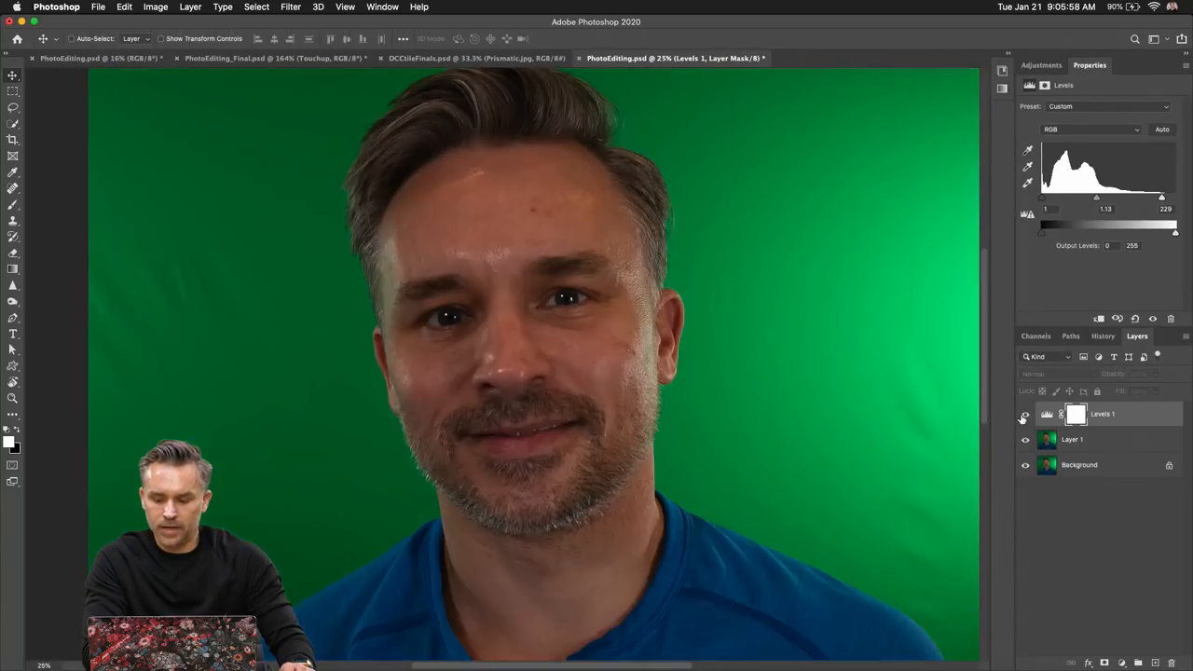
left_click_drag(1161, 198, 1156, 198)
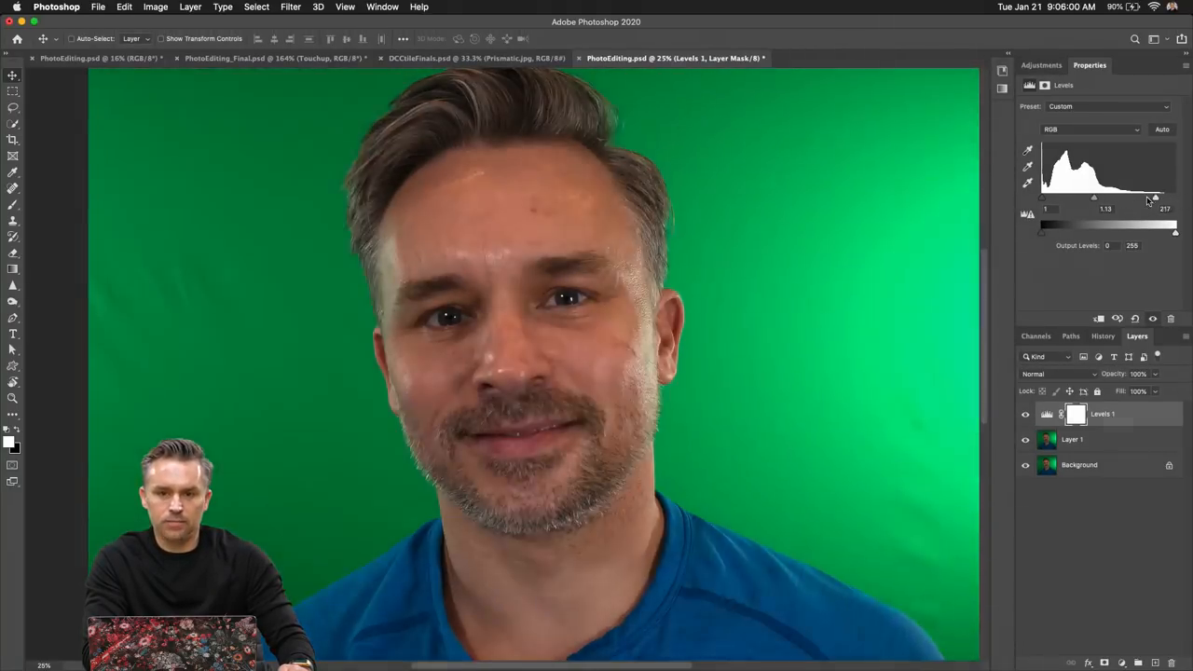
left_click_drag(1155, 198, 1114, 199)
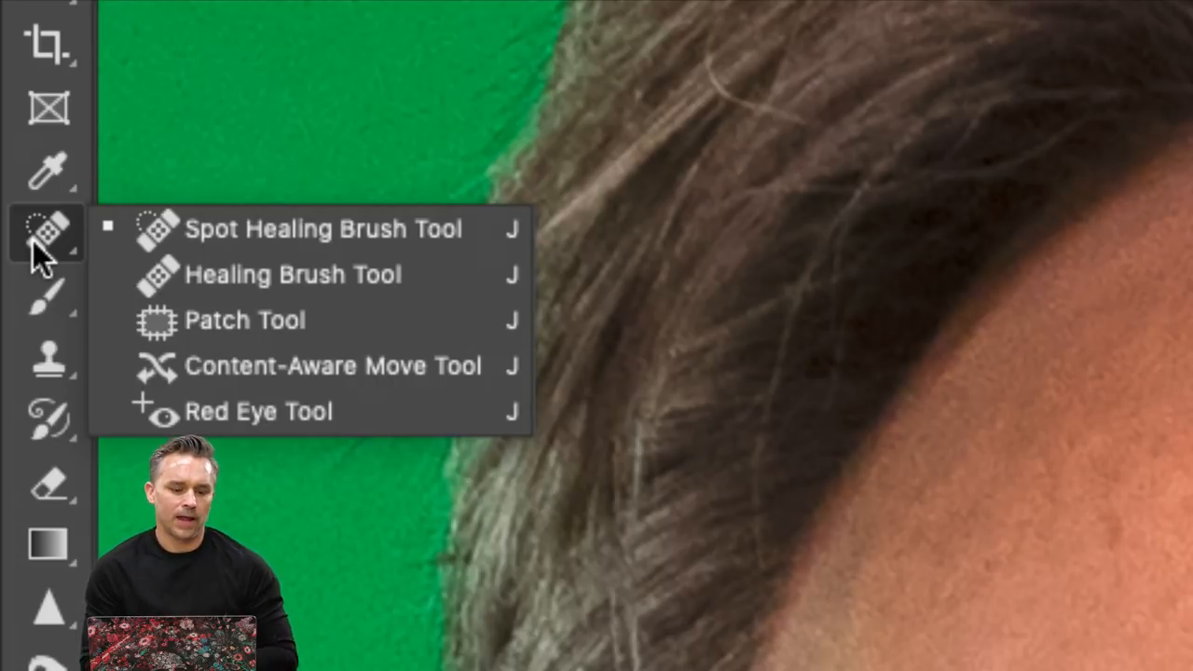
mouse_move(215, 230)
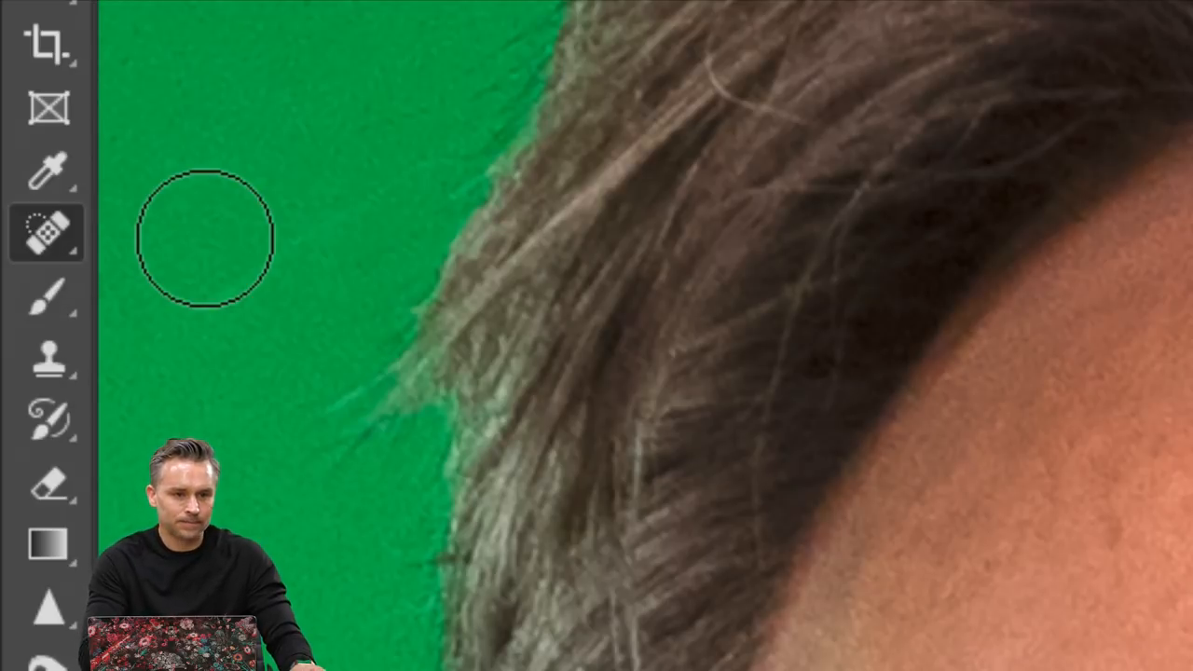
mouse_move(210, 252)
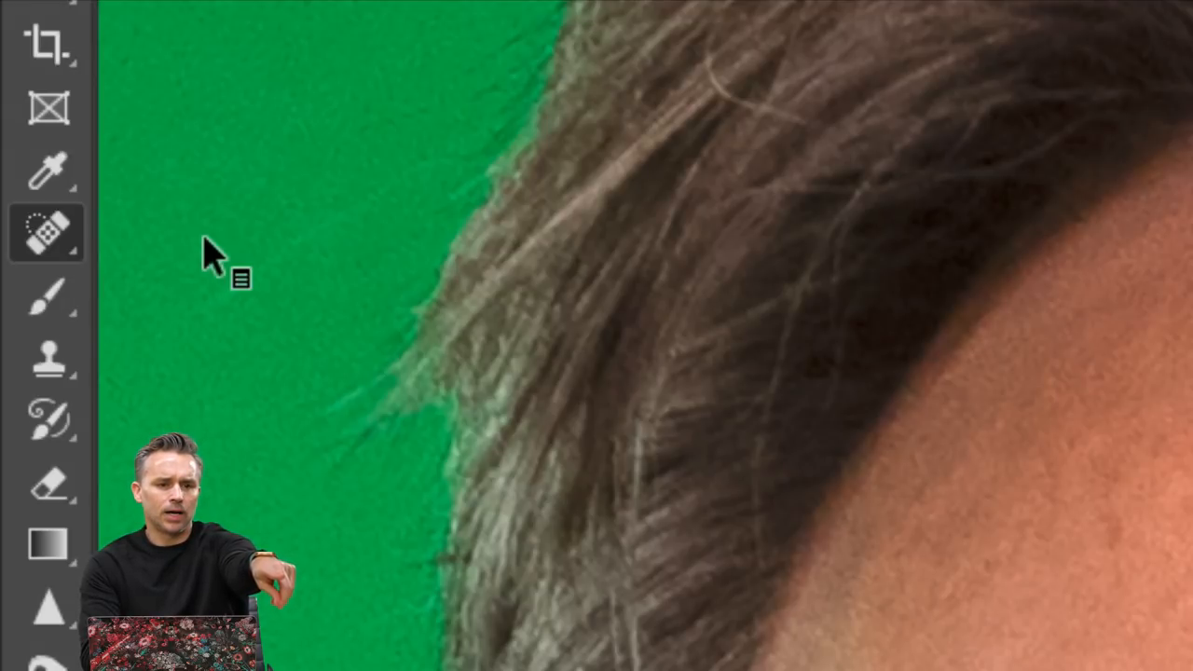
mouse_move(322, 243)
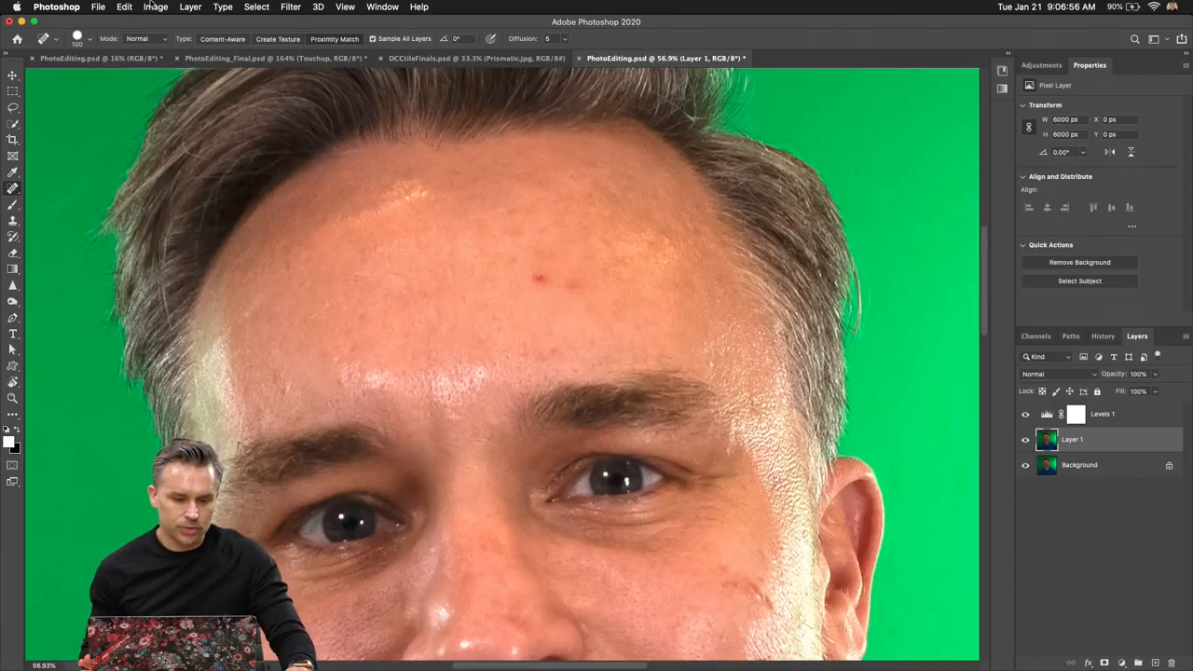
Zoom in on the forehead and switch to the Spot Healing Brush
left_click(155, 6)
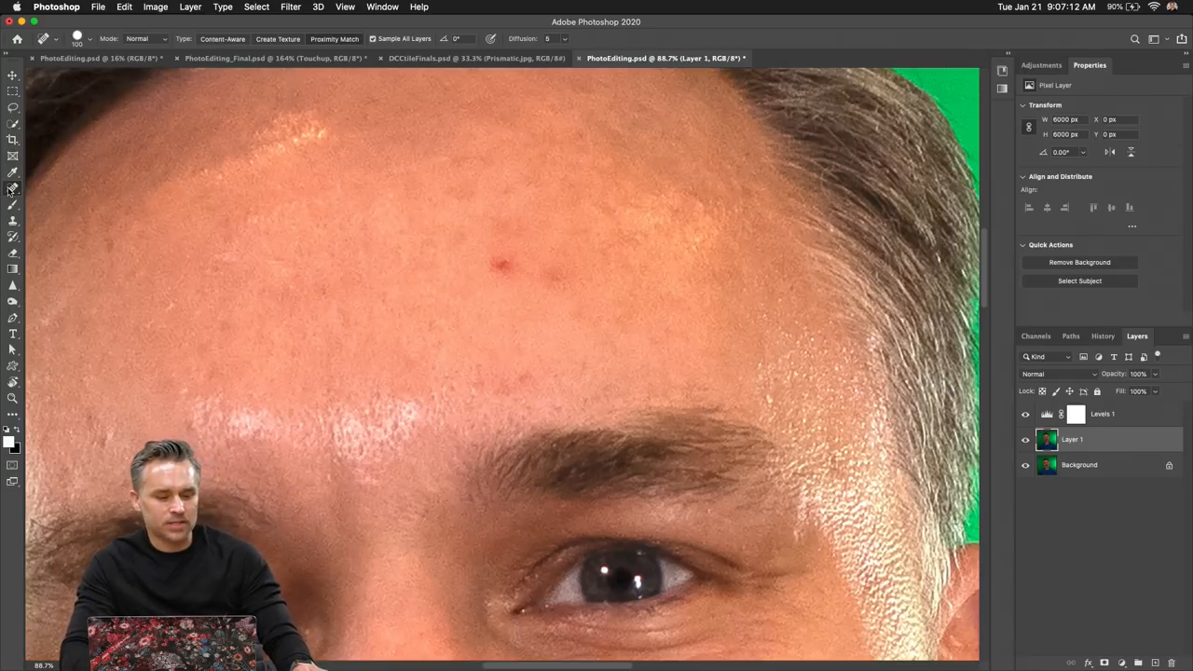
left_click(508, 265)
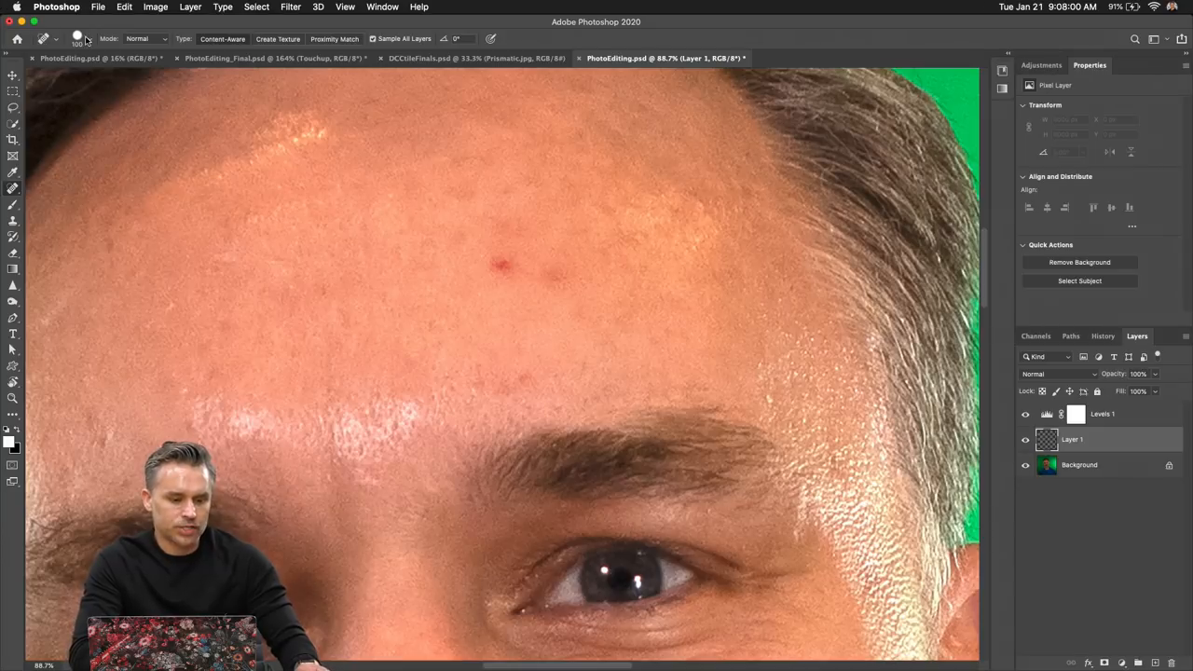
Set the healing brush to 99 px size and about 28% hardness
left_click(89, 38)
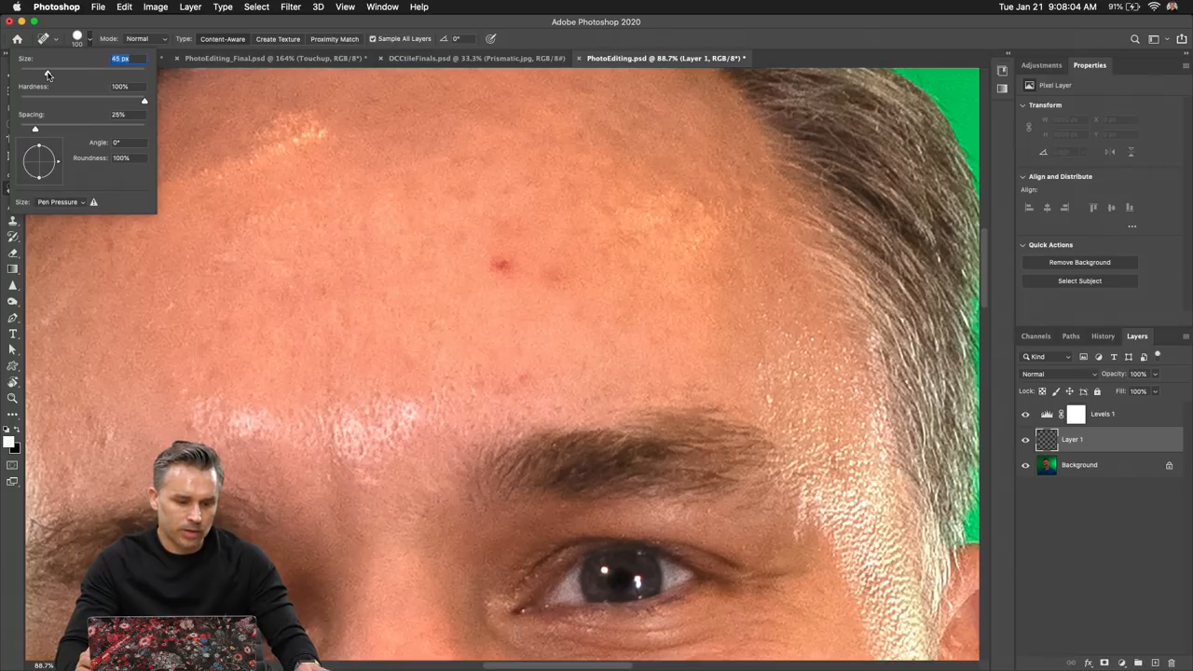
left_click_drag(35, 73, 94, 73)
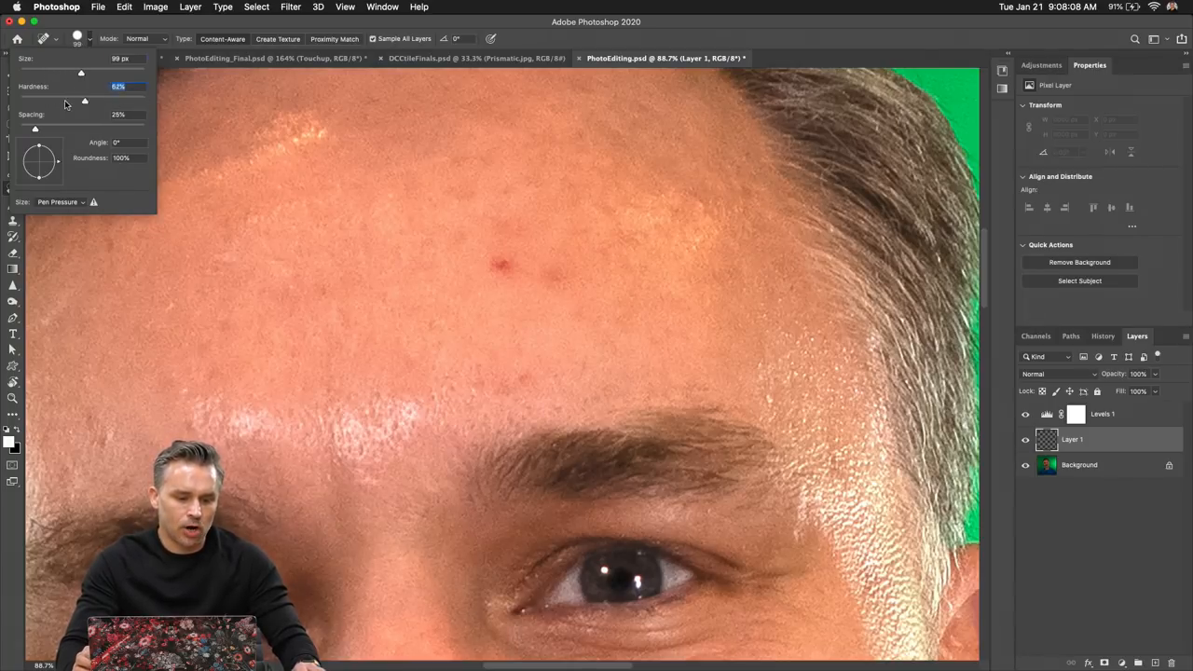
left_click_drag(84, 100, 112, 100)
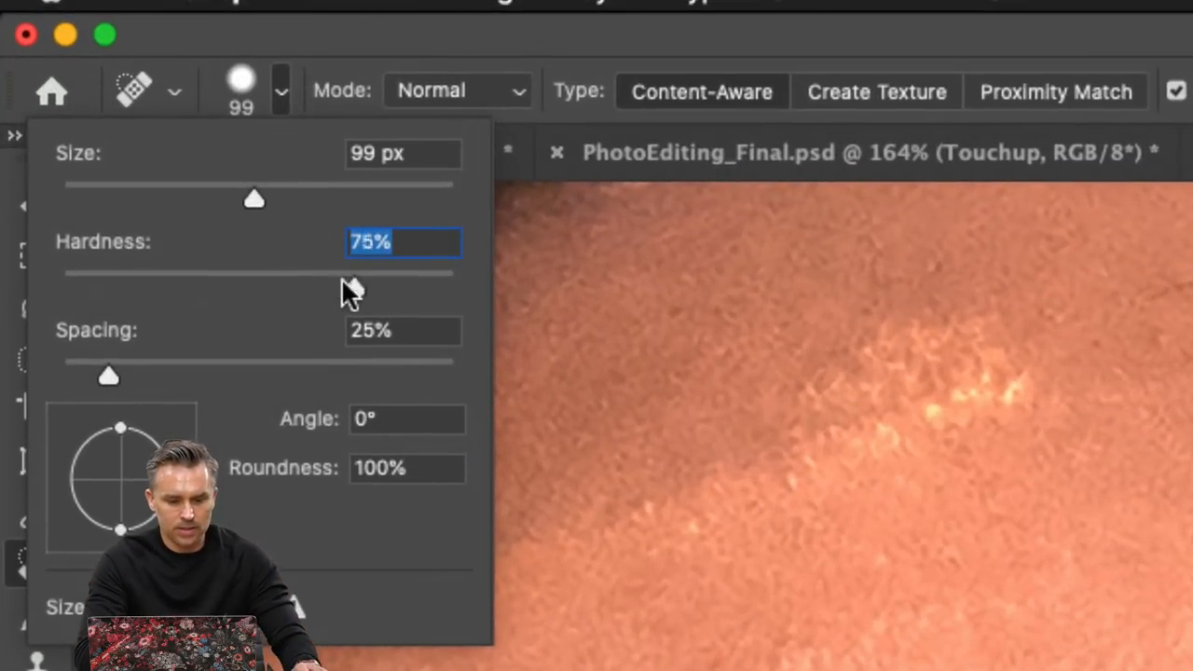
left_click_drag(345, 288, 171, 288)
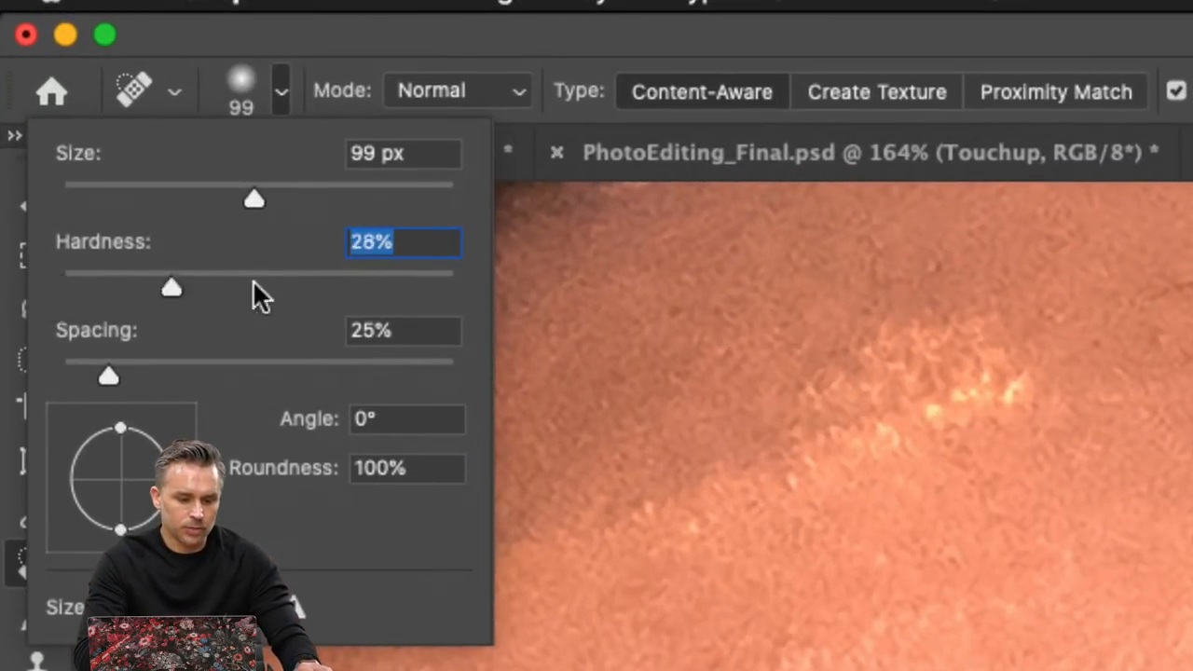
left_click_drag(171, 288, 259, 273)
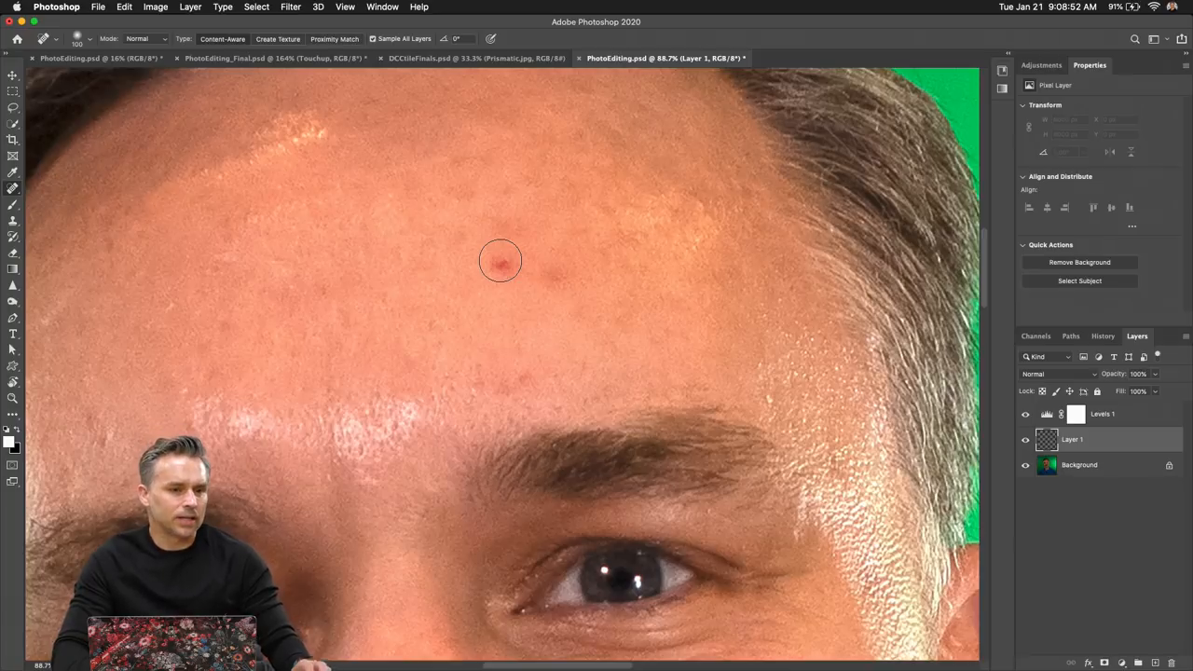
Heal the red forehead spot, then set Layers thumbnails to show layer bounds
left_click(506, 263)
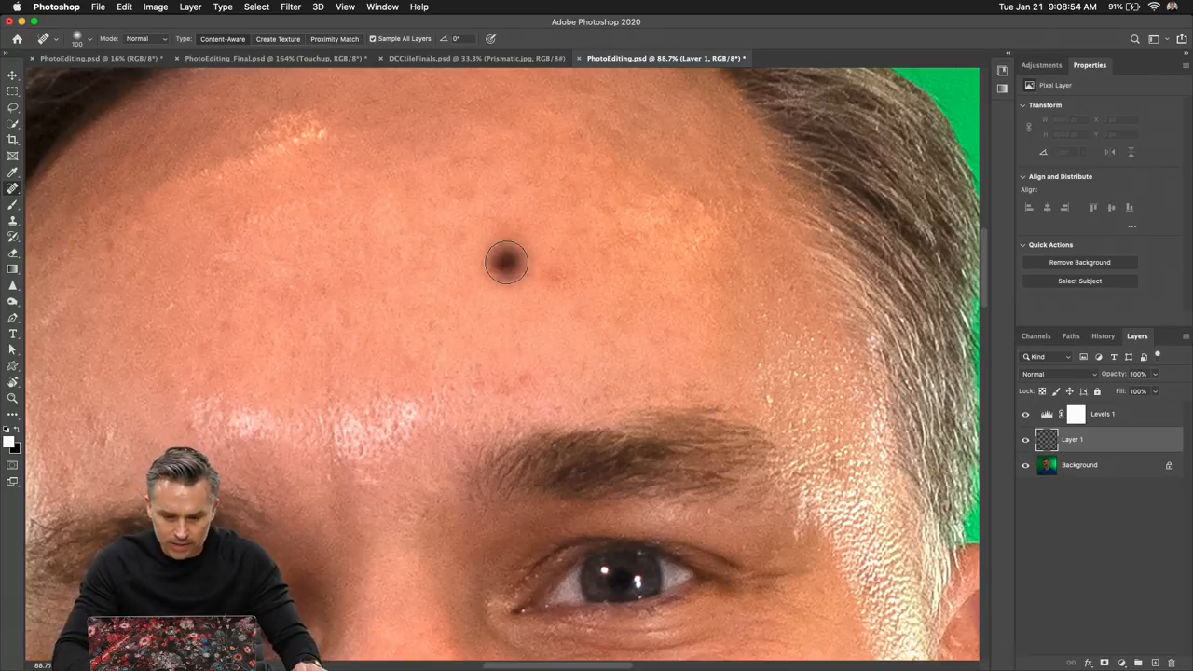
left_click(507, 262)
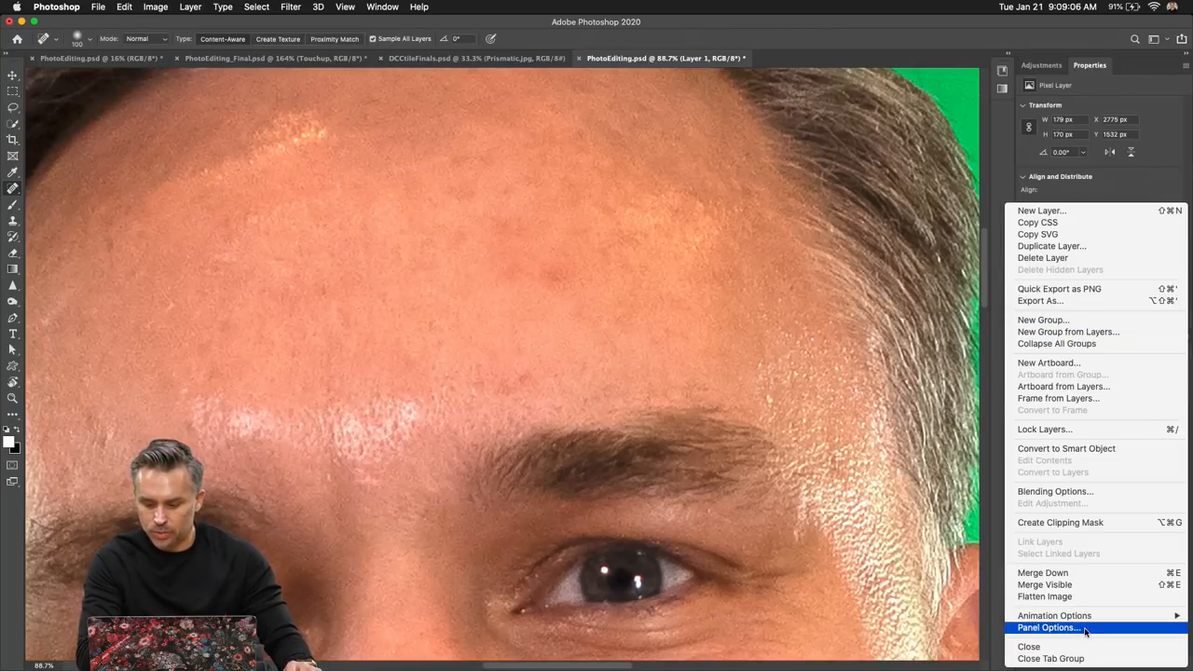
left_click(1049, 627)
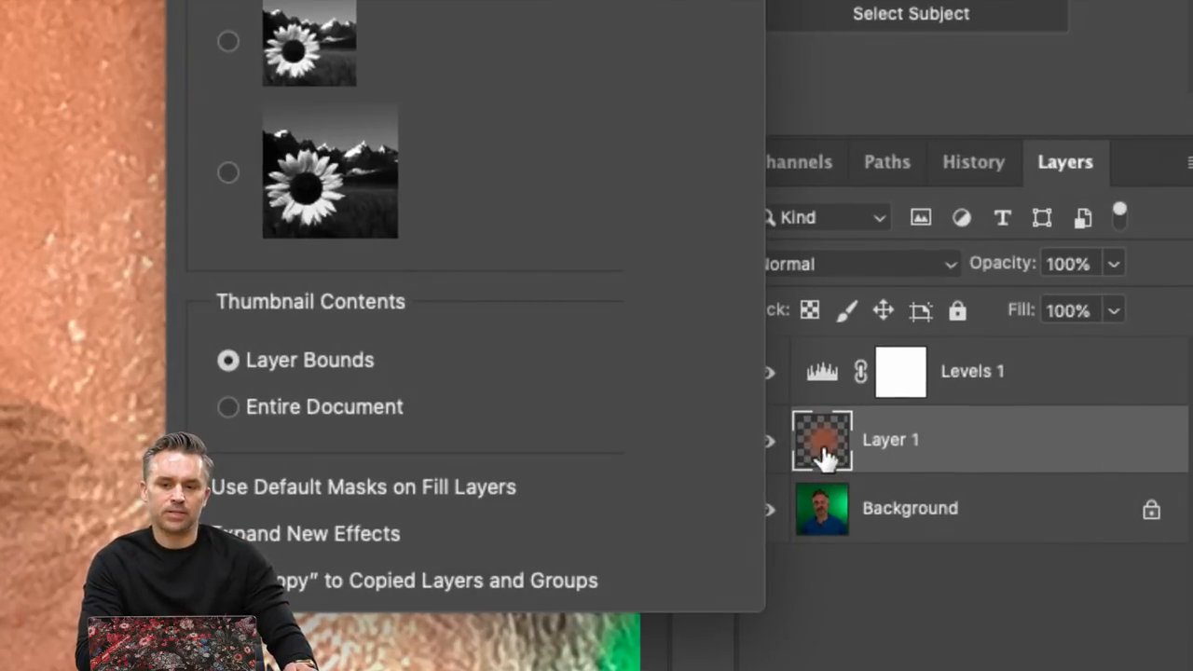
mouse_move(819, 462)
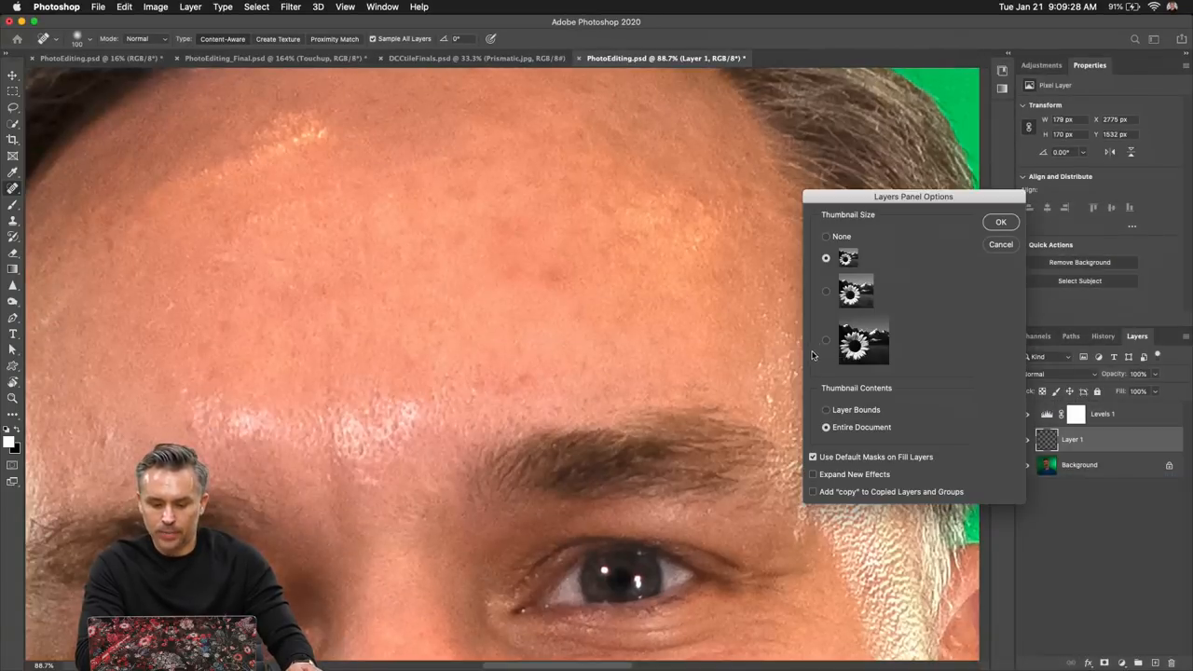
left_click(826, 409)
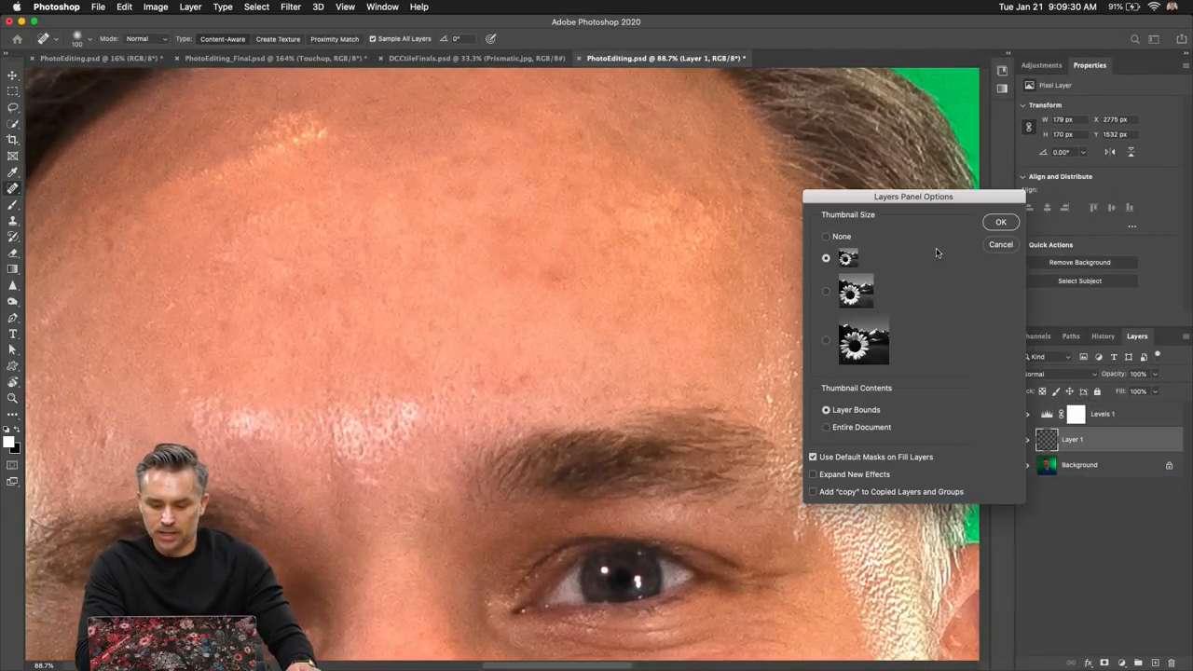
left_click(1000, 222)
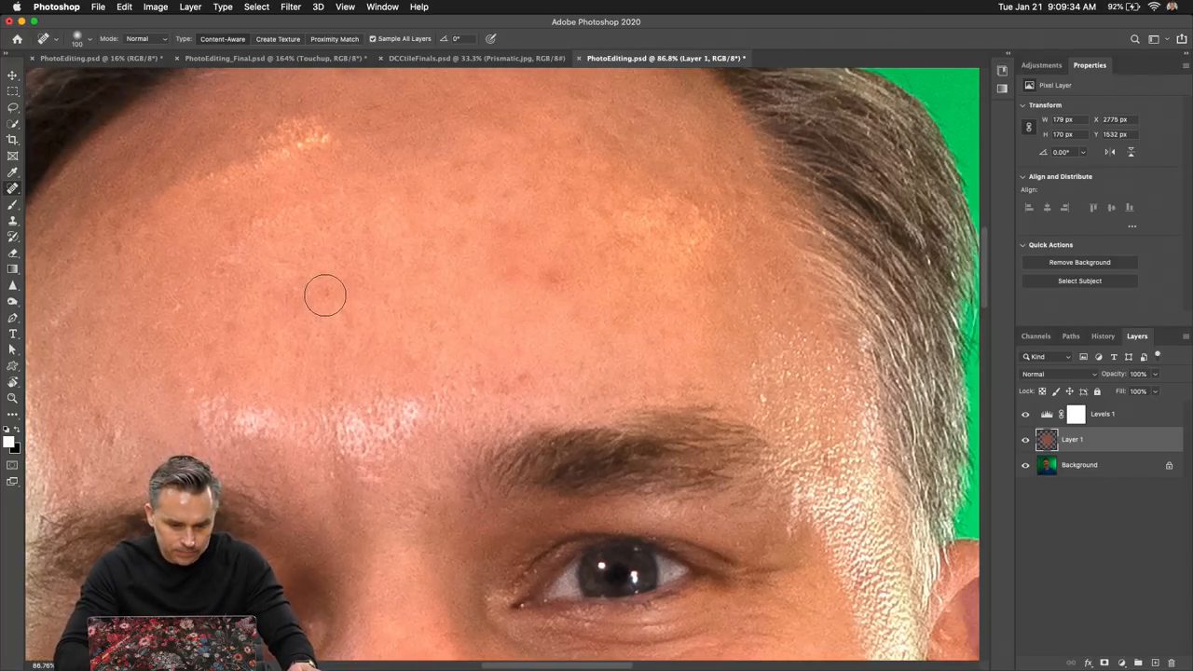
Heal a remaining blemish on the forehead with the Spot Healing Brush
left_click(113, 441)
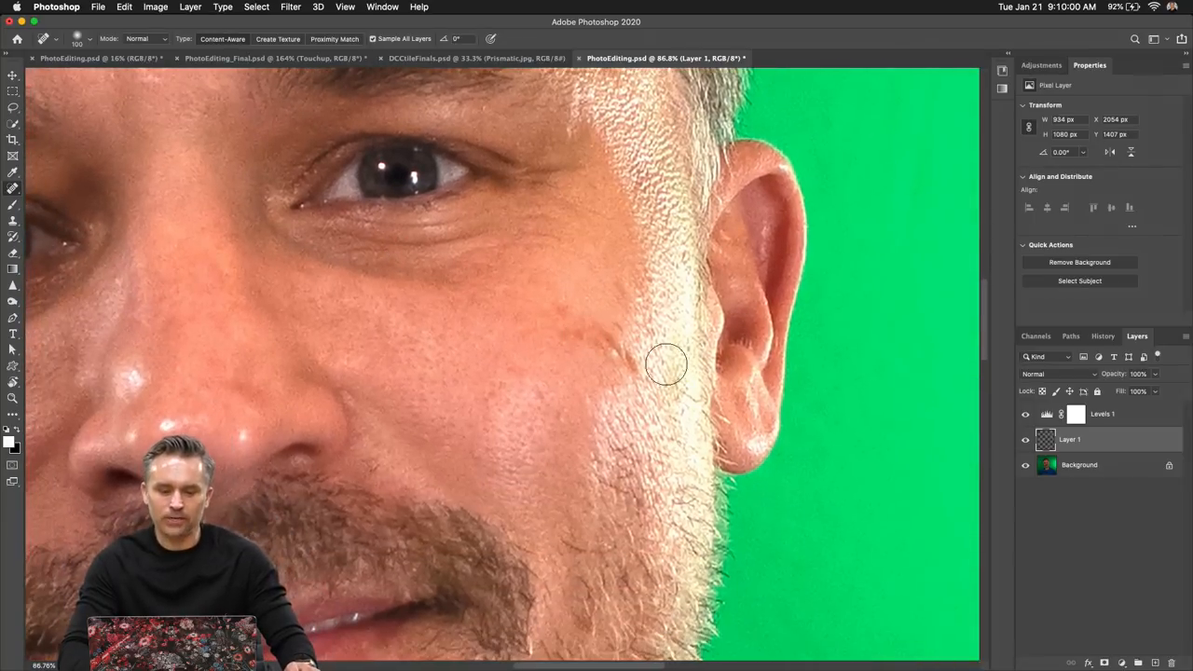
mouse_move(460, 357)
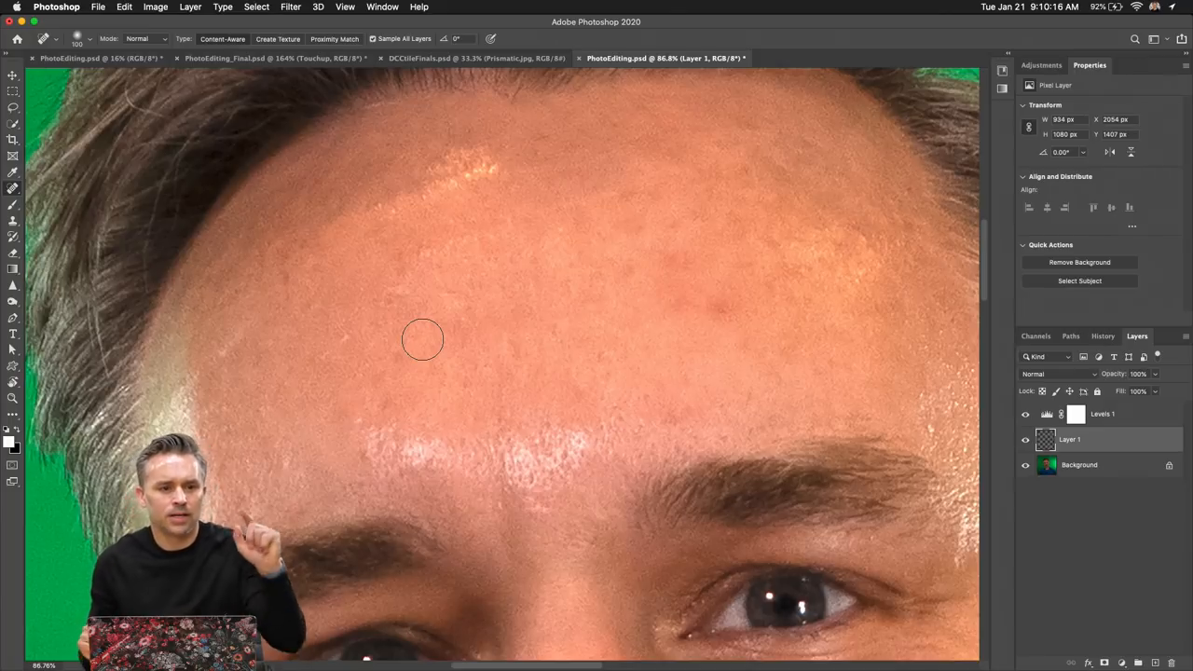
mouse_move(321, 370)
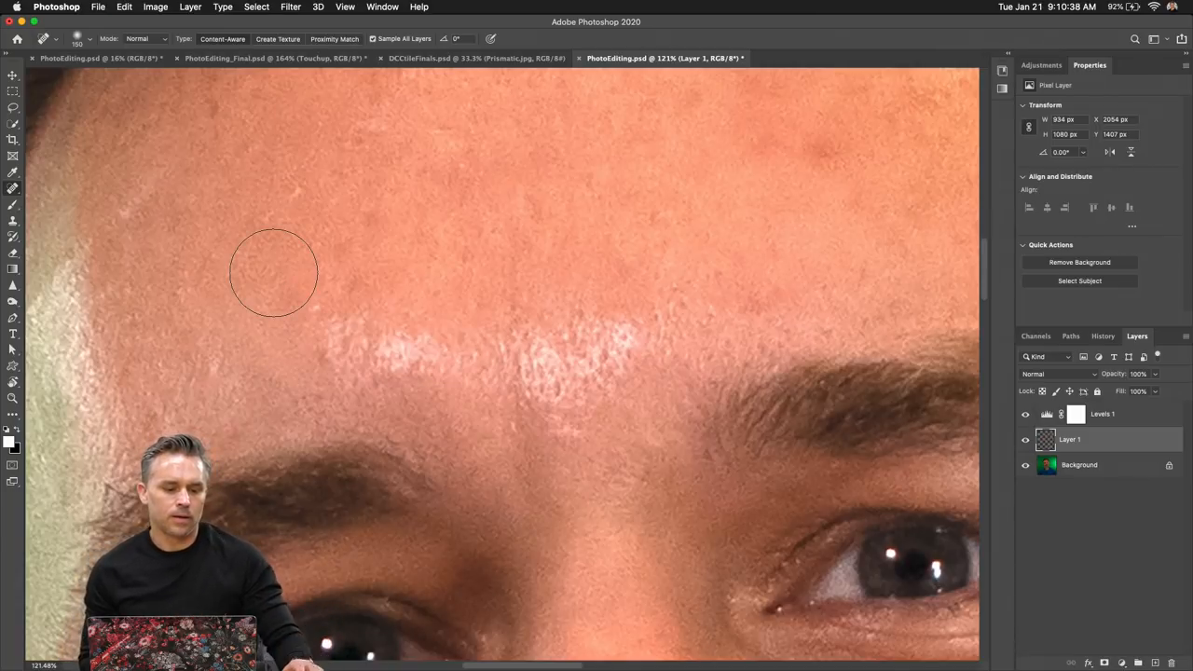
Try Darken healing mode, revert to Normal, rename Layer 1 'touchup', and select Background
left_click(139, 39)
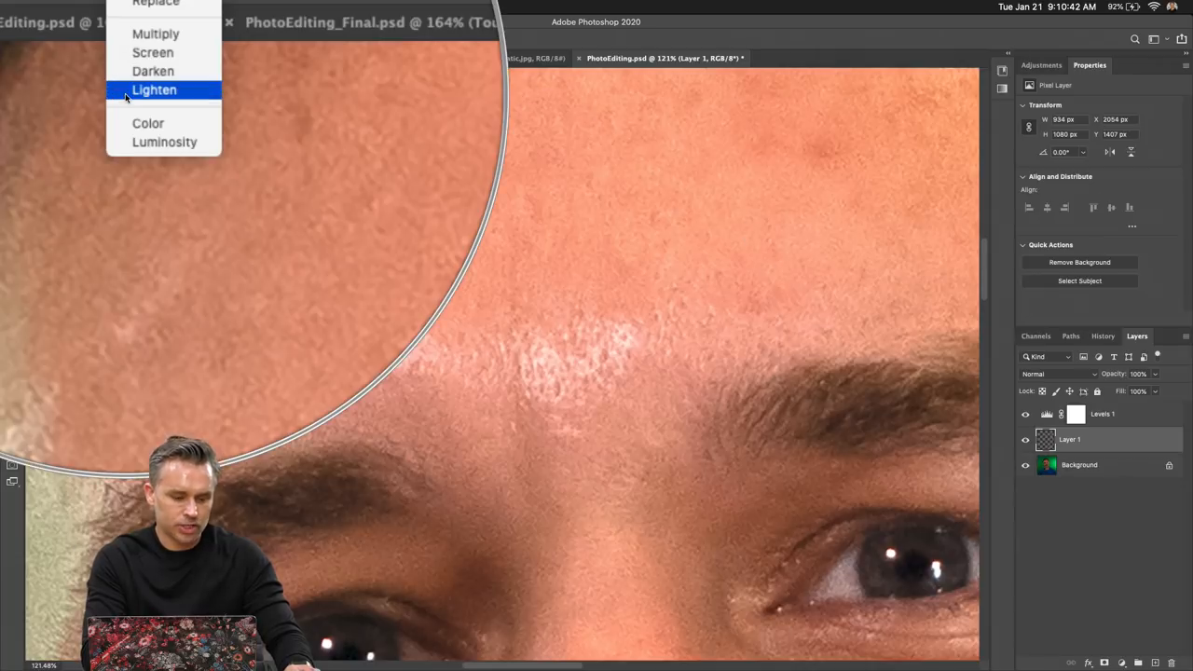
mouse_move(147, 81)
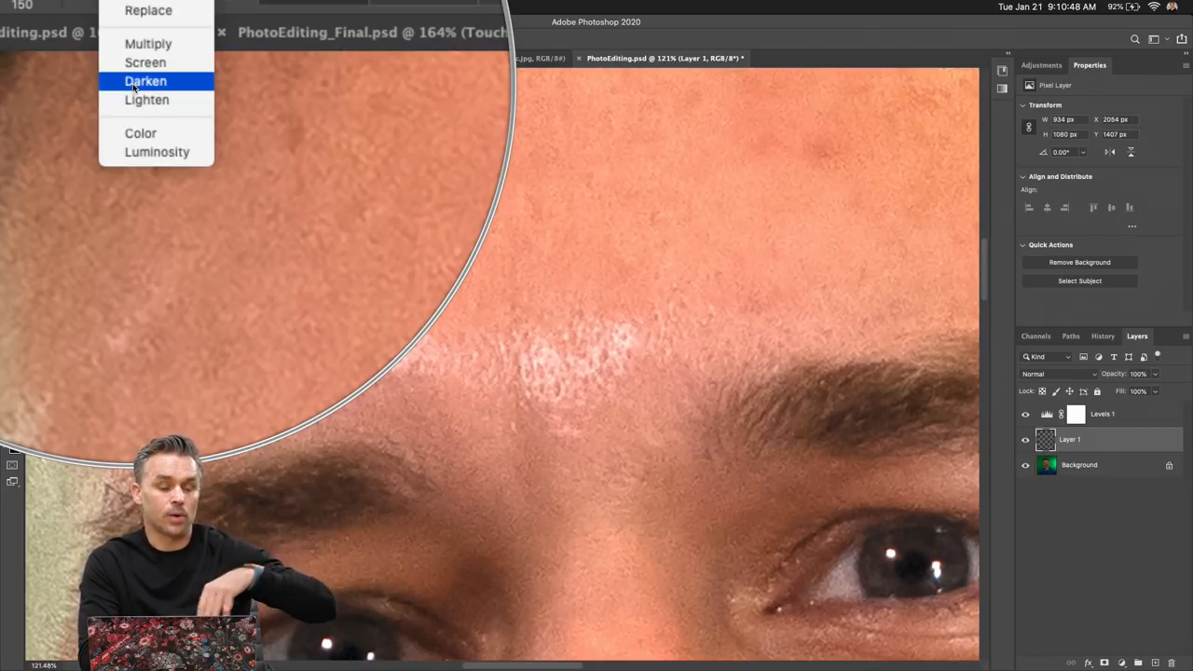
left_click(145, 81)
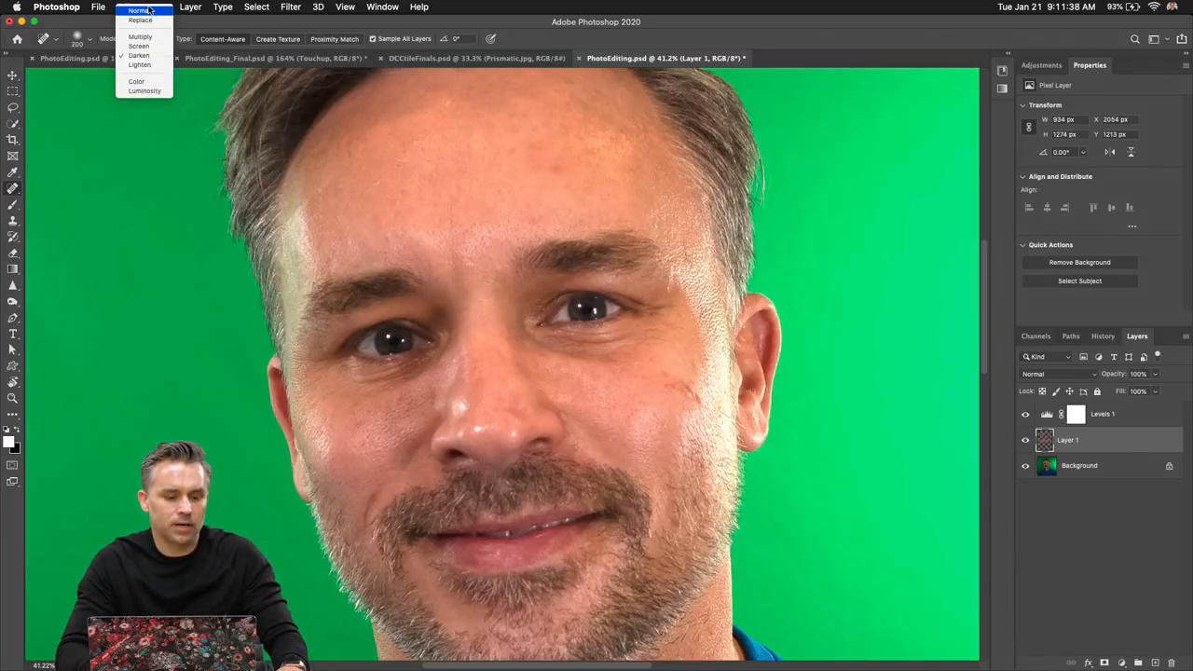
left_click(138, 18)
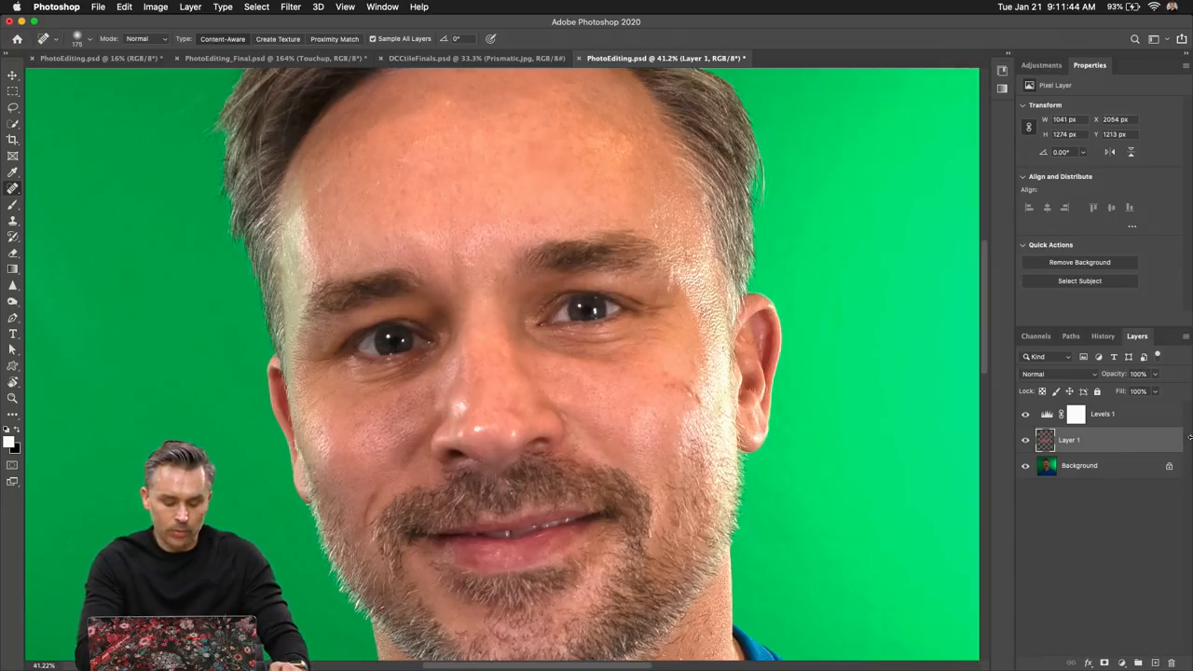
double_click(1069, 440)
type("touchup")
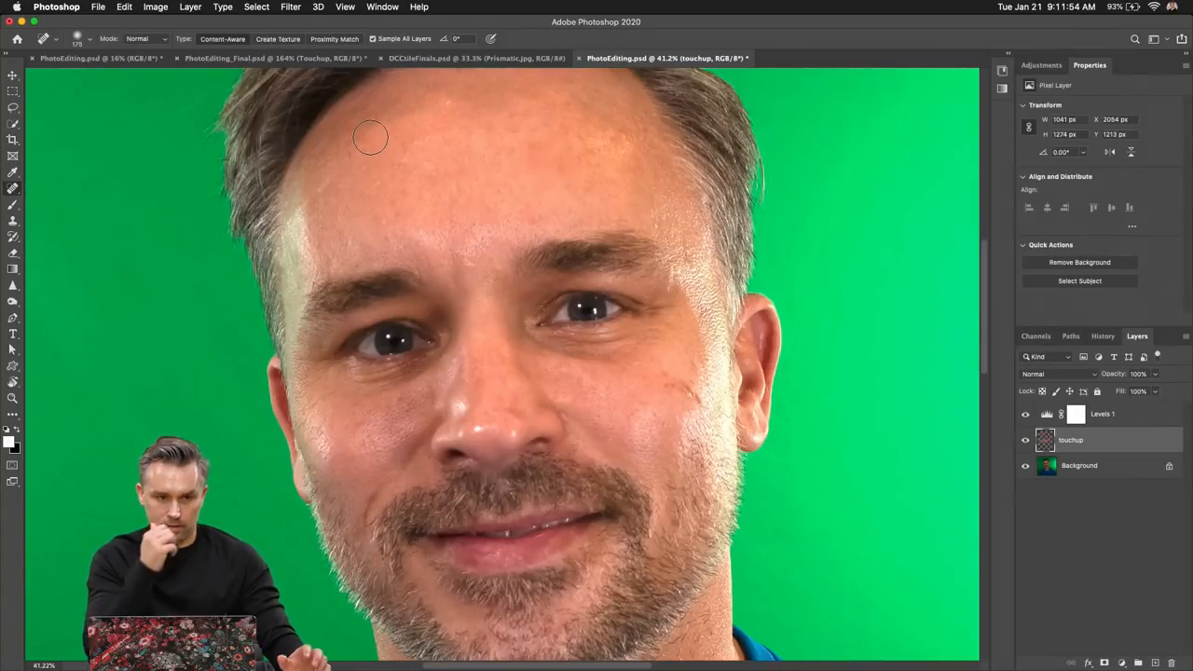
left_click(1080, 466)
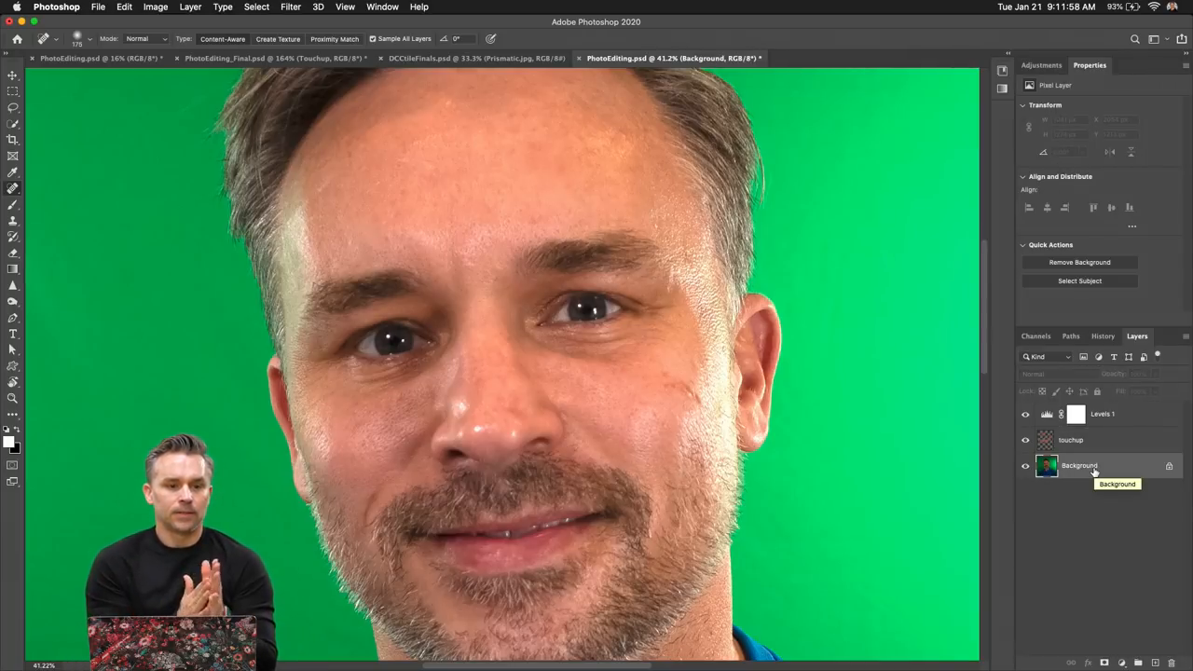
mouse_move(941, 462)
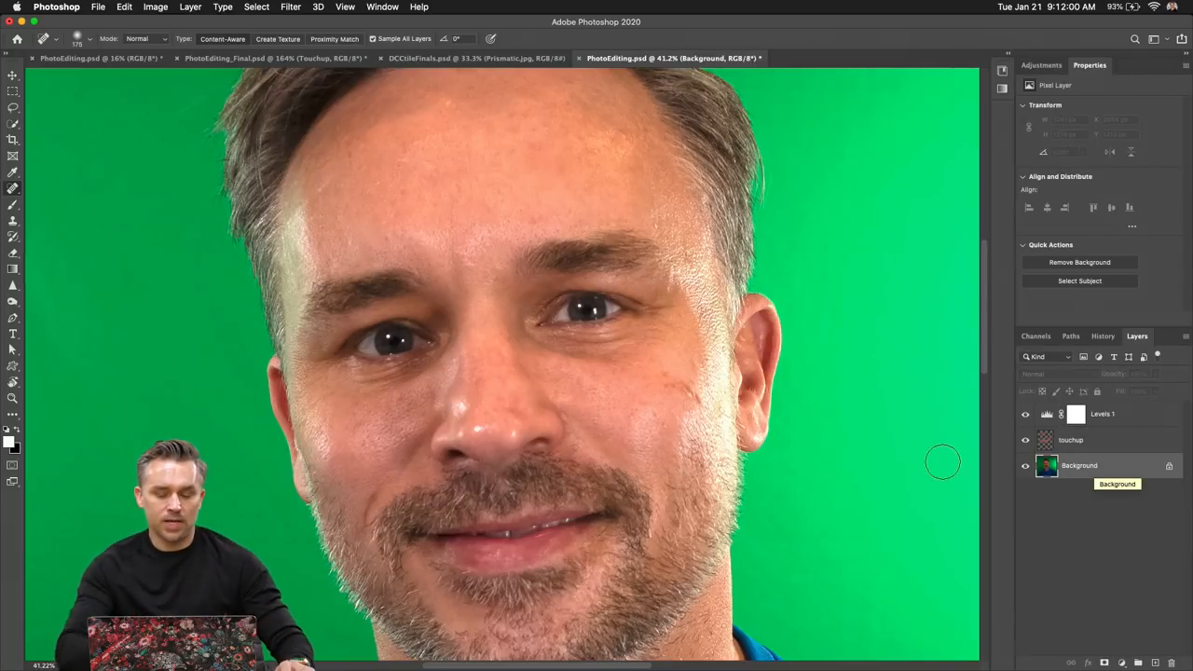
Reopen the healing brush Mode menu with the Background layer selected
left_click(145, 38)
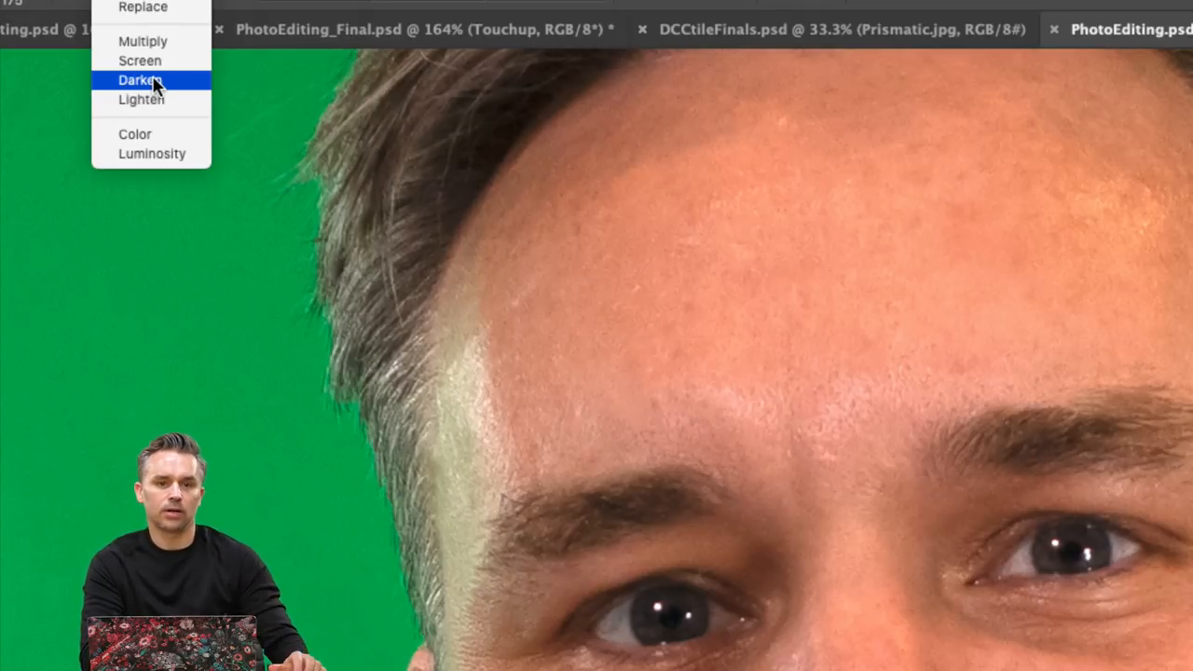
mouse_move(508, 167)
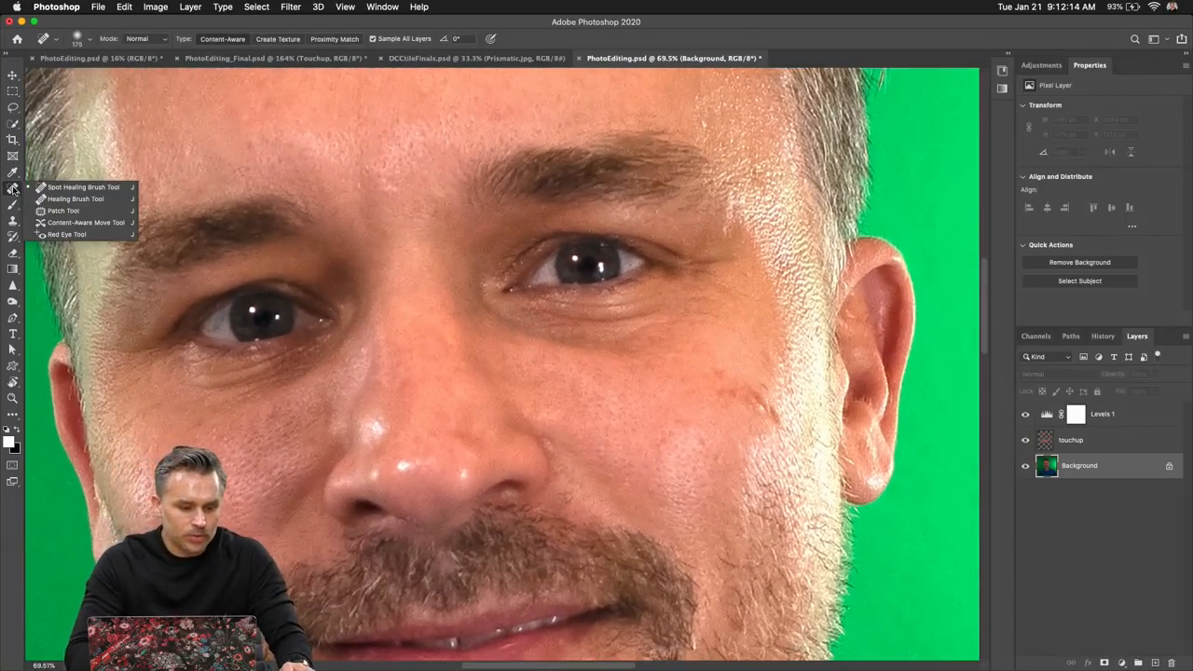
Switch to the Patch Tool from the healing tools flyout
left_click(63, 211)
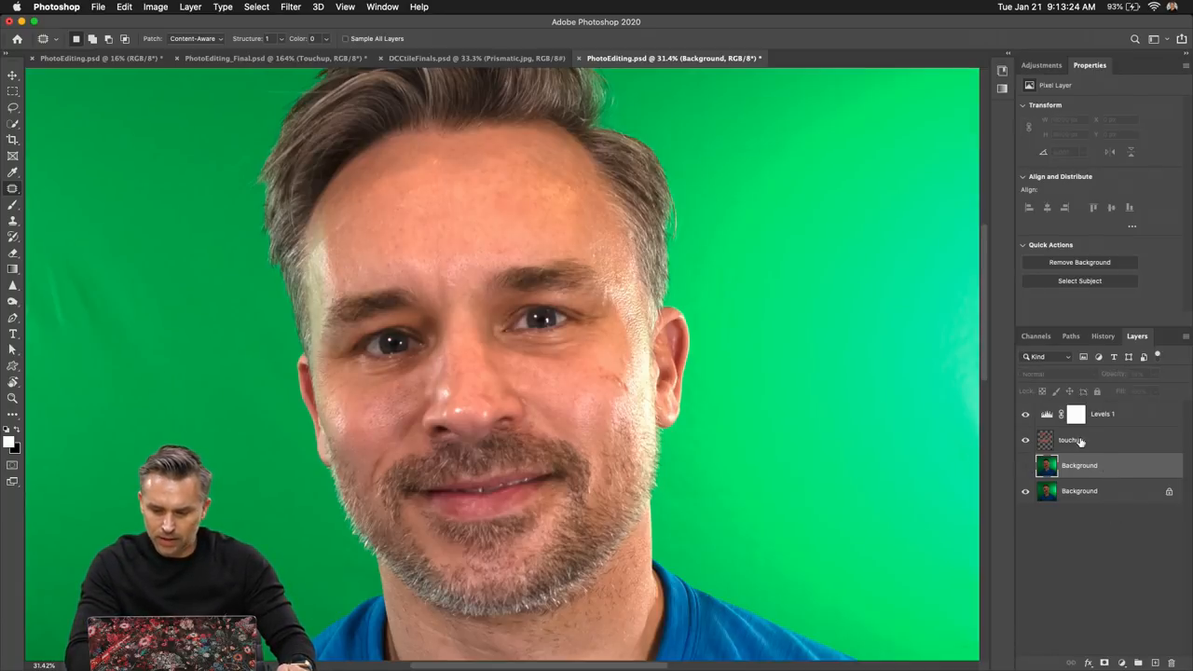
Add a Curves adjustment and set its shadow target colour by sampling skin, without saving defaults
left_click(1103, 414)
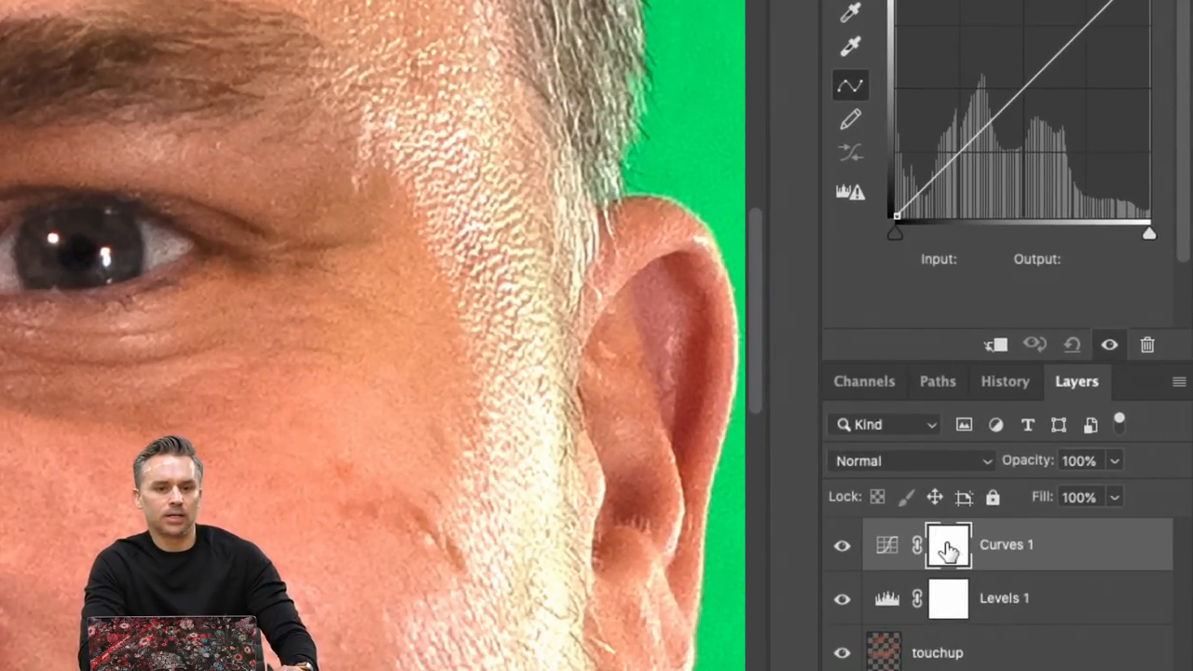
mouse_move(874, 558)
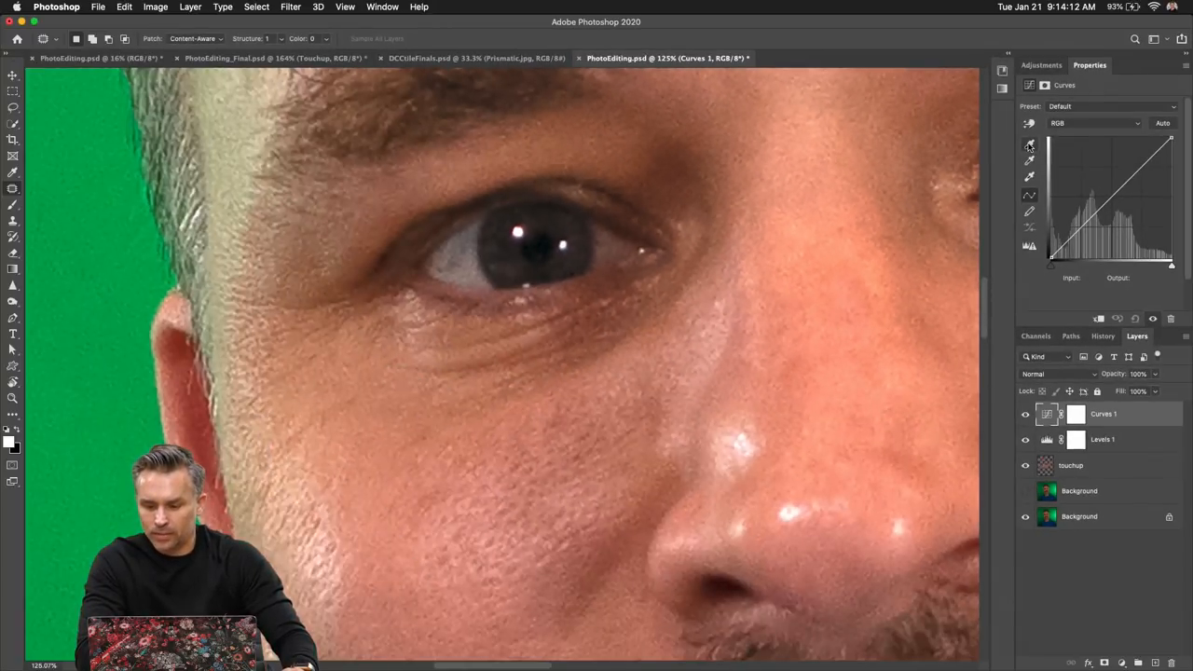
left_click(1029, 147)
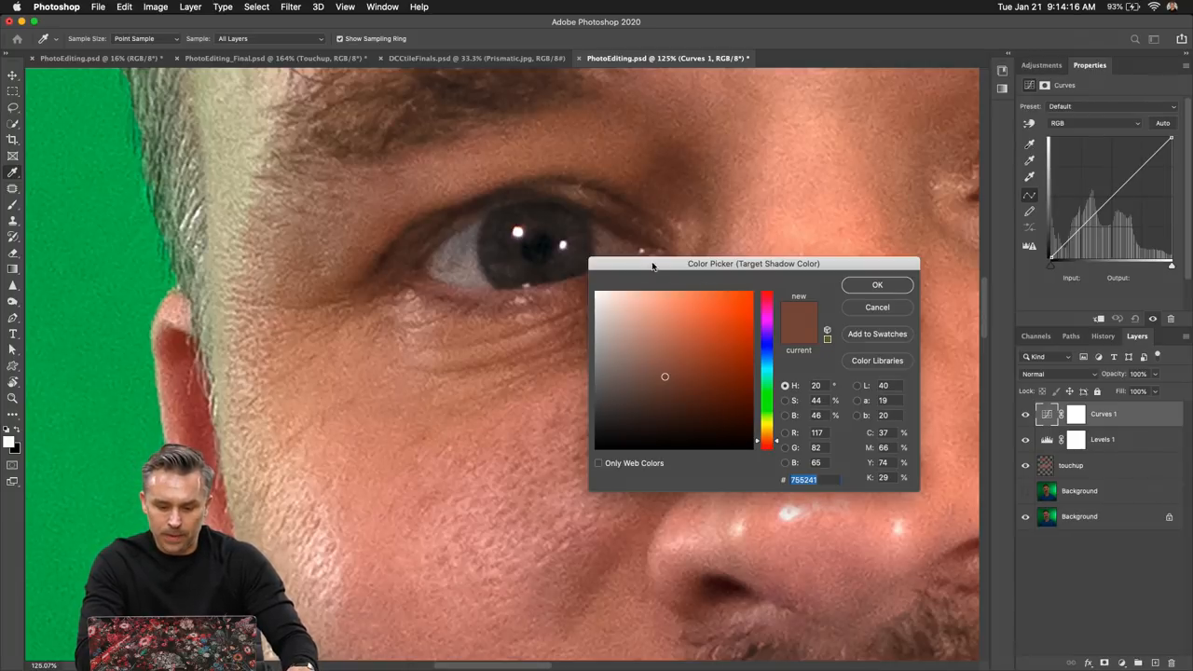
left_click_drag(753, 263, 622, 382)
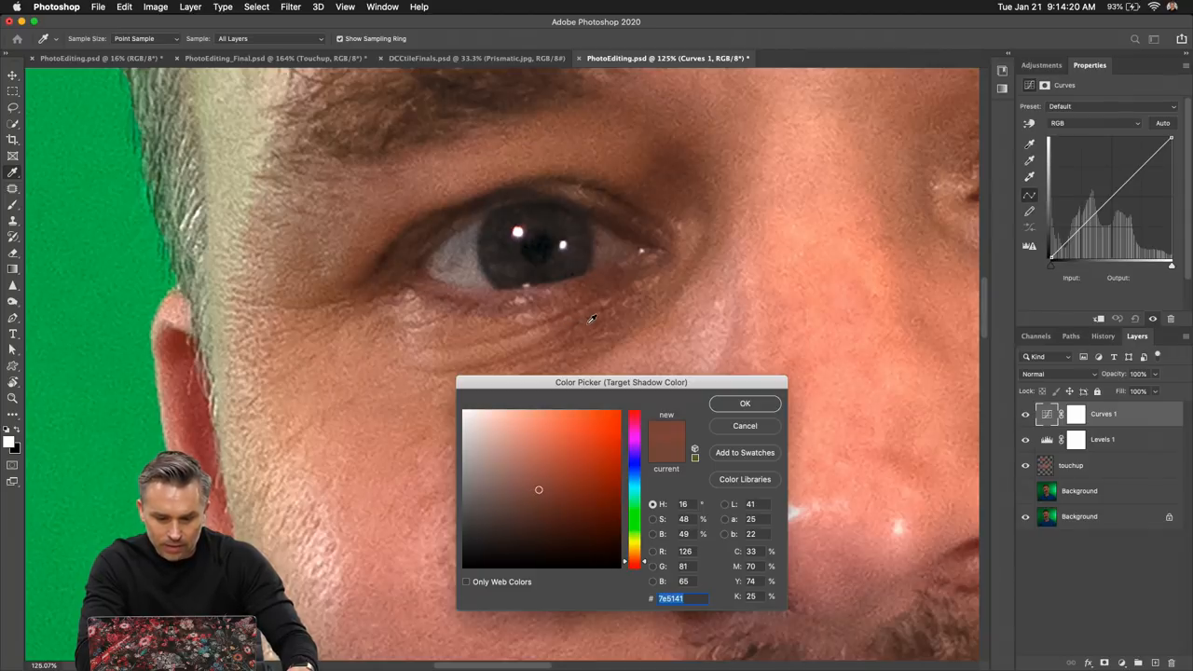
left_click(544, 492)
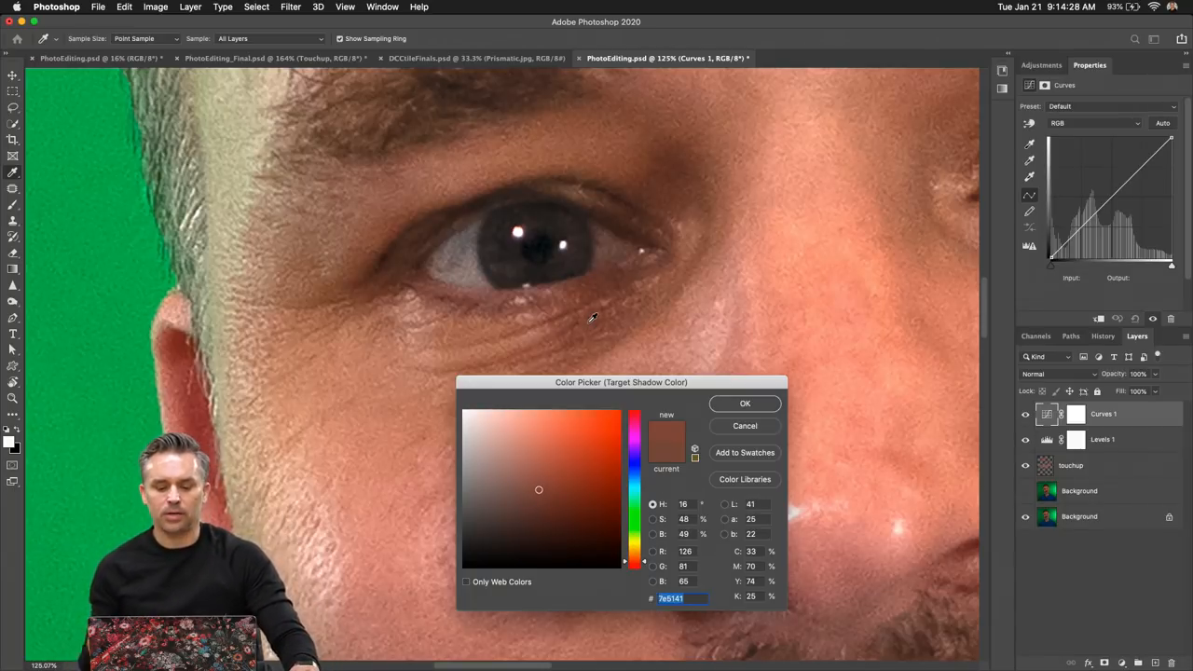
left_click(546, 493)
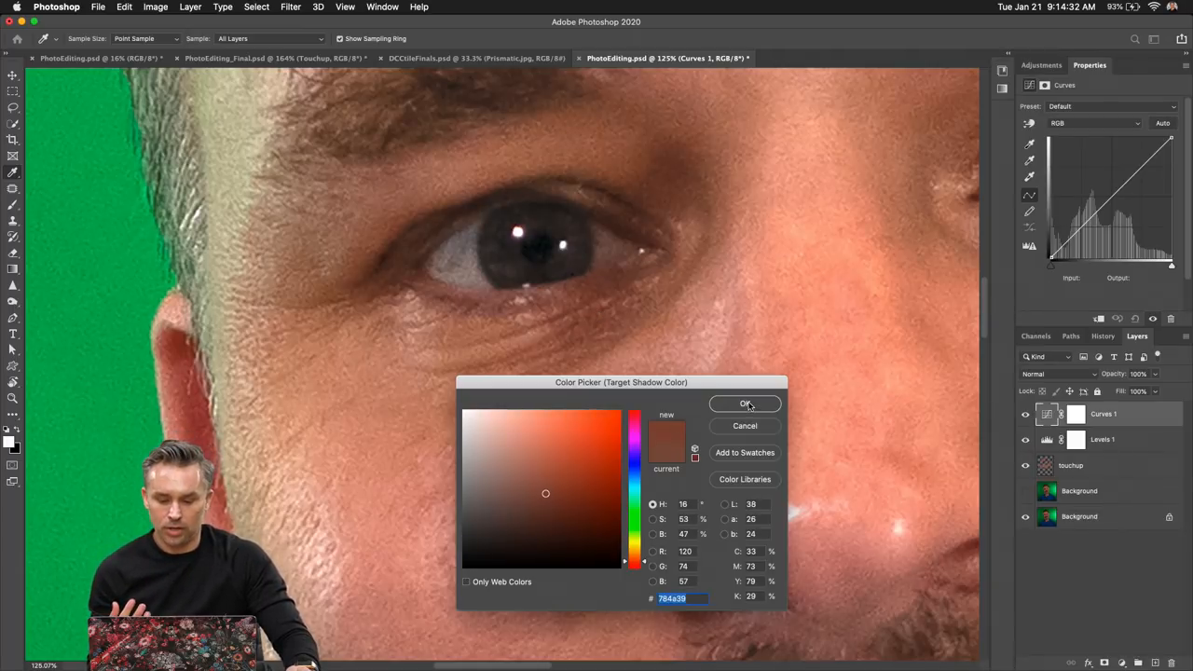
left_click(745, 404)
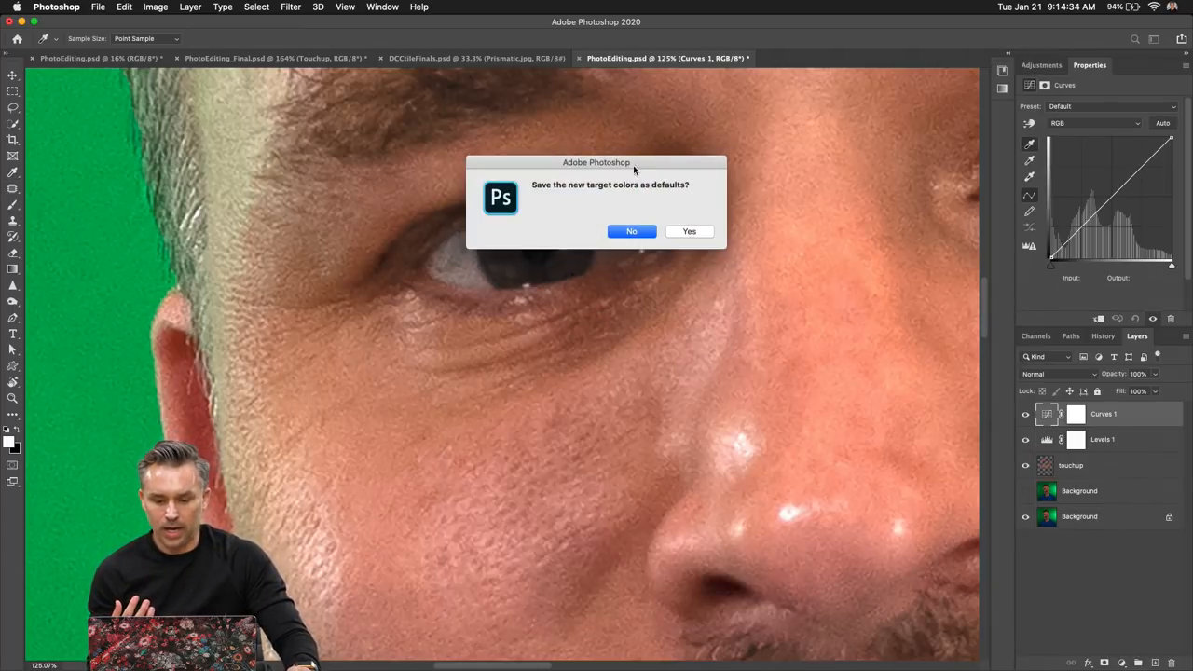
left_click(631, 231)
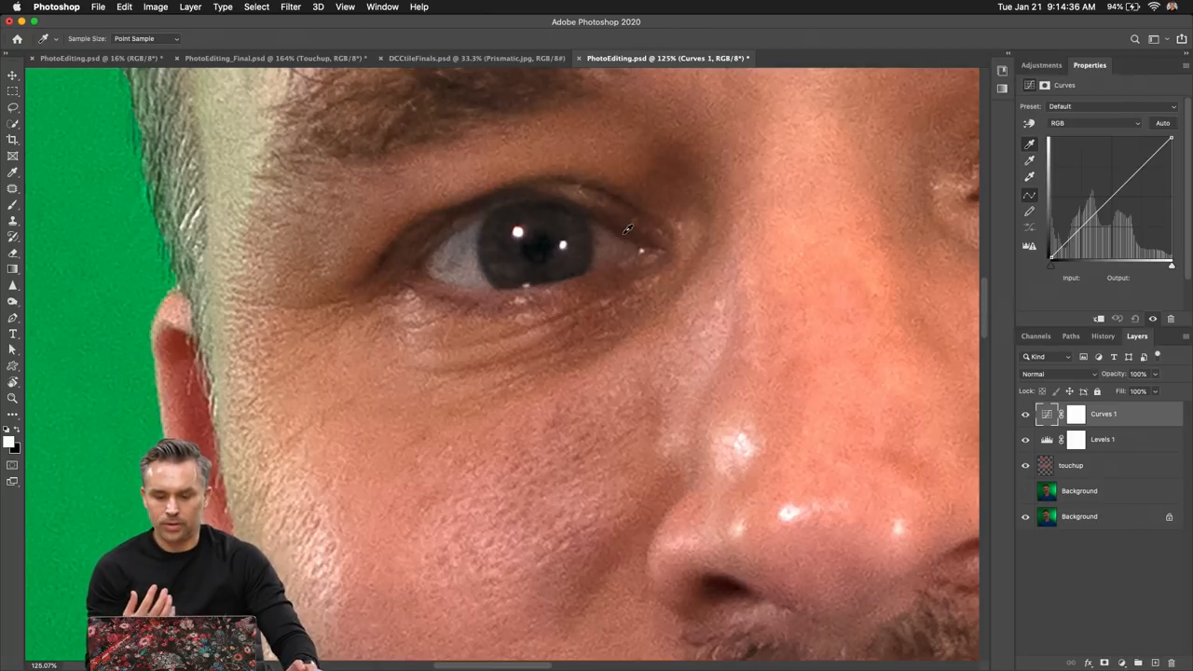
mouse_move(595, 313)
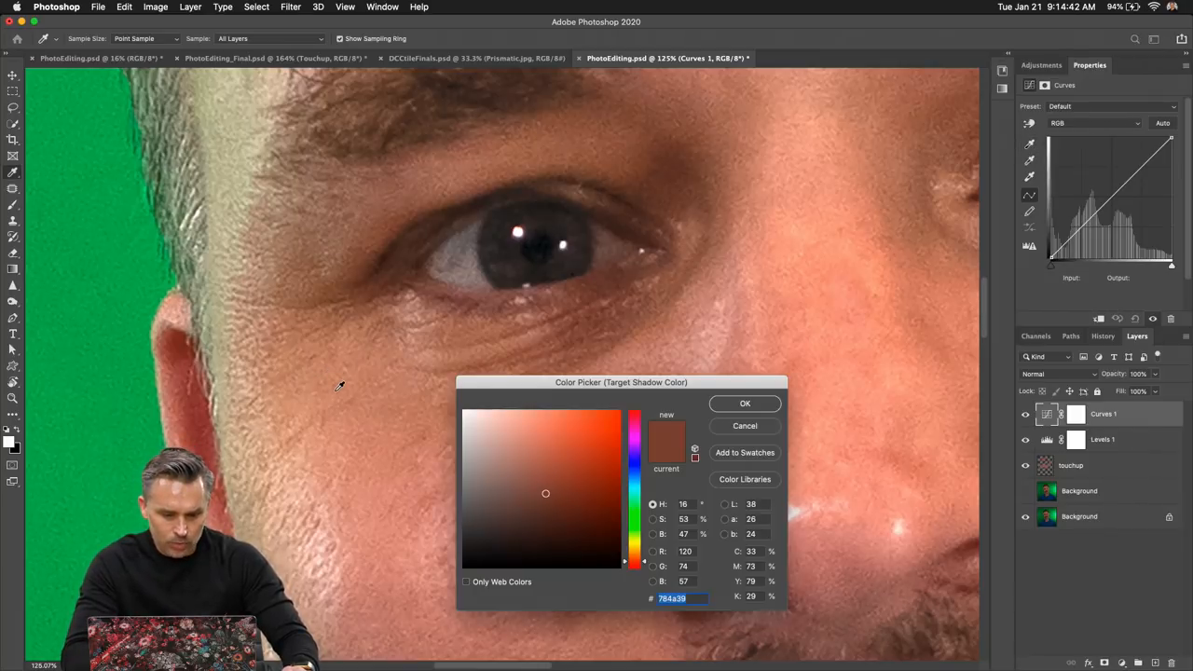
Resample a brighter cheek skin tone as the target colour, then select the Curves mask
left_click(527, 450)
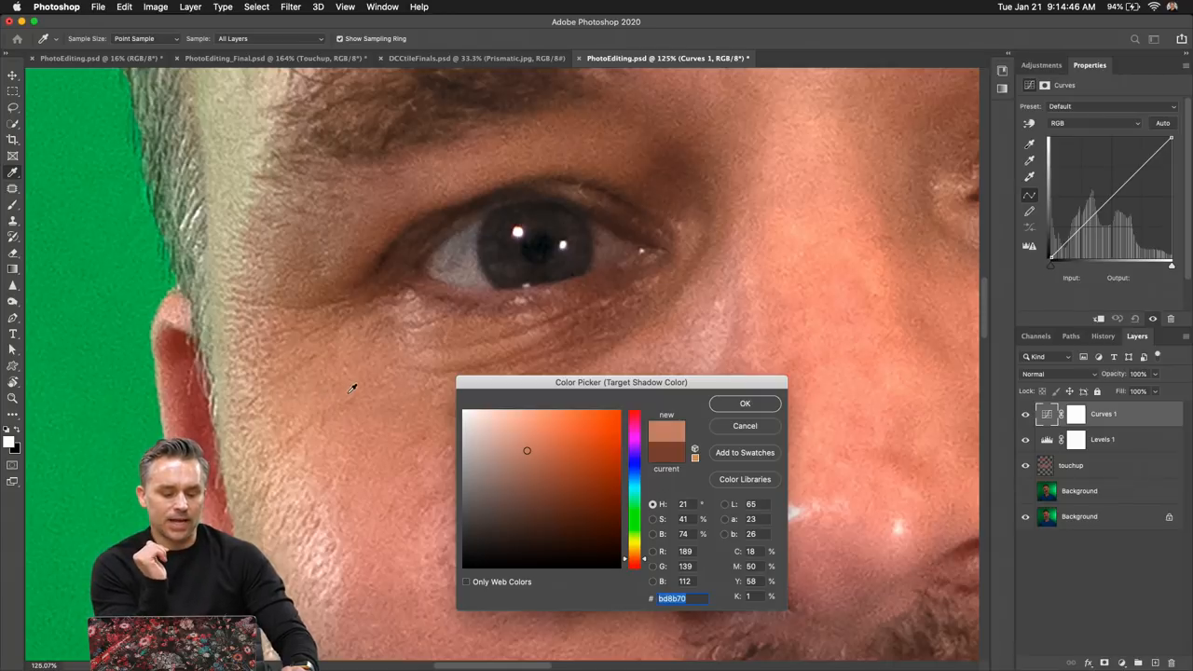
left_click(526, 445)
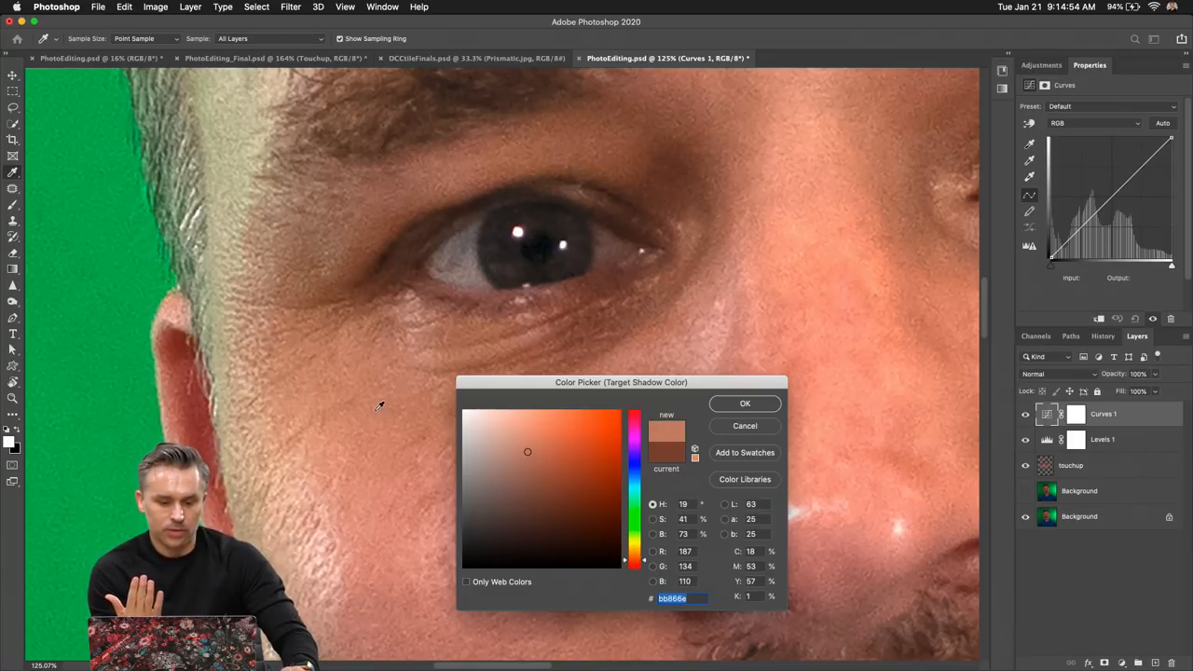
left_click(524, 445)
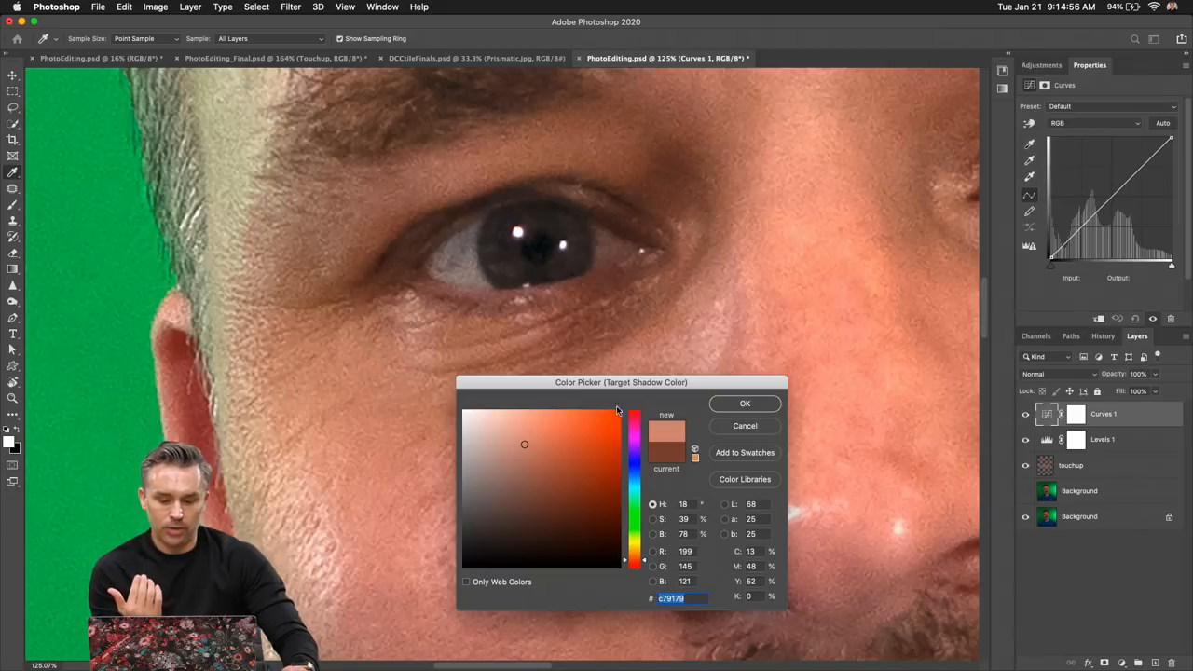
left_click(745, 403)
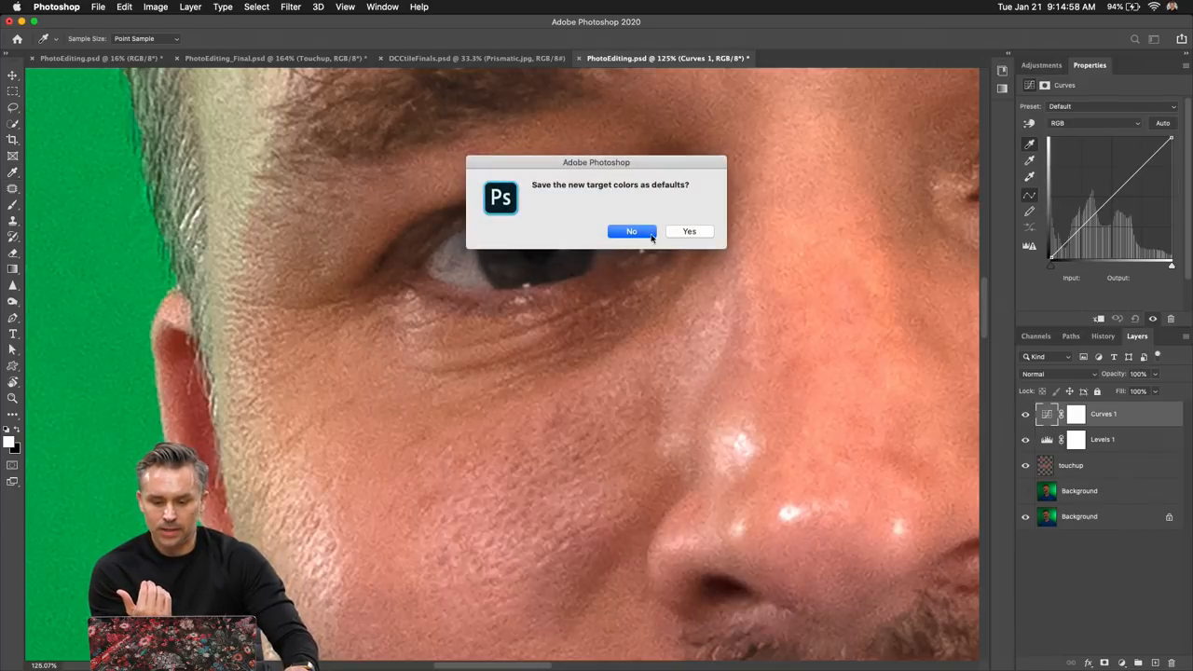
left_click(632, 232)
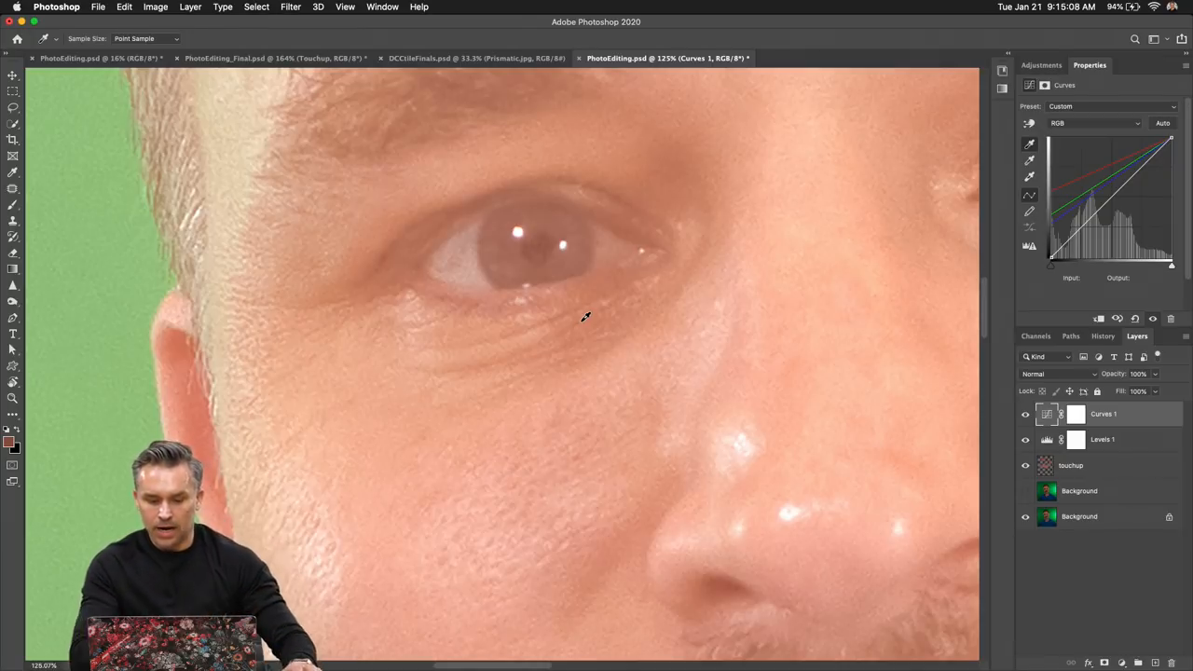
left_click(1077, 414)
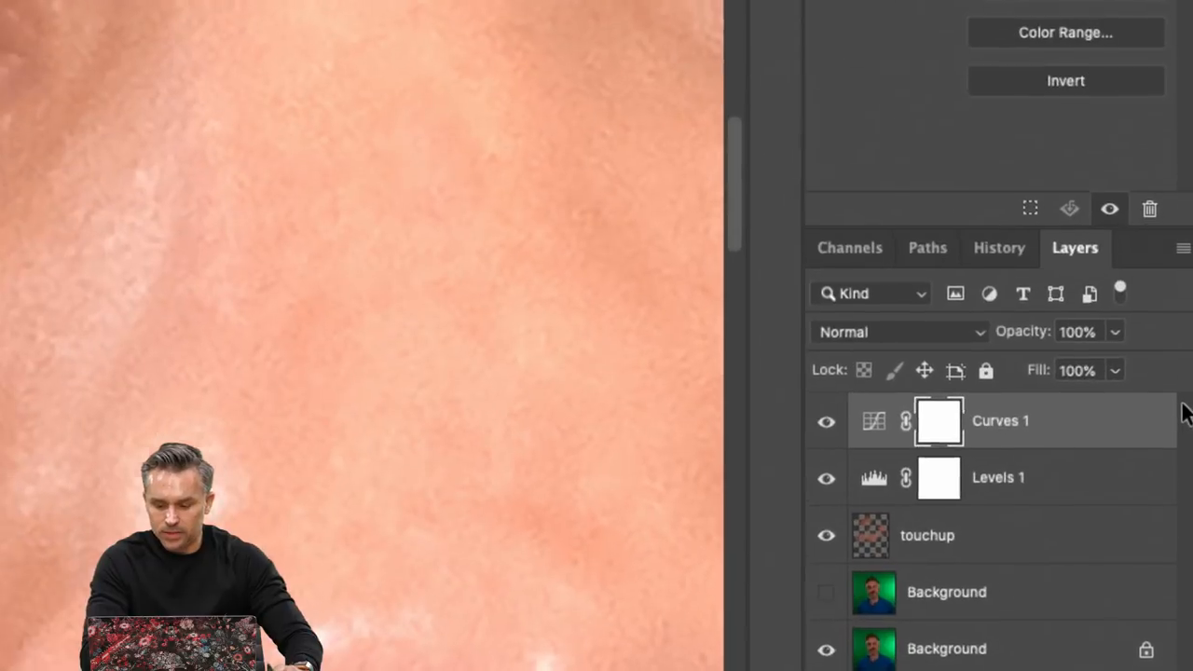
Invert the Curves 1 mask to black and paint the brightening back under the eyes
left_click(940, 420)
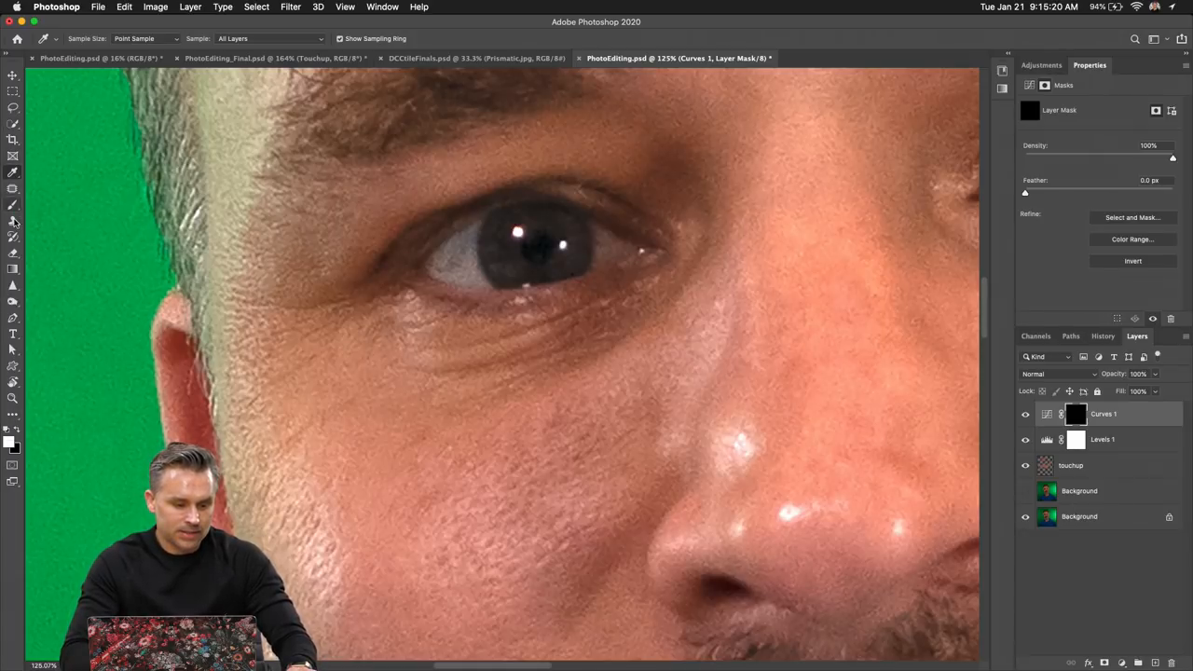
left_click(13, 221)
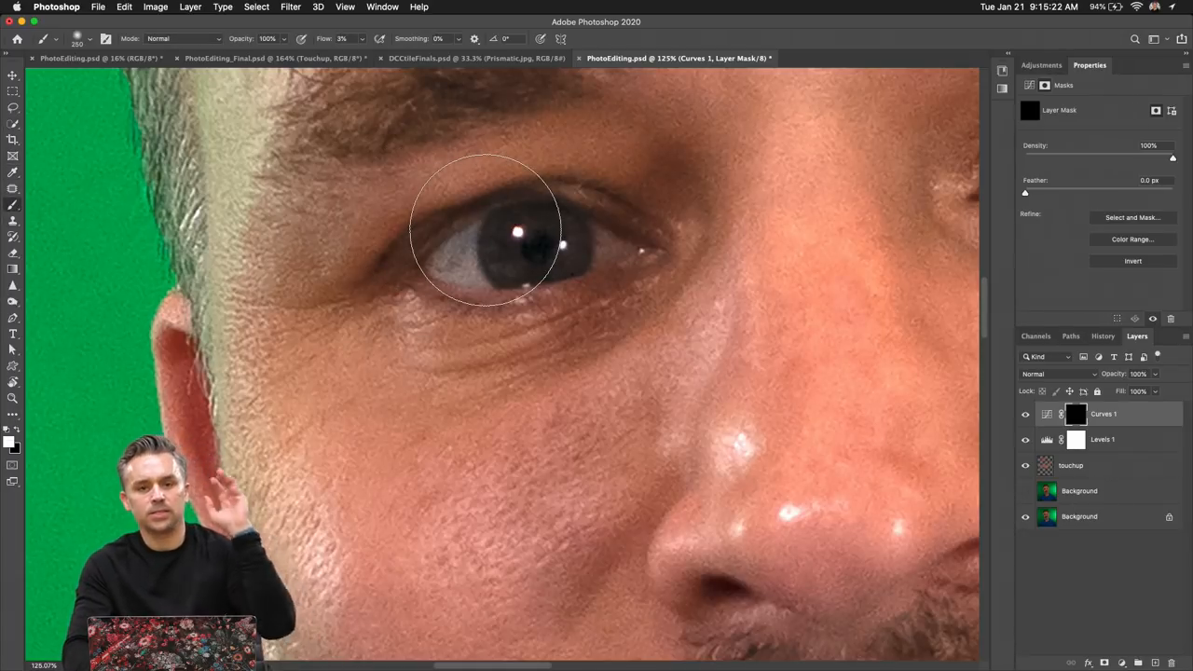
mouse_move(508, 363)
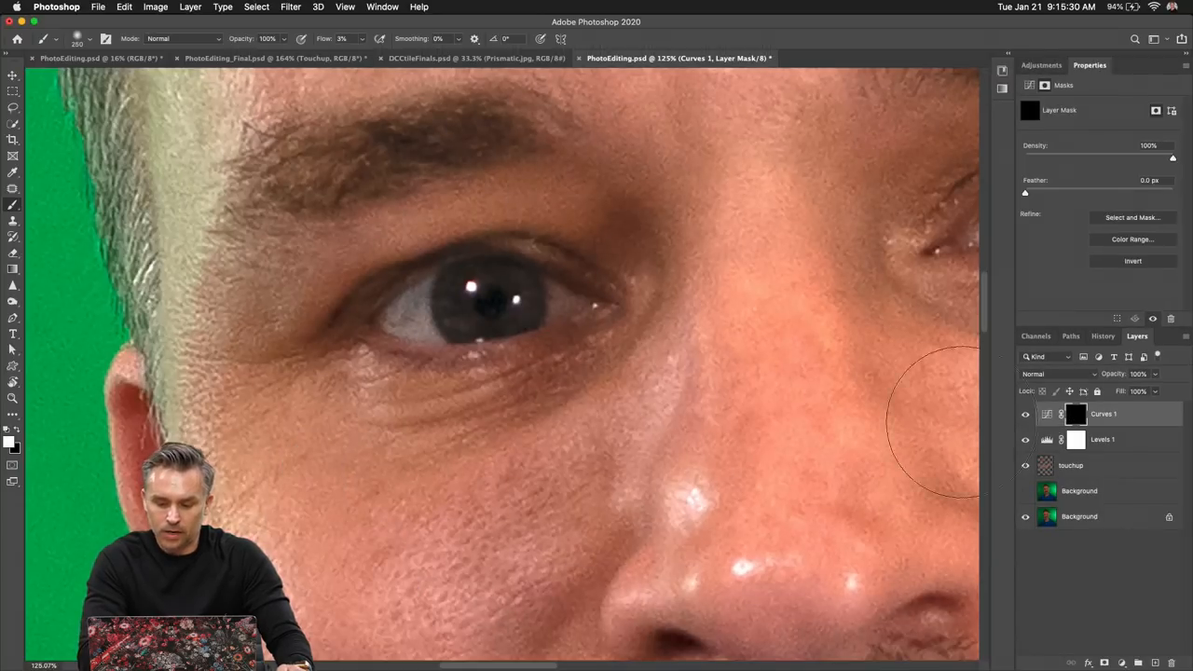
mouse_move(517, 406)
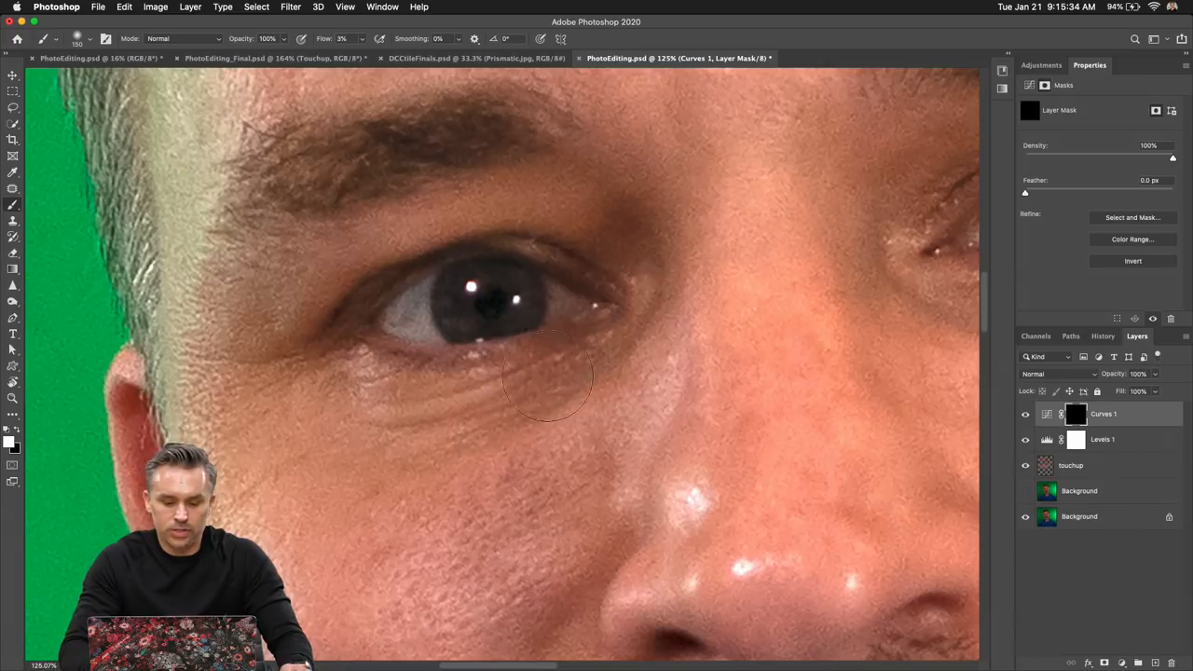
mouse_move(588, 364)
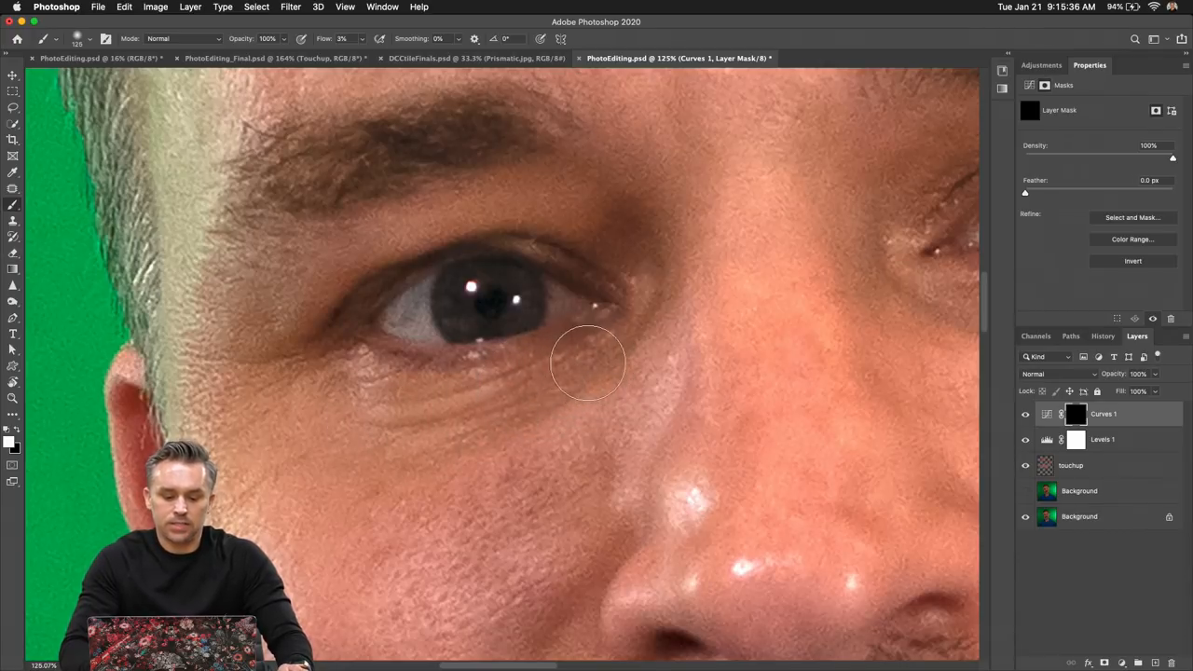
mouse_move(313, 345)
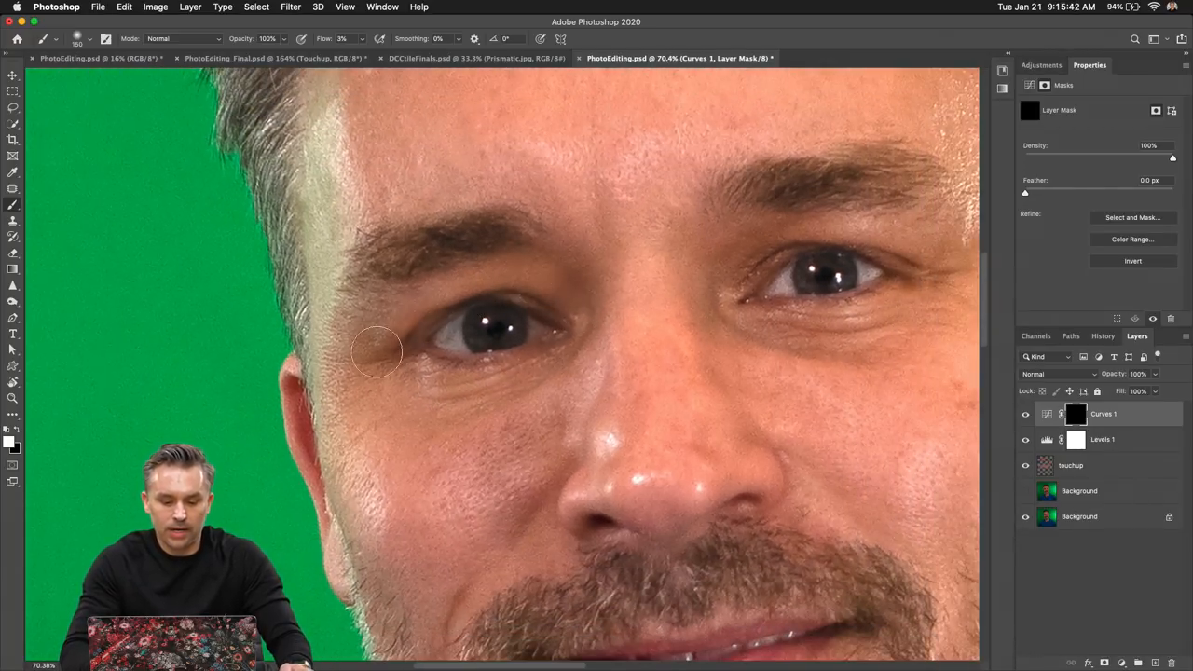
mouse_move(669, 243)
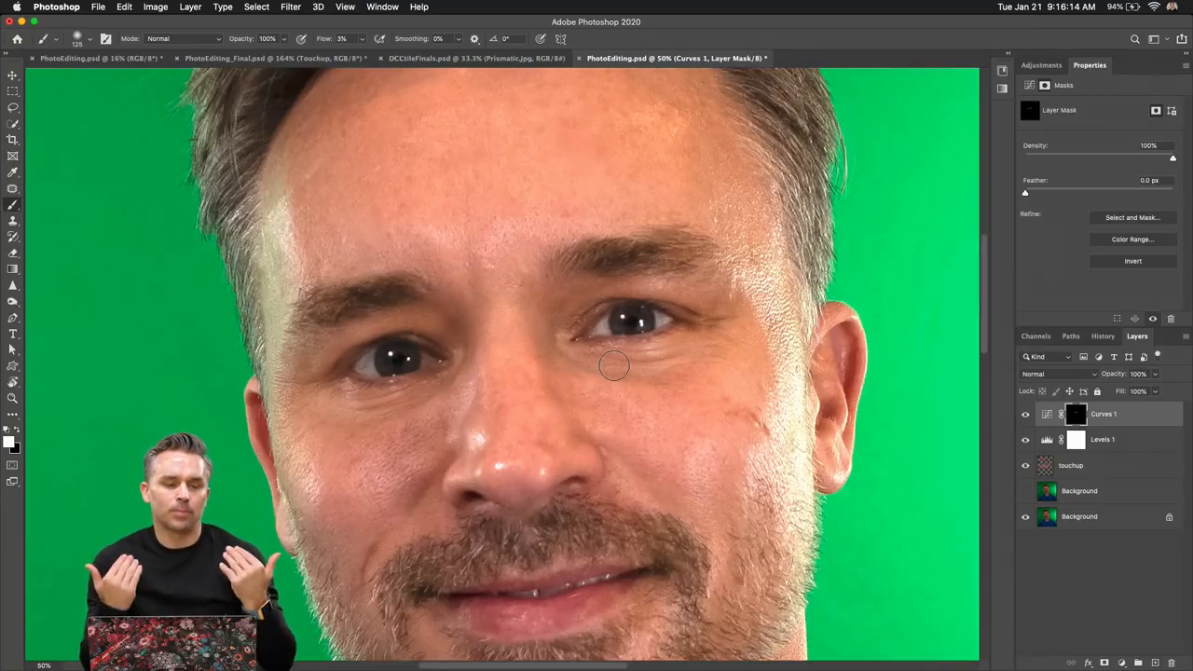
mouse_move(942, 456)
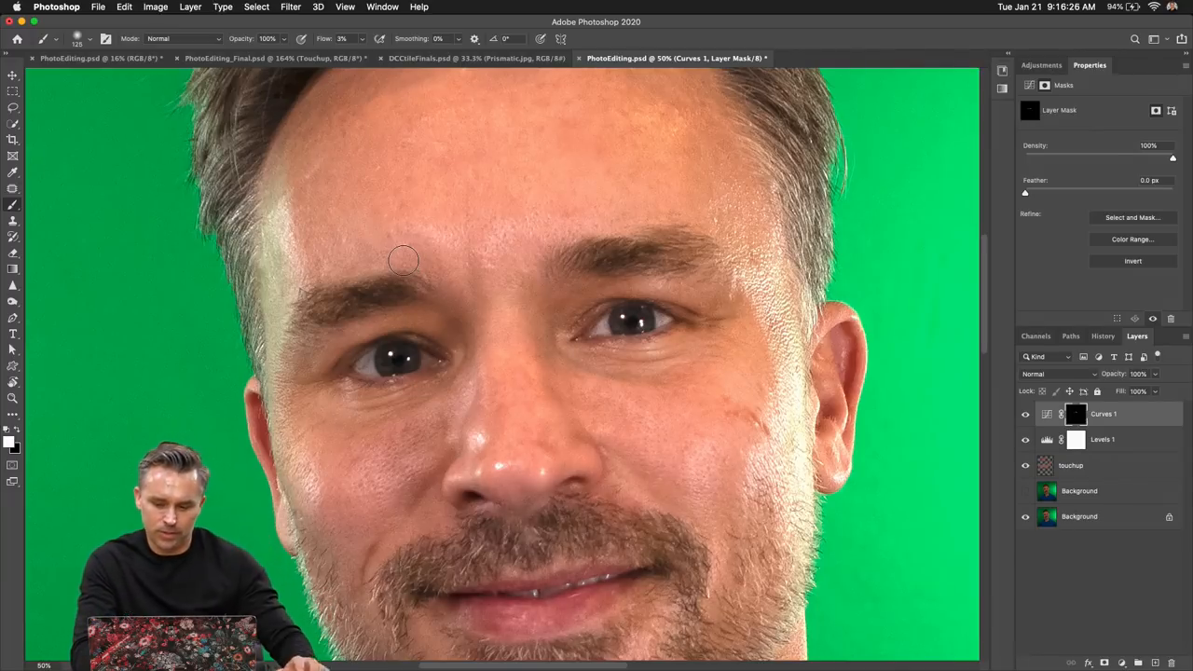
left_click(1077, 414)
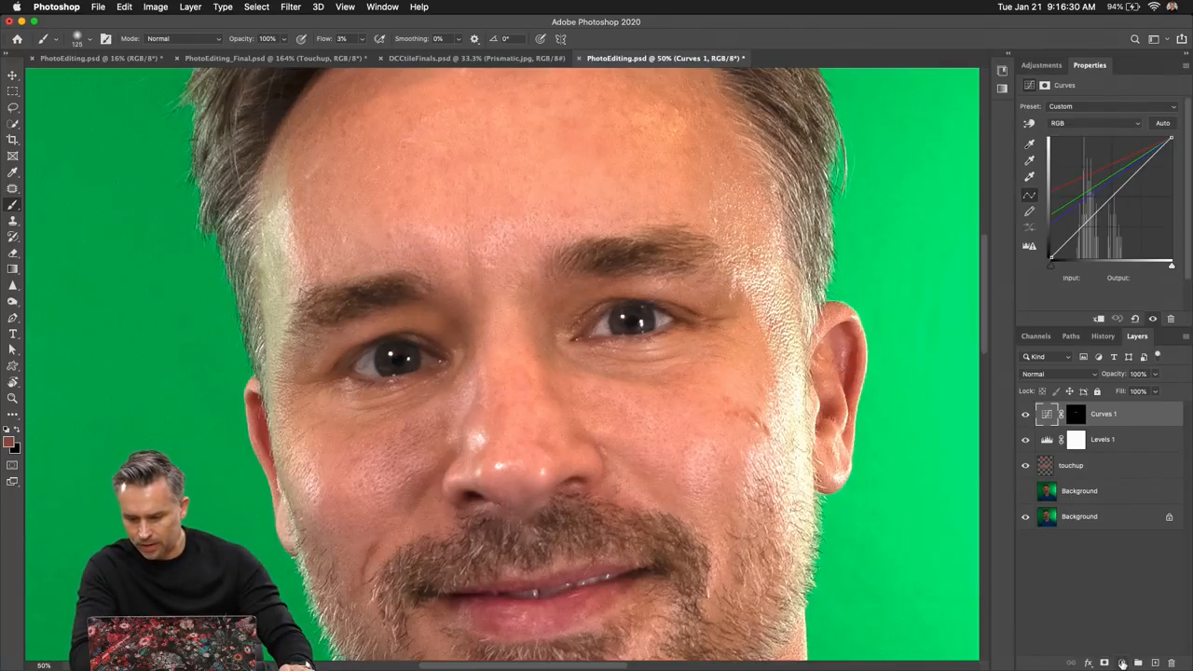
Add a Levels 2 adjustment with the white input slider dragged to about 181
left_click(1123, 662)
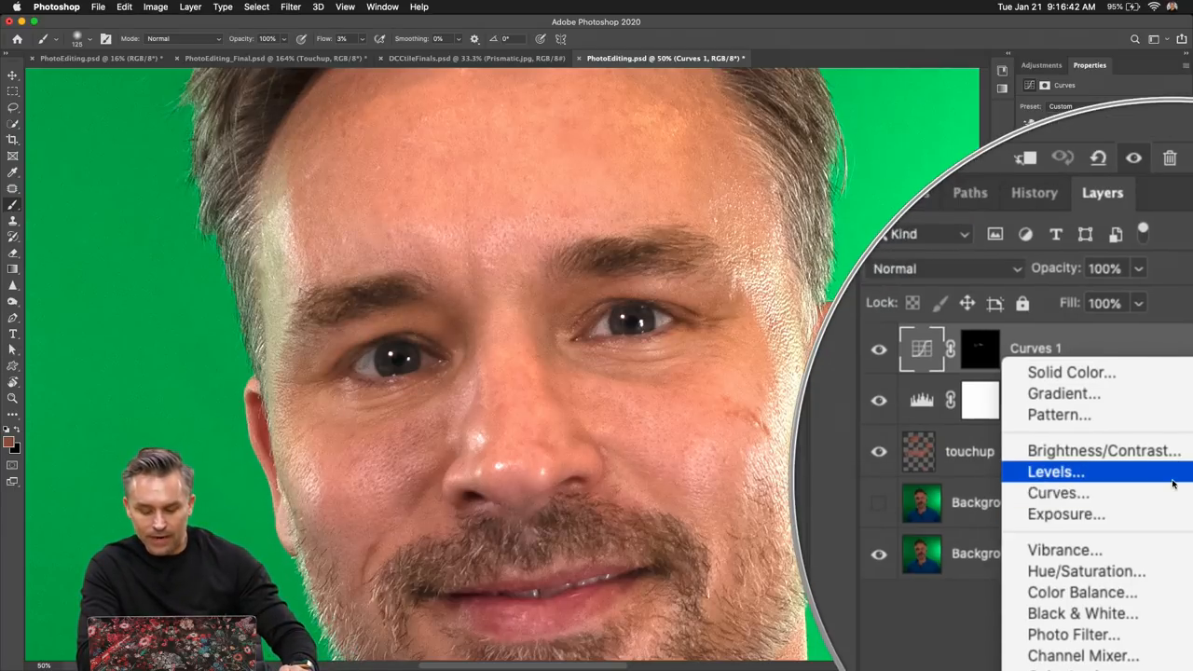
left_click(1055, 472)
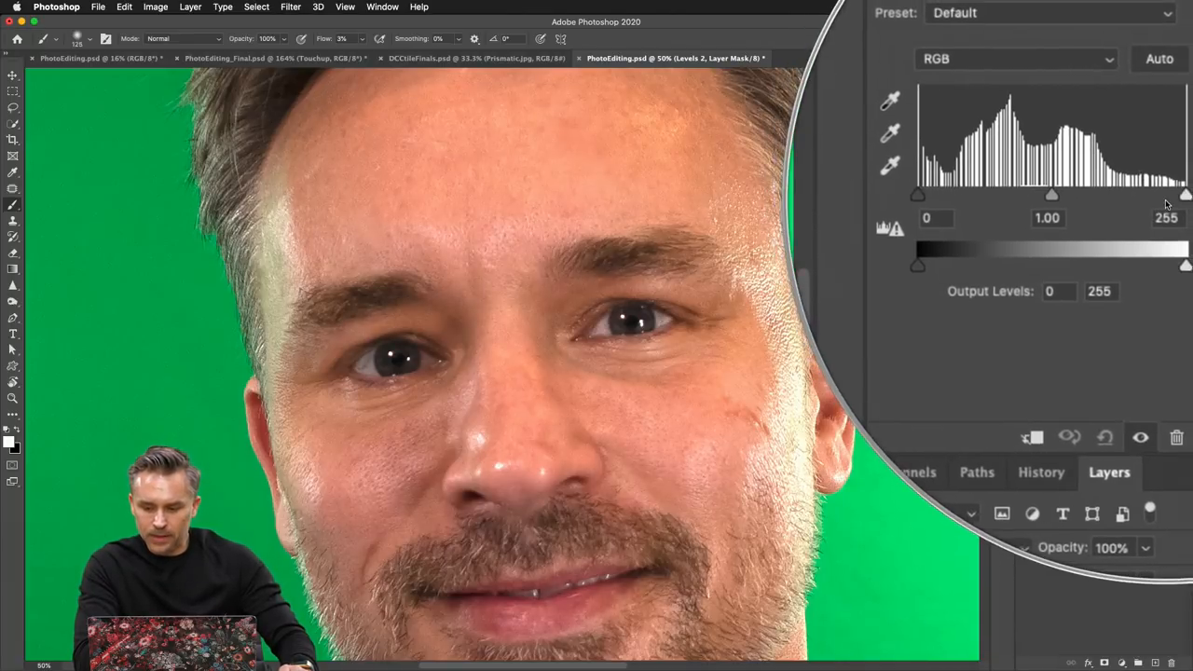
left_click_drag(1185, 195, 1135, 196)
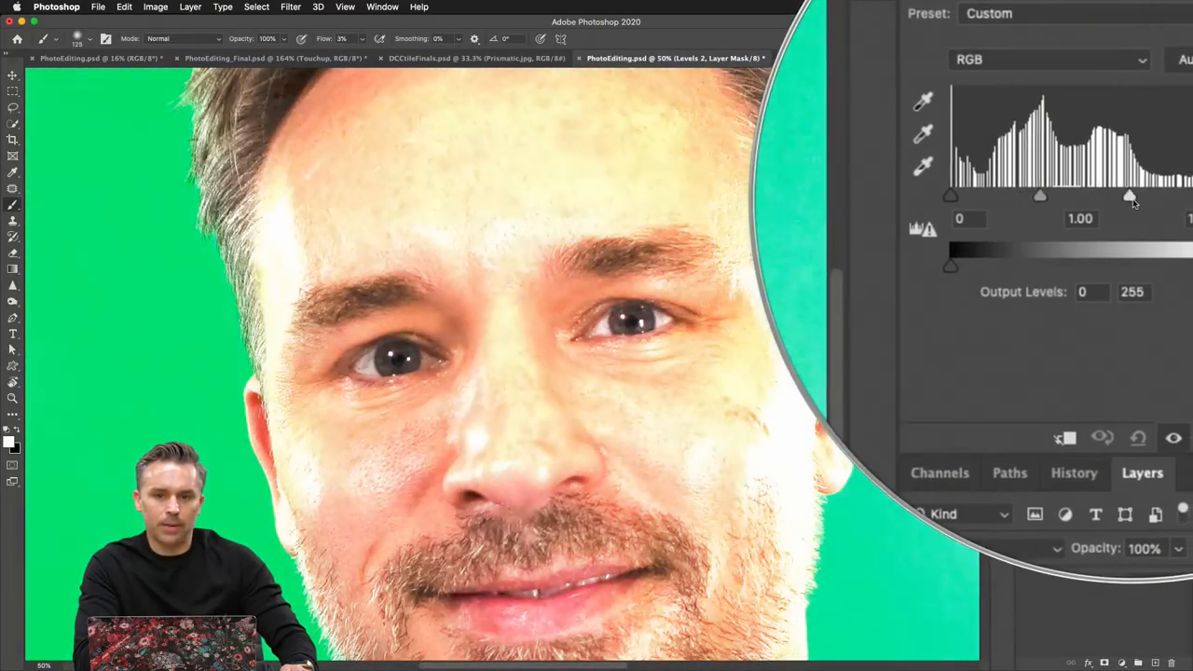
left_click_drag(1131, 196, 1157, 196)
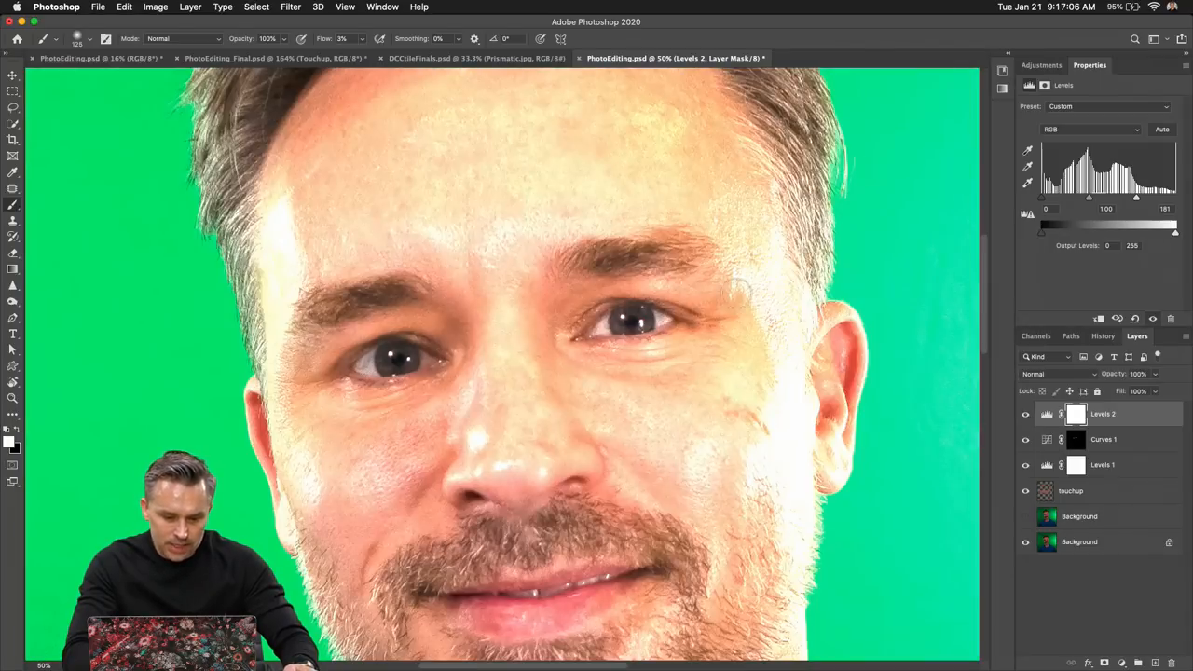
left_click(1076, 414)
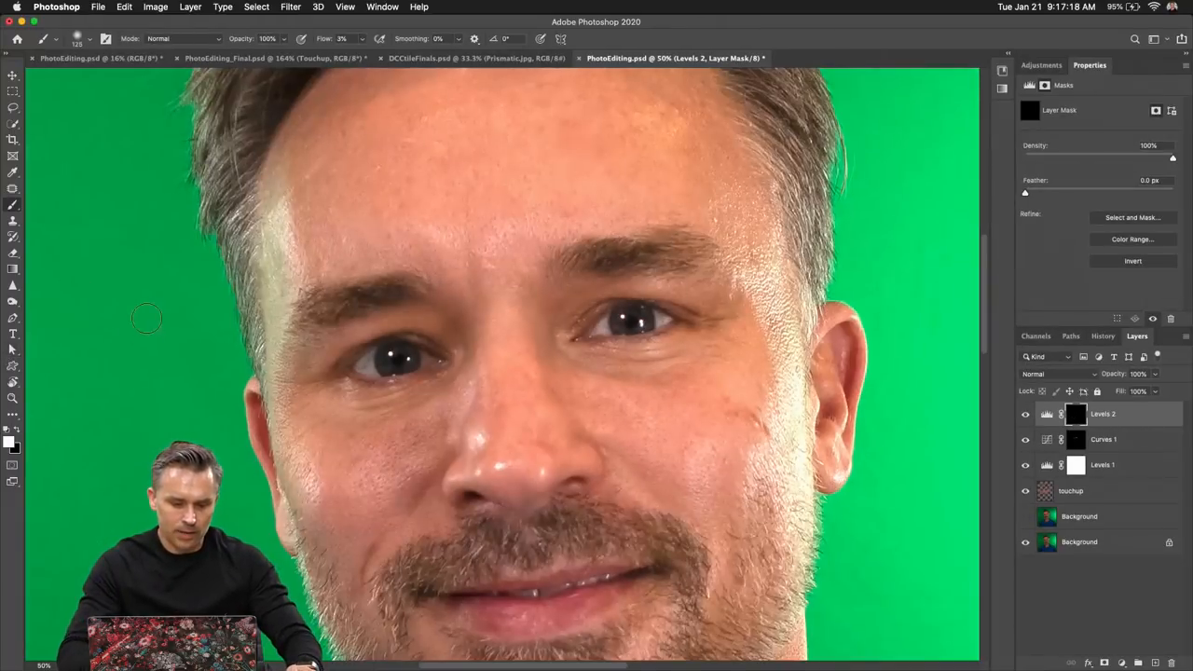
mouse_move(488, 312)
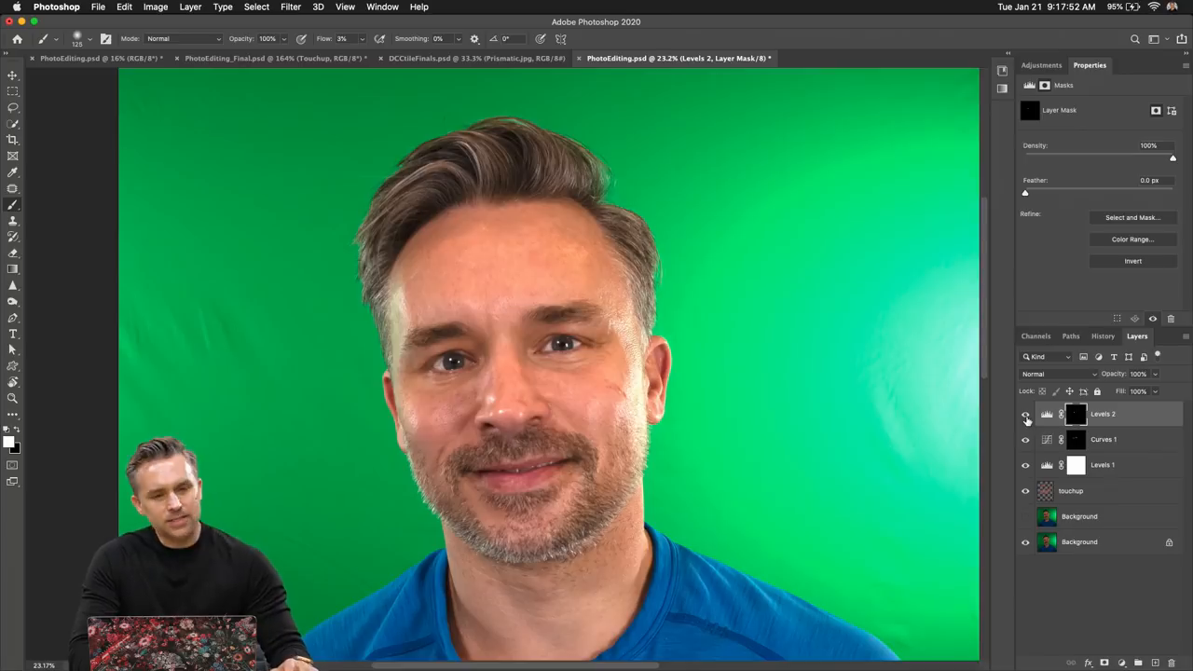
Compare the portrait with and without the masked Levels 2 brightening
left_click(1070, 491)
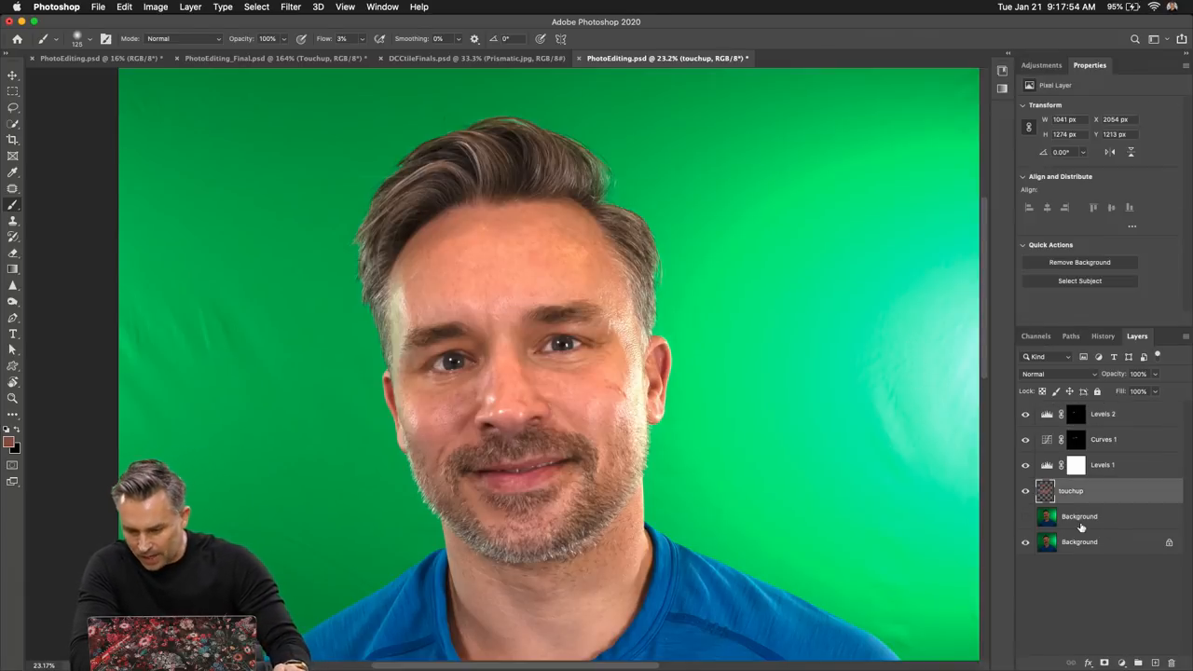
Select the hidden Background copy and set the Sponge Tool to Desaturate mode
left_click(1079, 542)
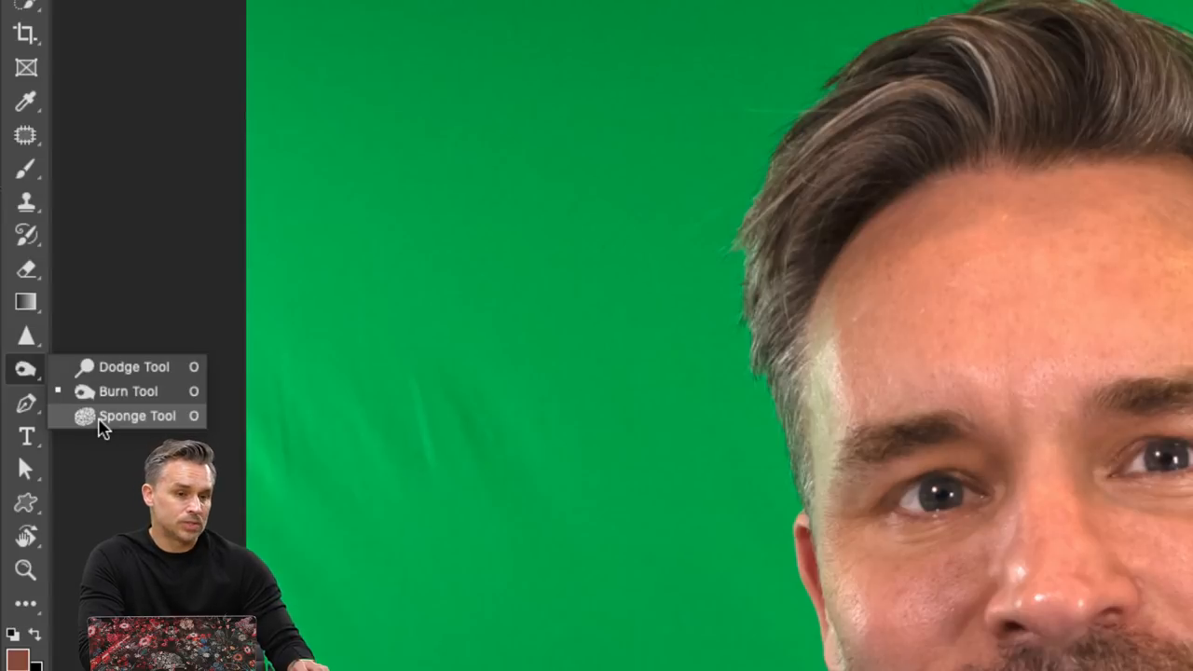
left_click(137, 416)
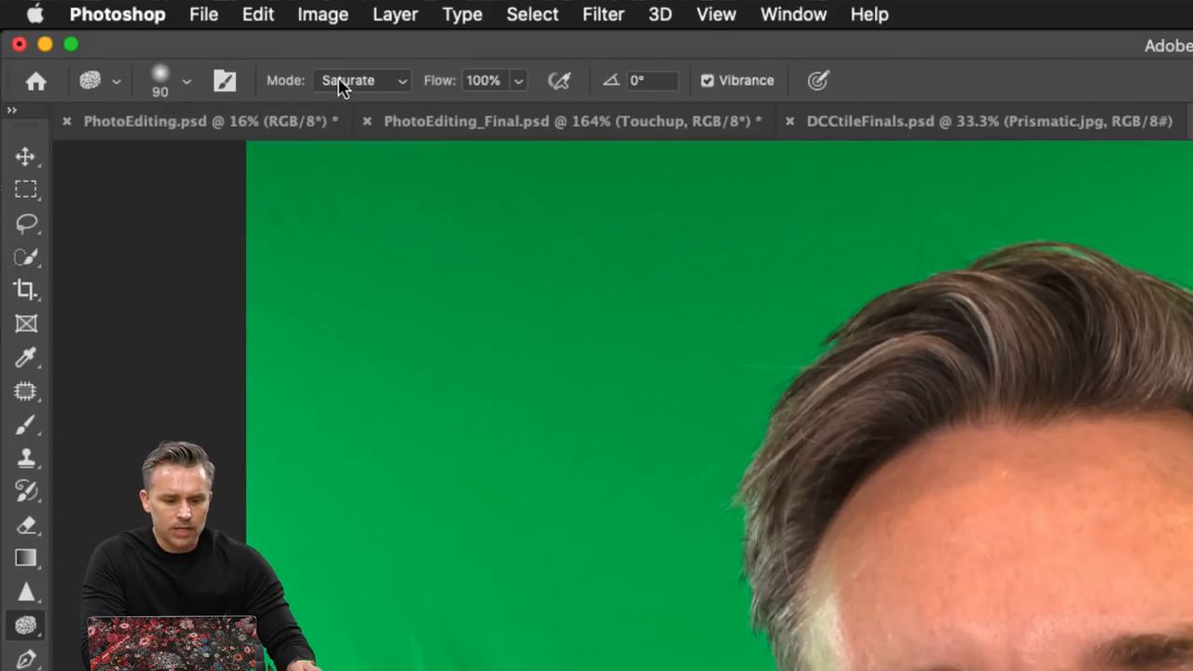
left_click(361, 80)
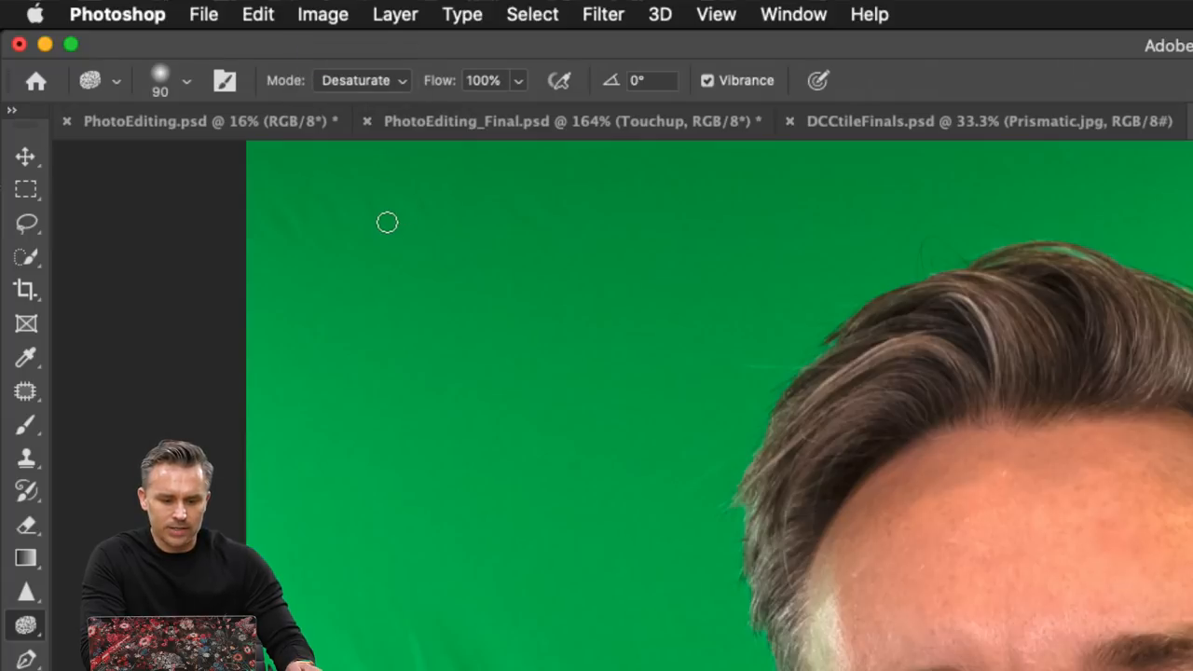
left_click(673, 58)
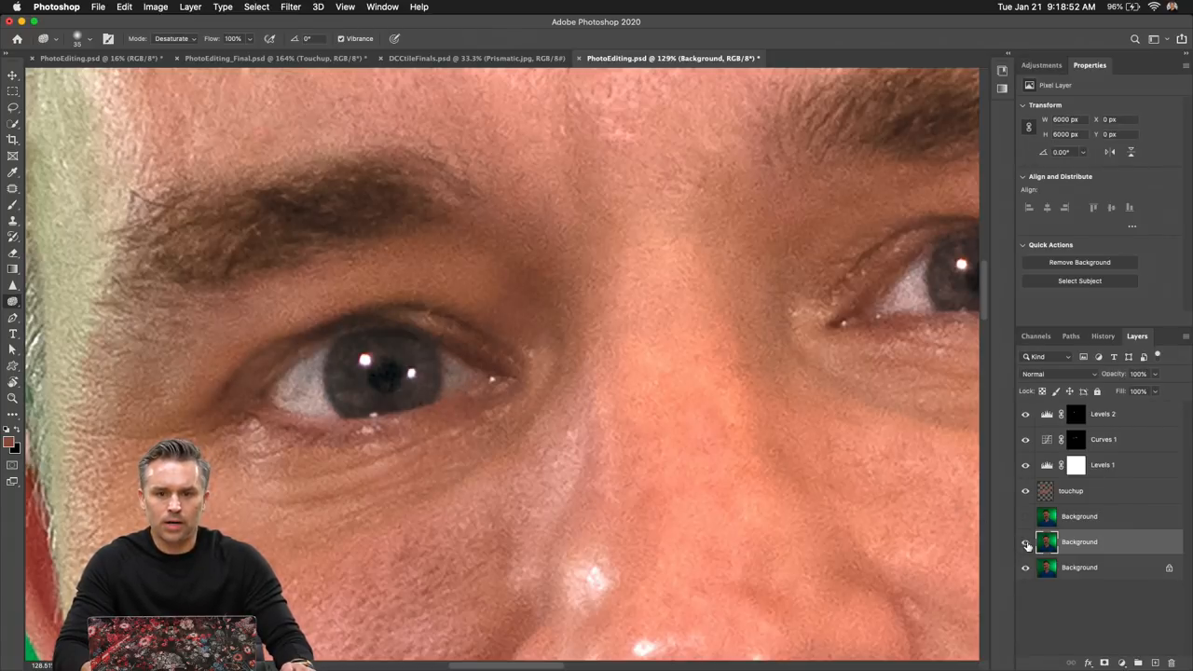
Turn on visibility of the new Background copy layer for desaturating
left_click(1026, 542)
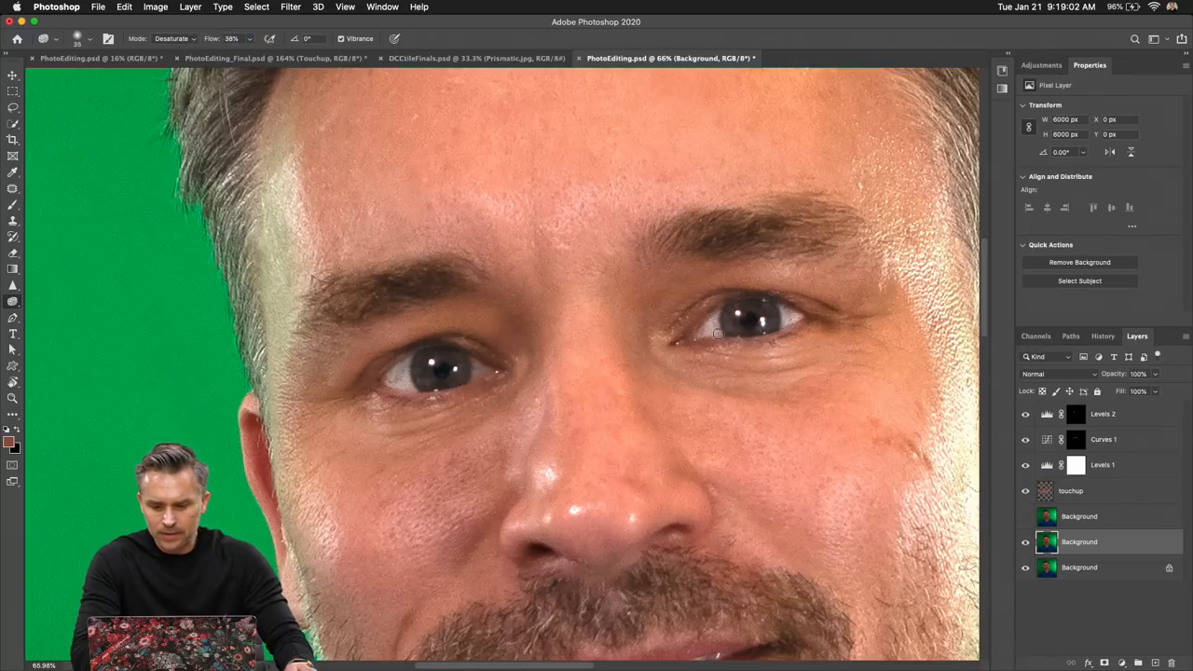
mouse_move(788, 315)
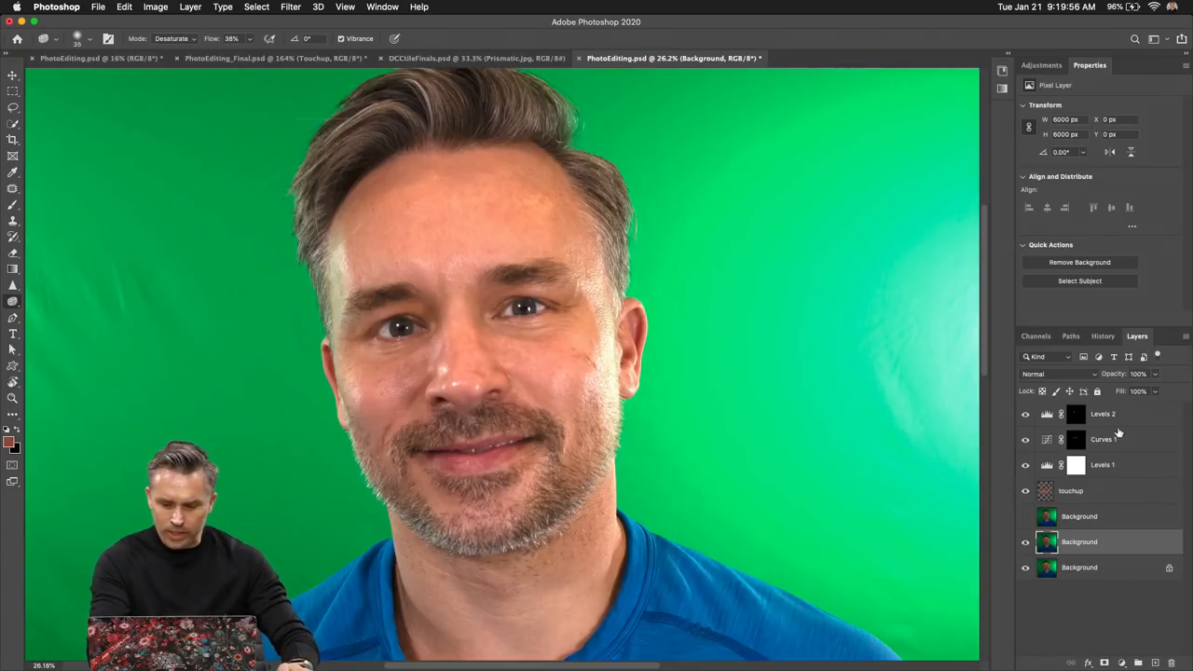
Convert the layers from Levels 2 down to the Background copy into one smart object
left_click(1078, 516)
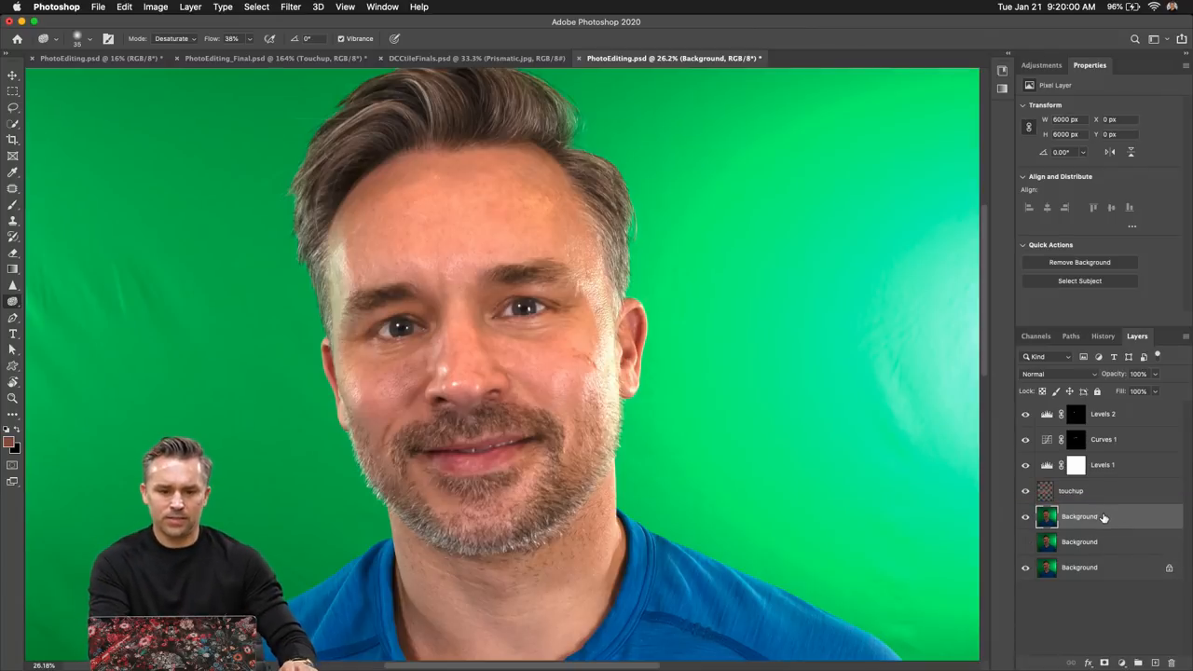
right_click(1080, 516)
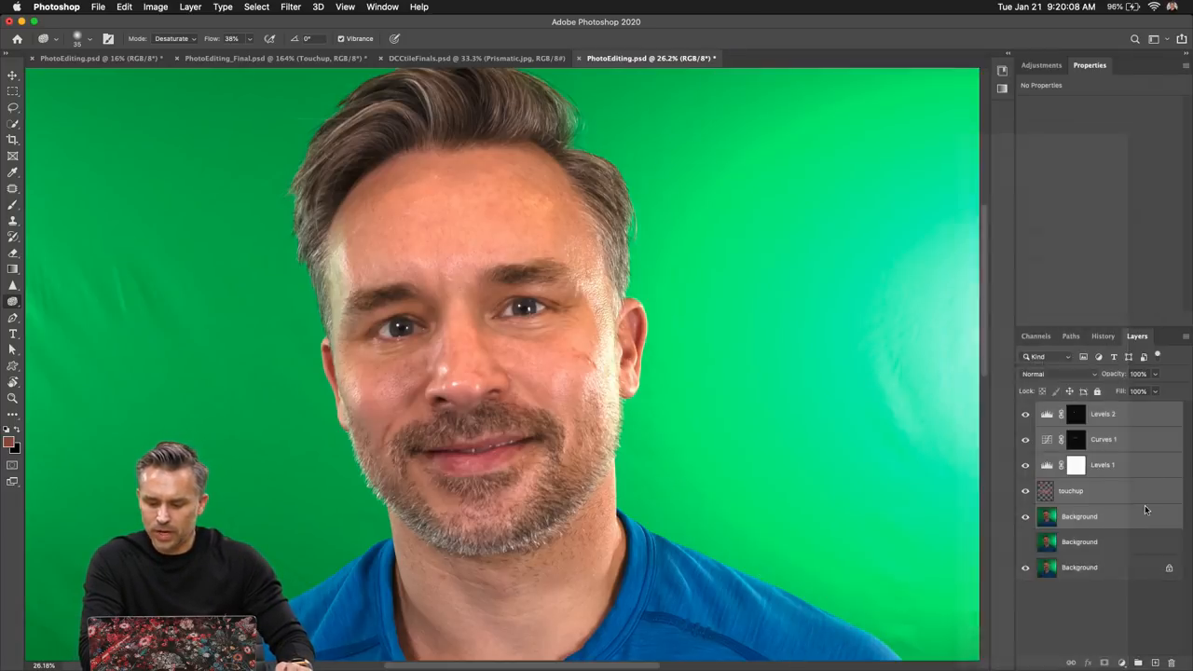
left_click(1079, 517)
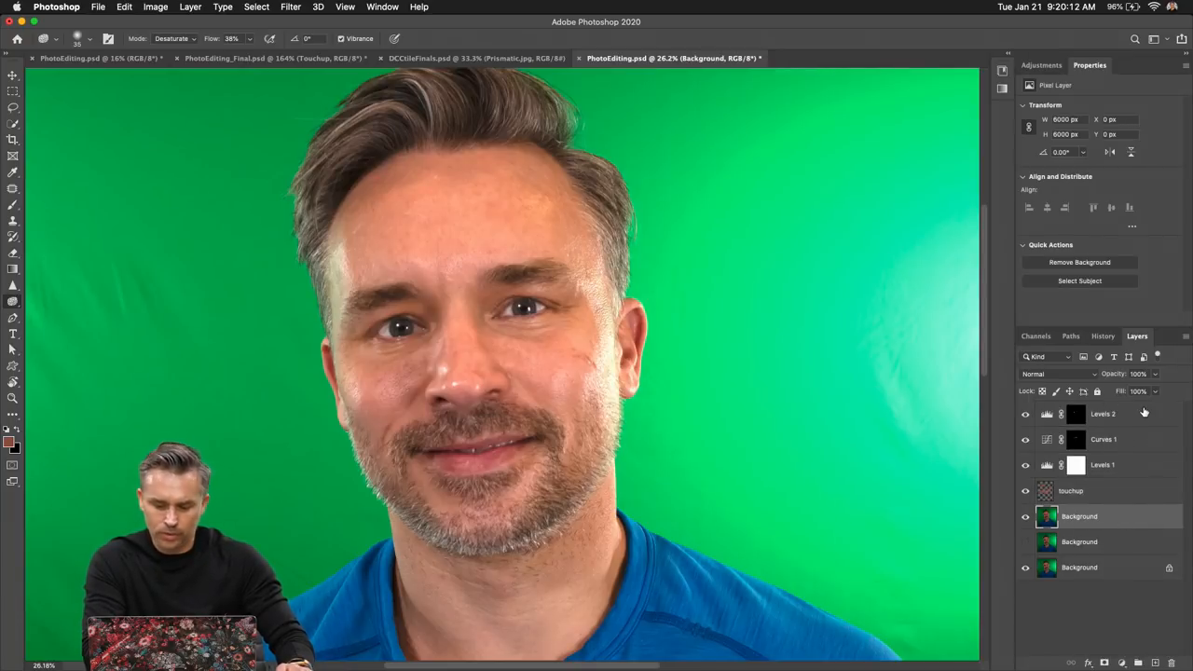
right_click(1079, 516)
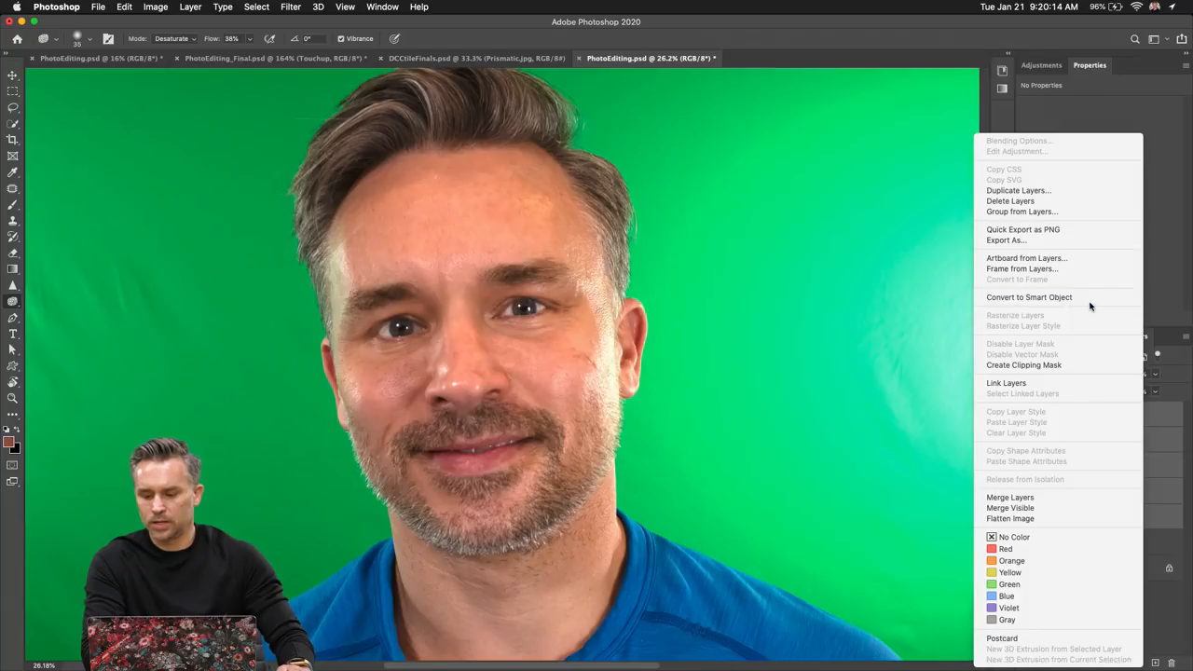
left_click(1029, 296)
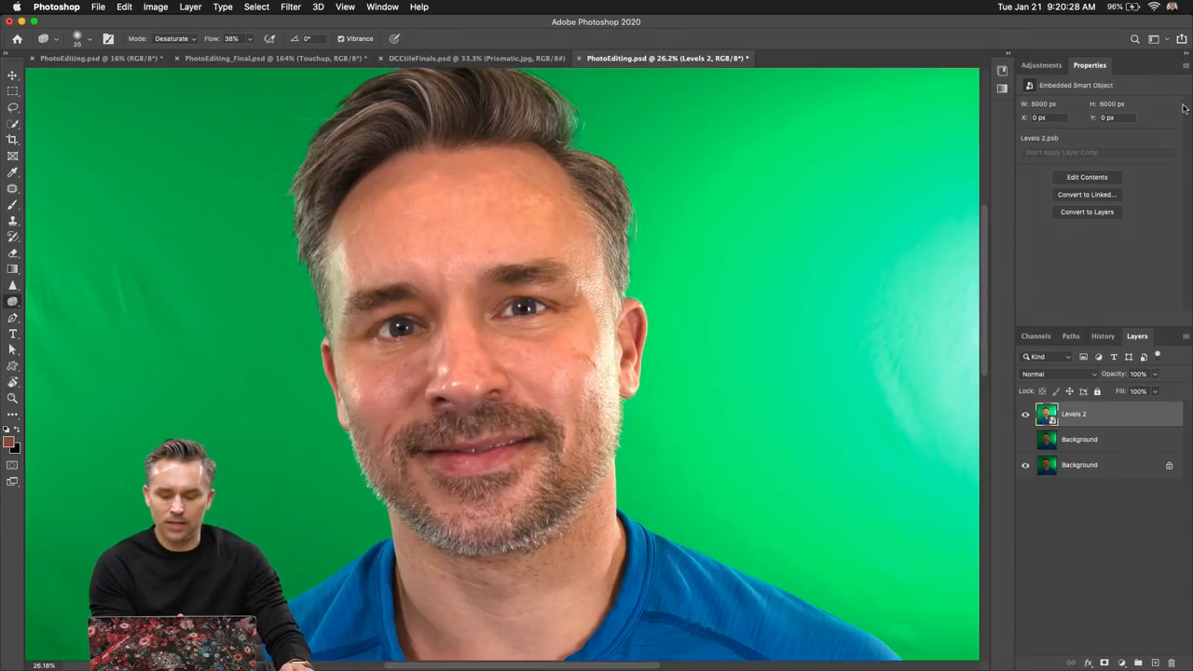
left_click(291, 6)
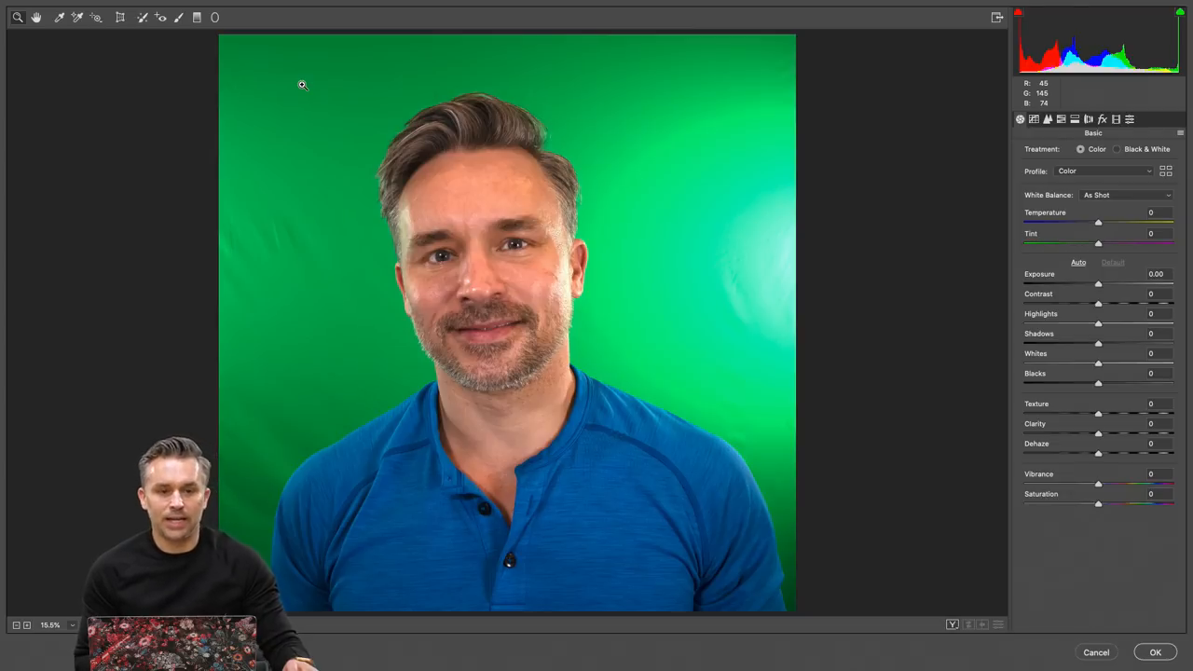
mouse_move(492, 28)
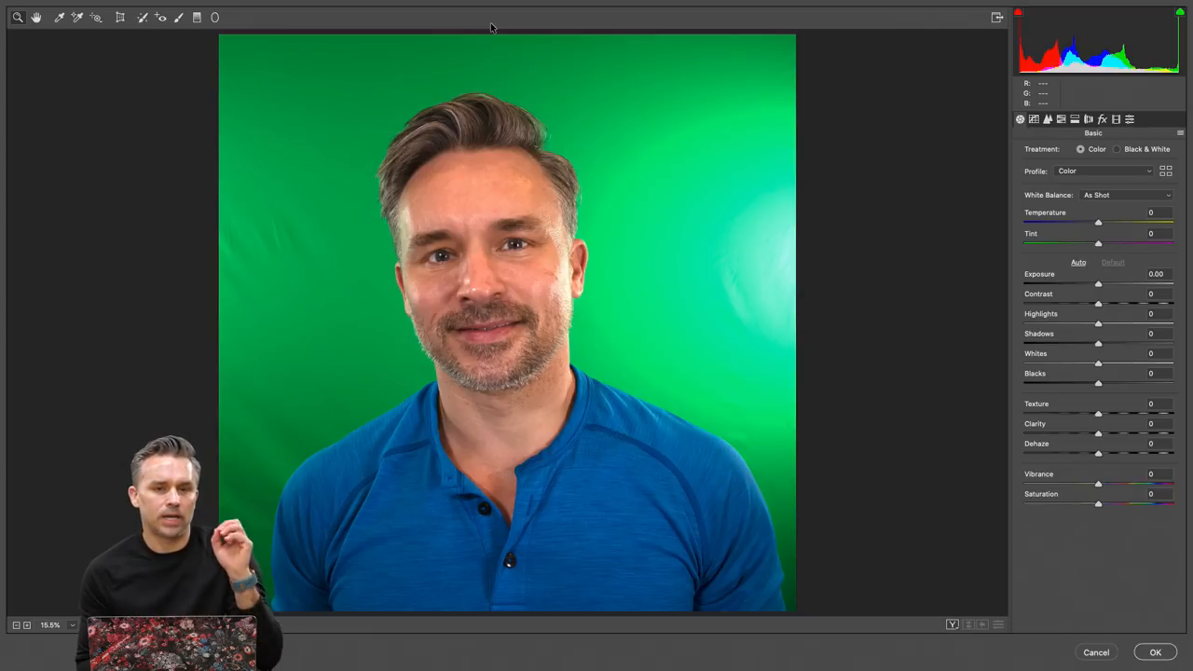
mouse_move(928, 215)
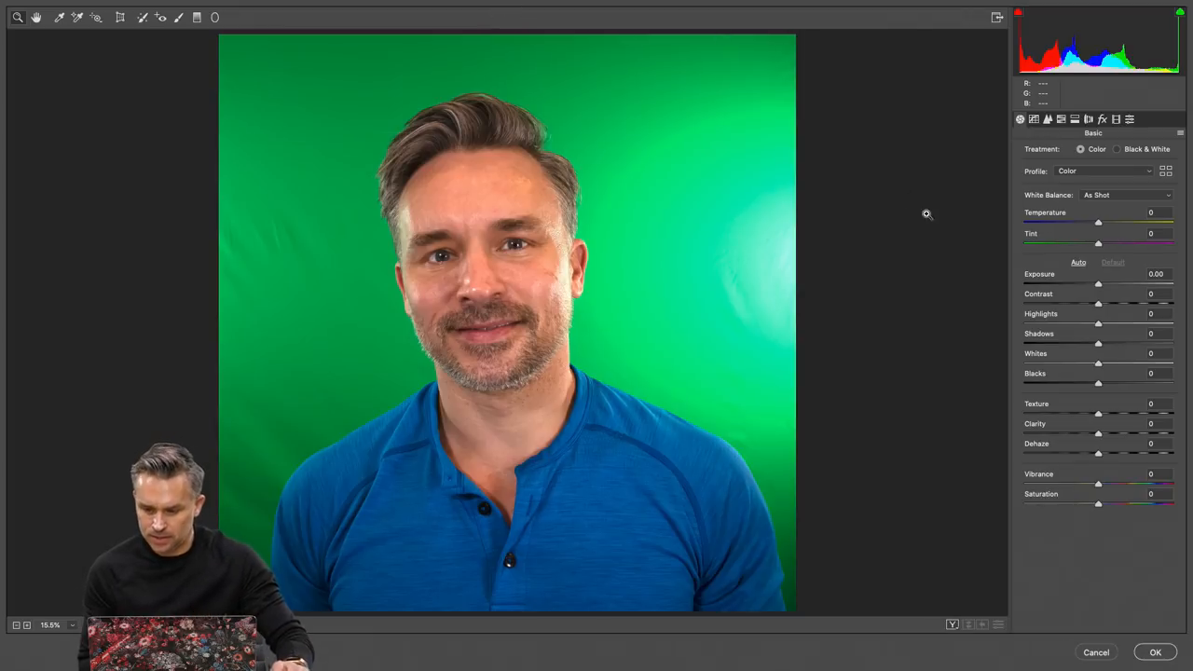
mouse_move(770, 228)
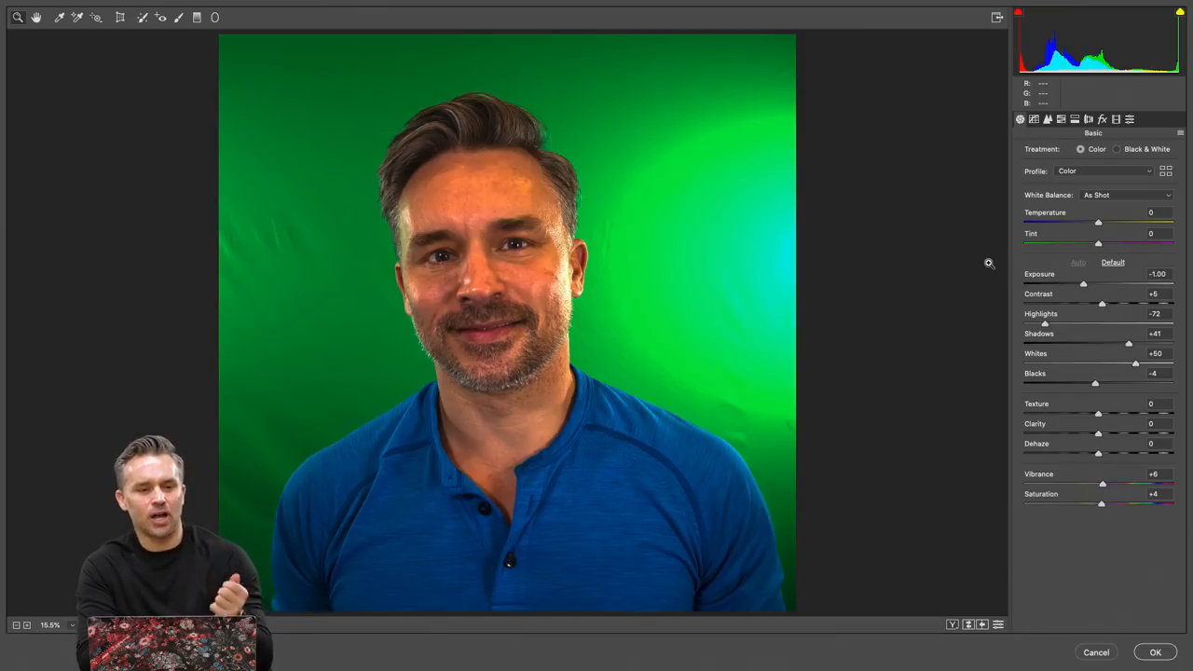
mouse_move(1079, 266)
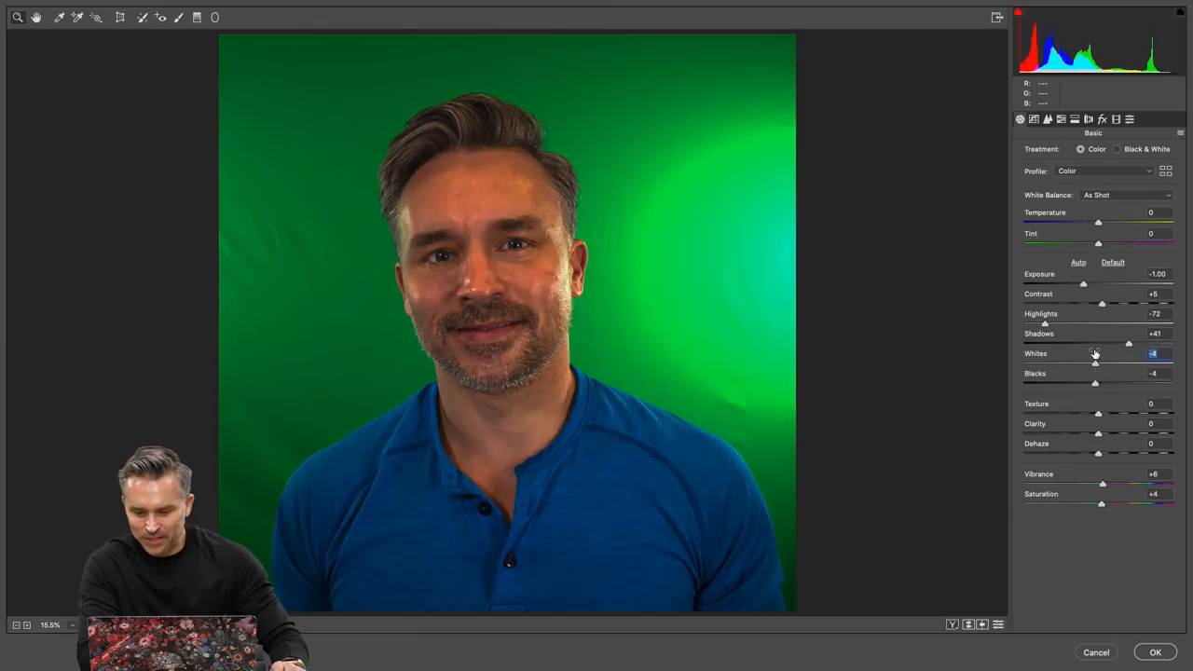
In Camera Raw, try the Whites slider, then lower Texture to -55 to soften the face
left_click_drag(1096, 343, 1135, 343)
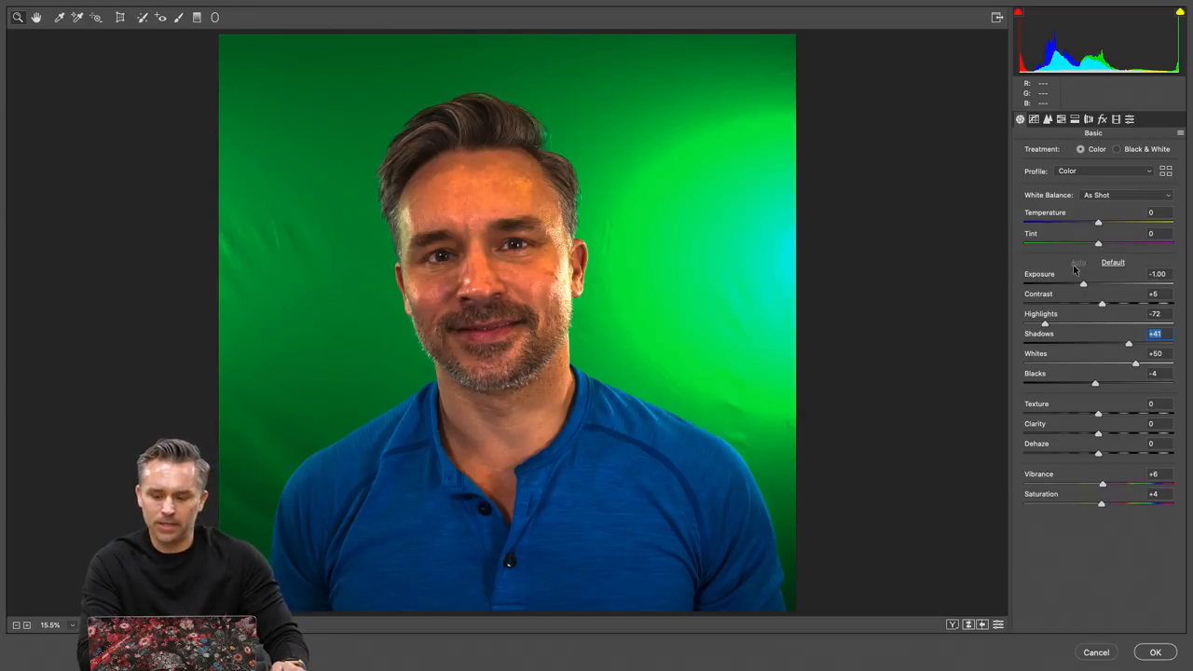
left_click(1113, 262)
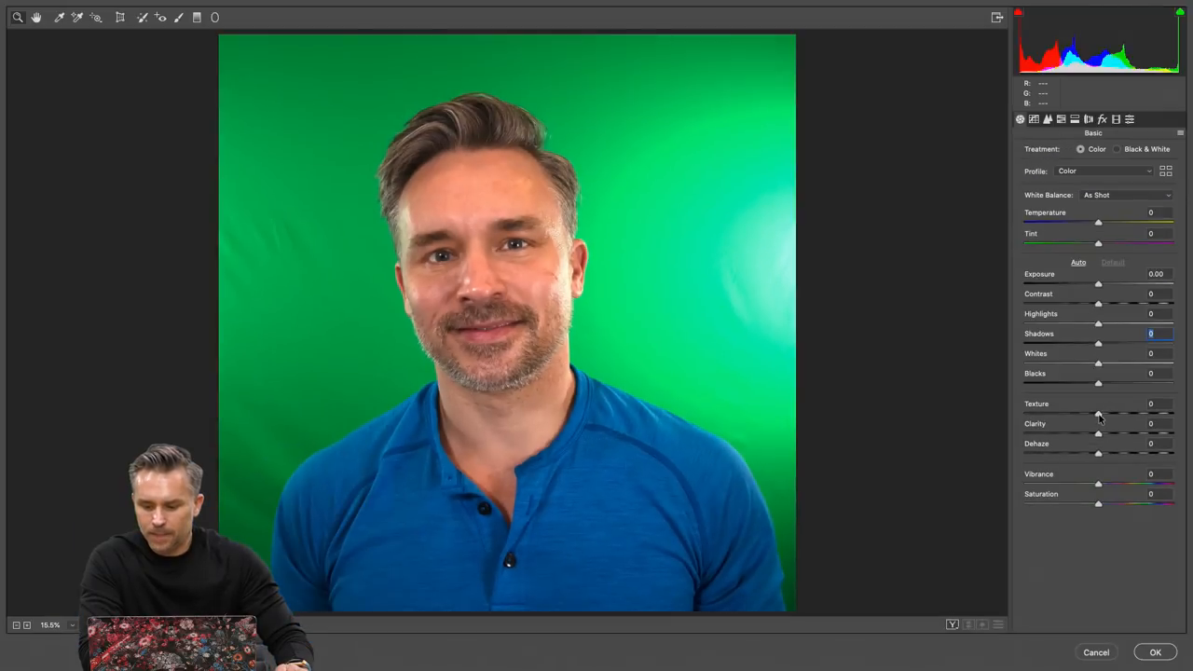
left_click_drag(1098, 412, 1053, 412)
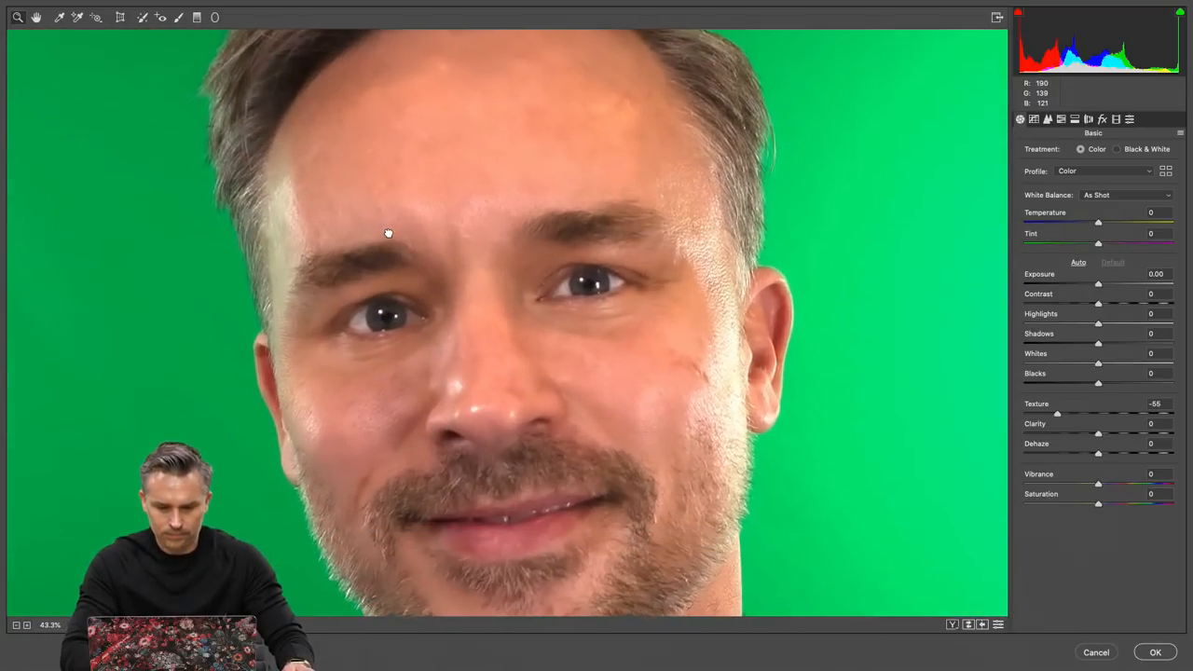
Push Texture softening further, then ease it back to -43
left_click_drag(1058, 413, 1035, 413)
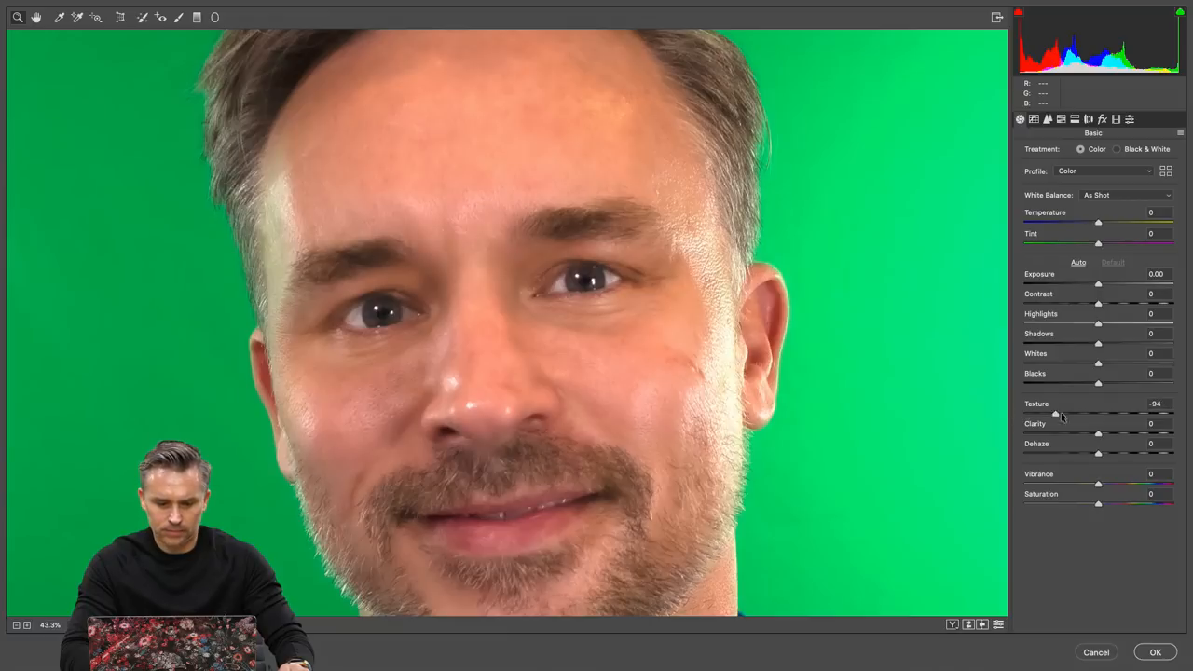
left_click_drag(1056, 413, 1070, 413)
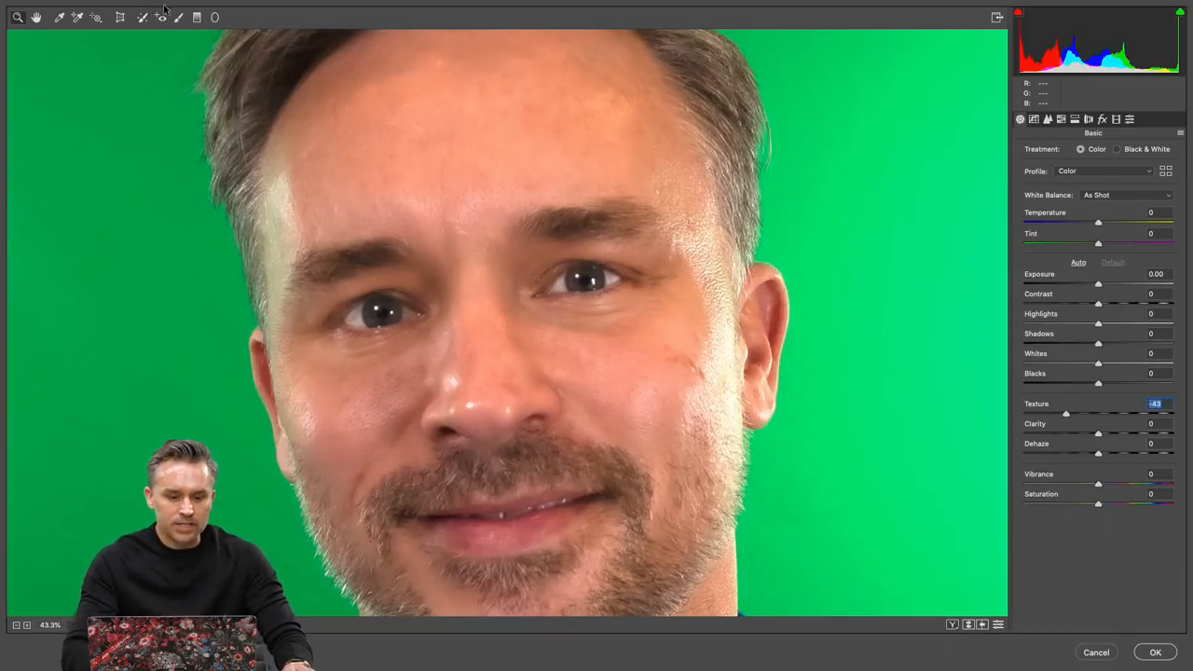
left_click(142, 16)
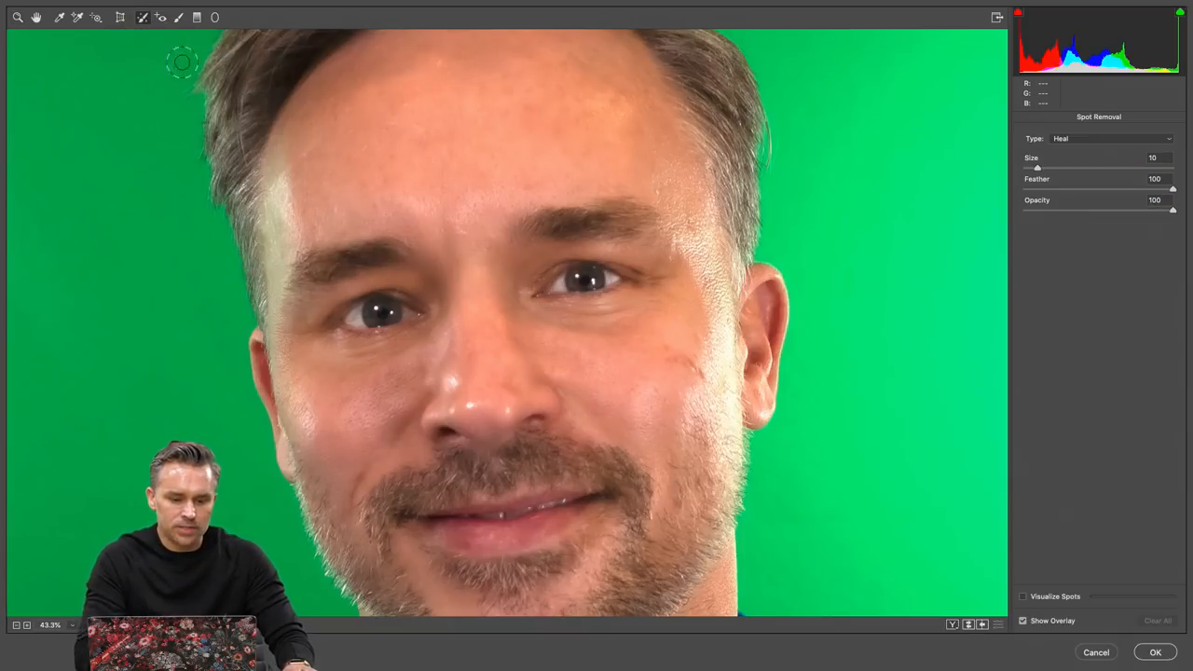
Spot-heal the forehead blemish using clean forehead skin as the source, then zoom out
left_click(380, 175)
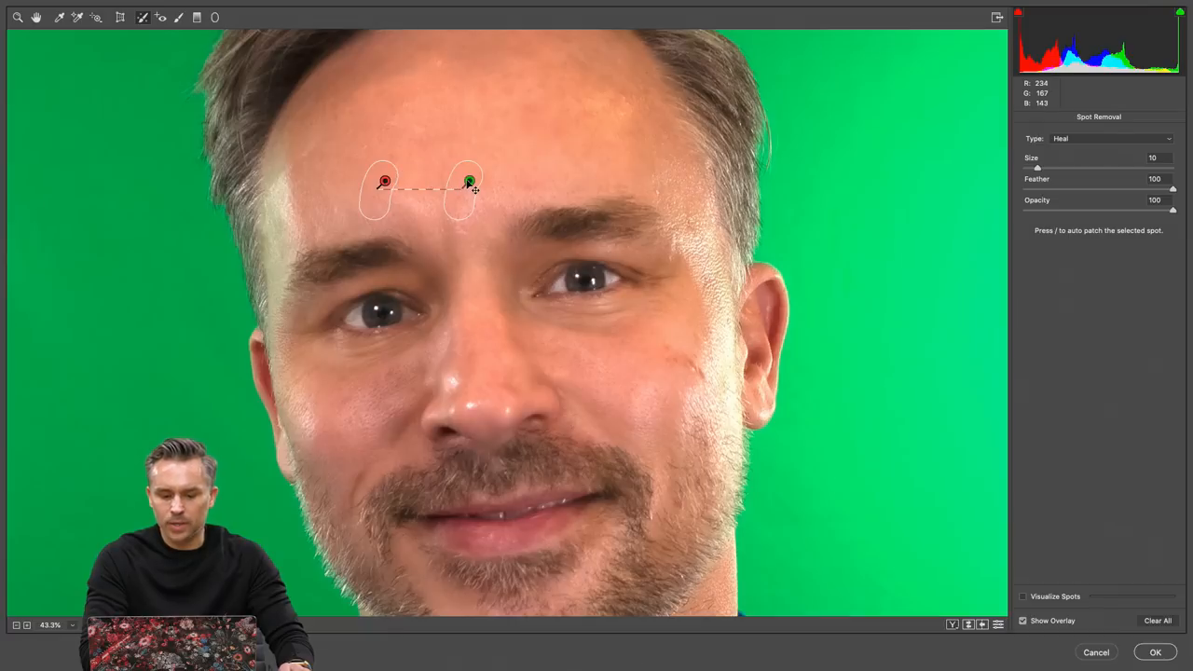
left_click_drag(469, 181, 455, 172)
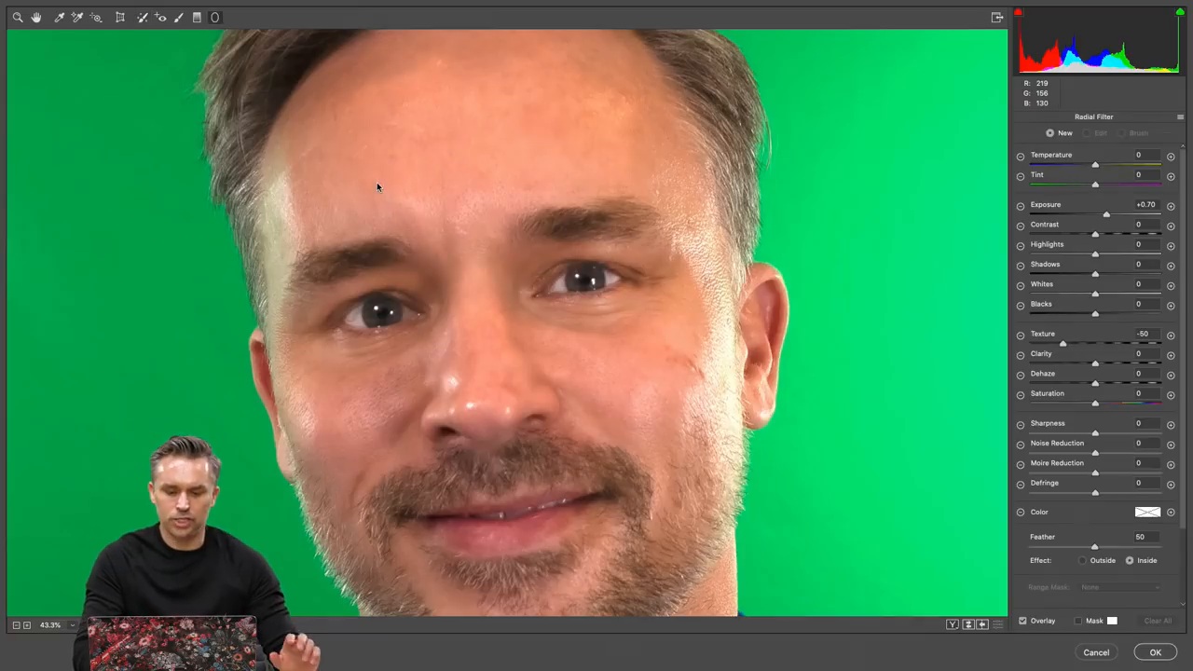
left_click(140, 17)
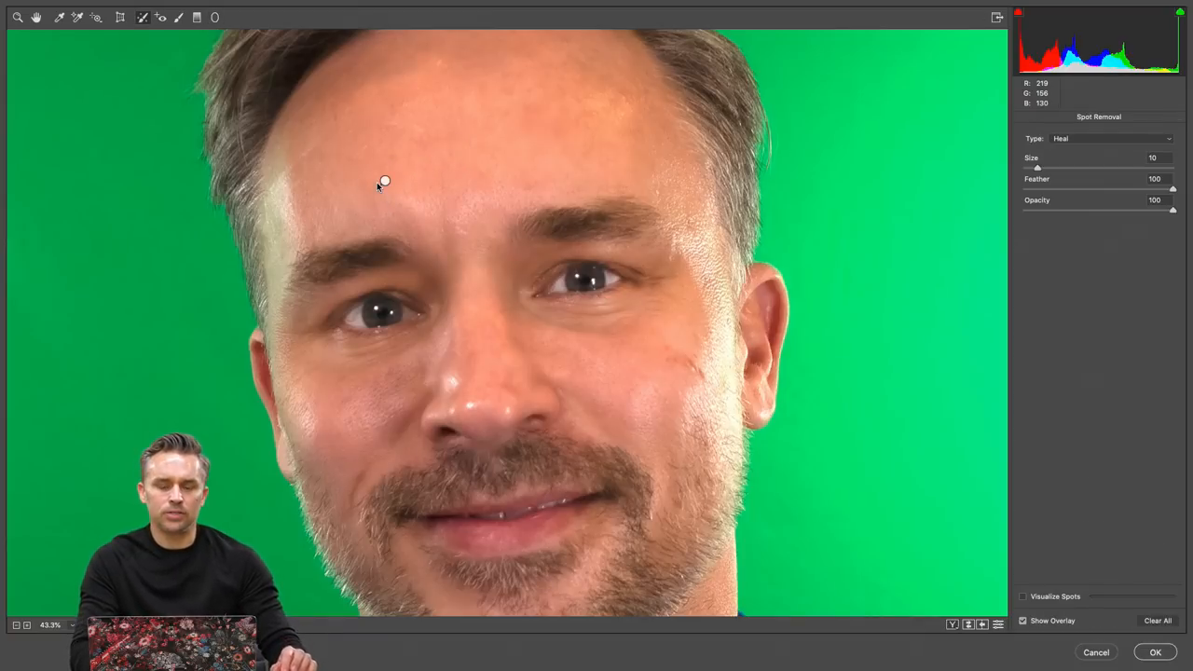
left_click(378, 182)
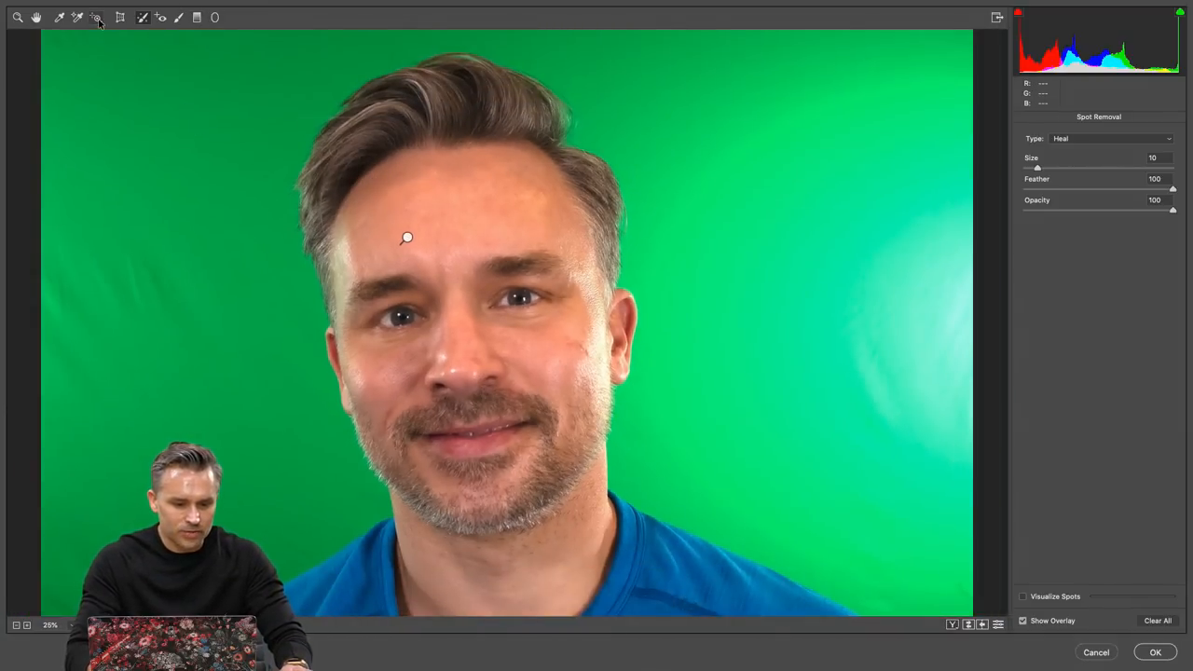
mouse_move(161, 17)
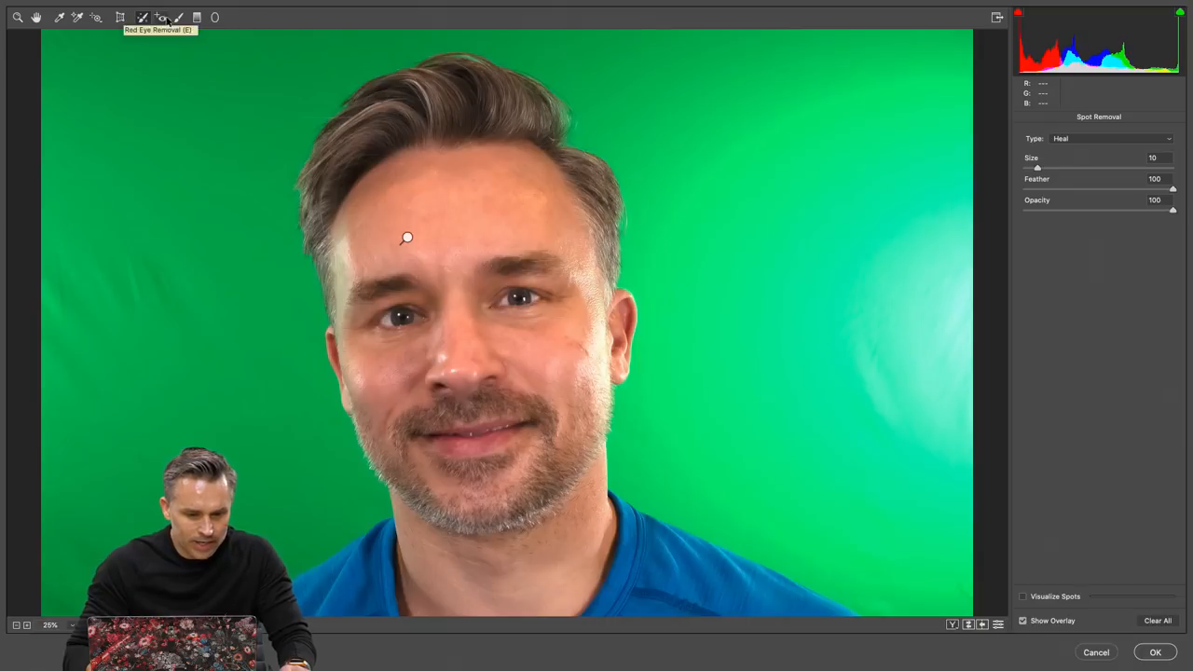
left_click(179, 17)
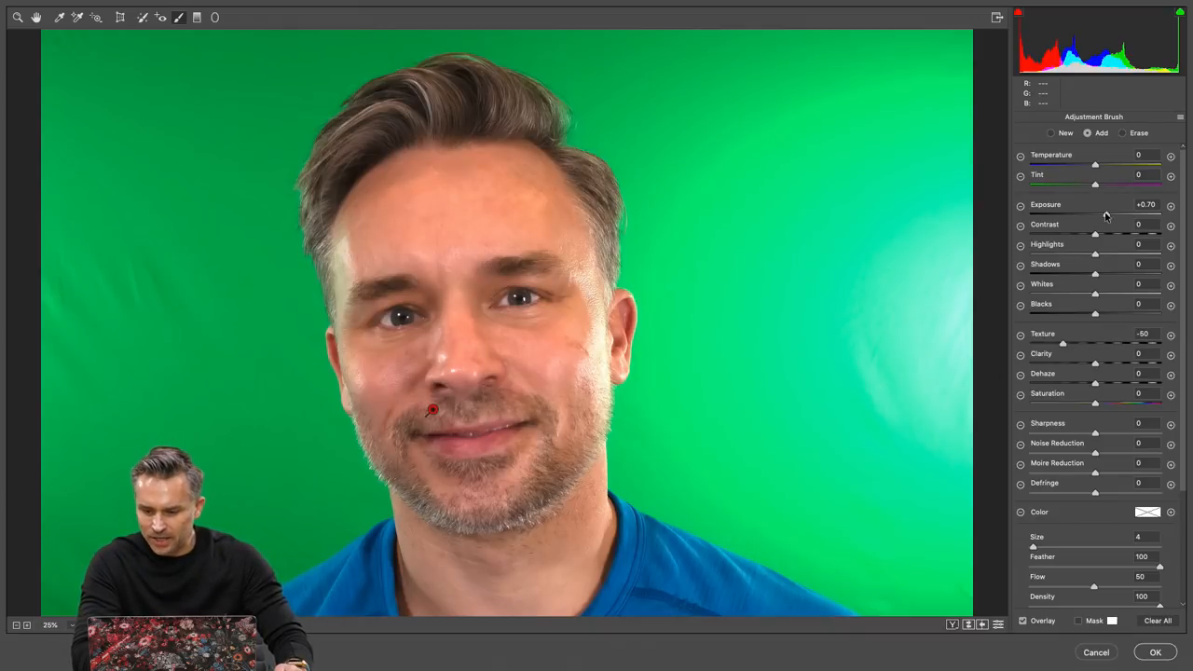
Raise the brushed patch's Exposure to +0.85 and apply the Camera Raw edits
left_click_drag(1096, 213, 1094, 214)
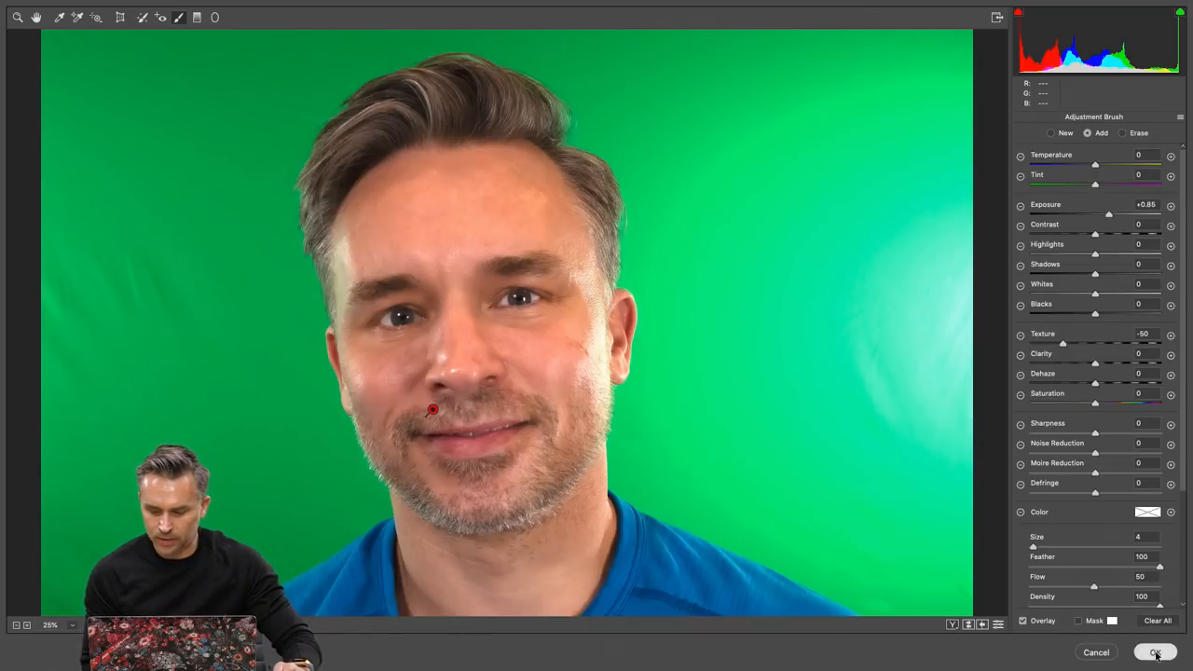
left_click(1156, 651)
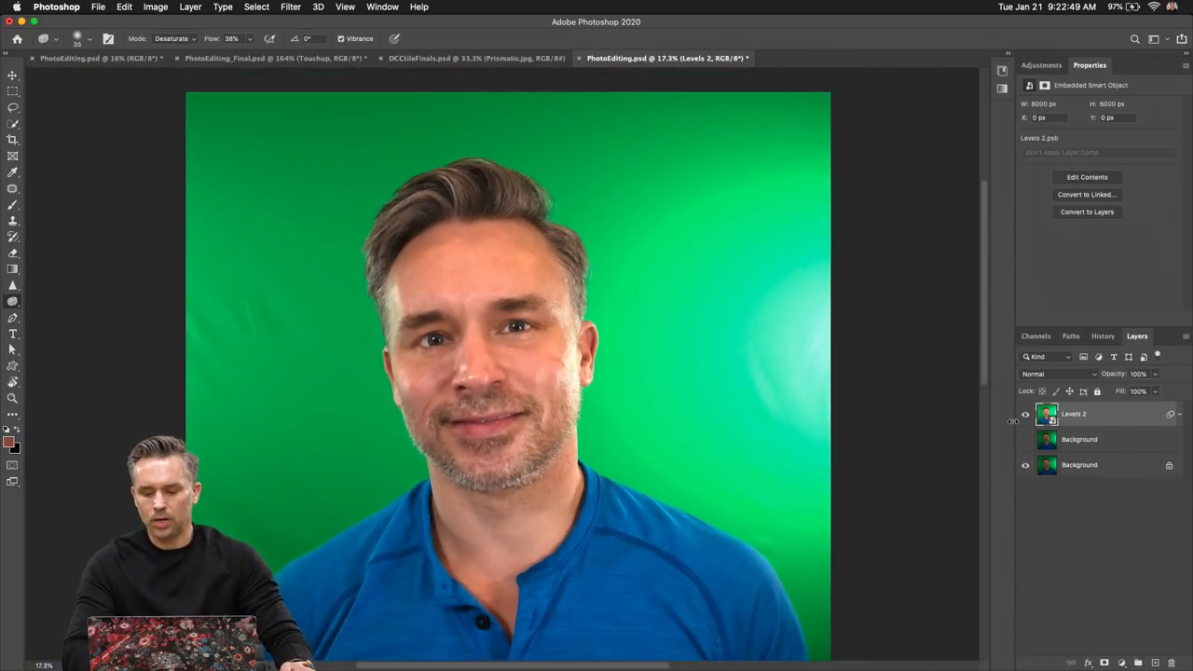
Apply Face-Aware Liquify setting one eye's Eye Height to 36
left_click(291, 7)
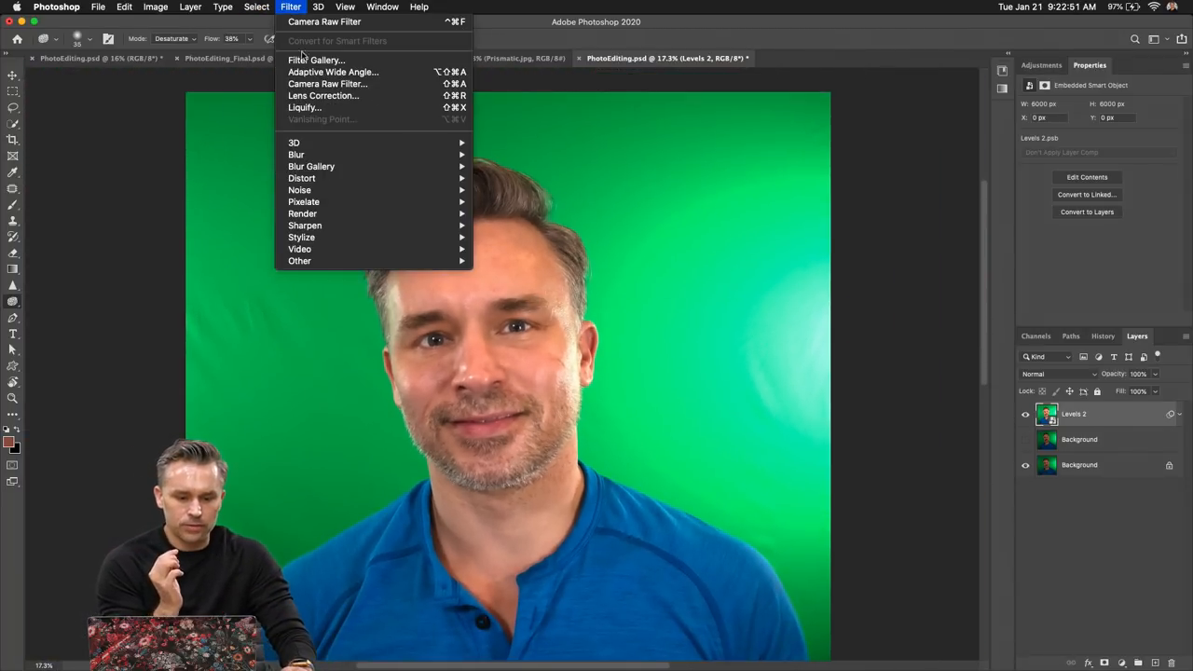
left_click(303, 110)
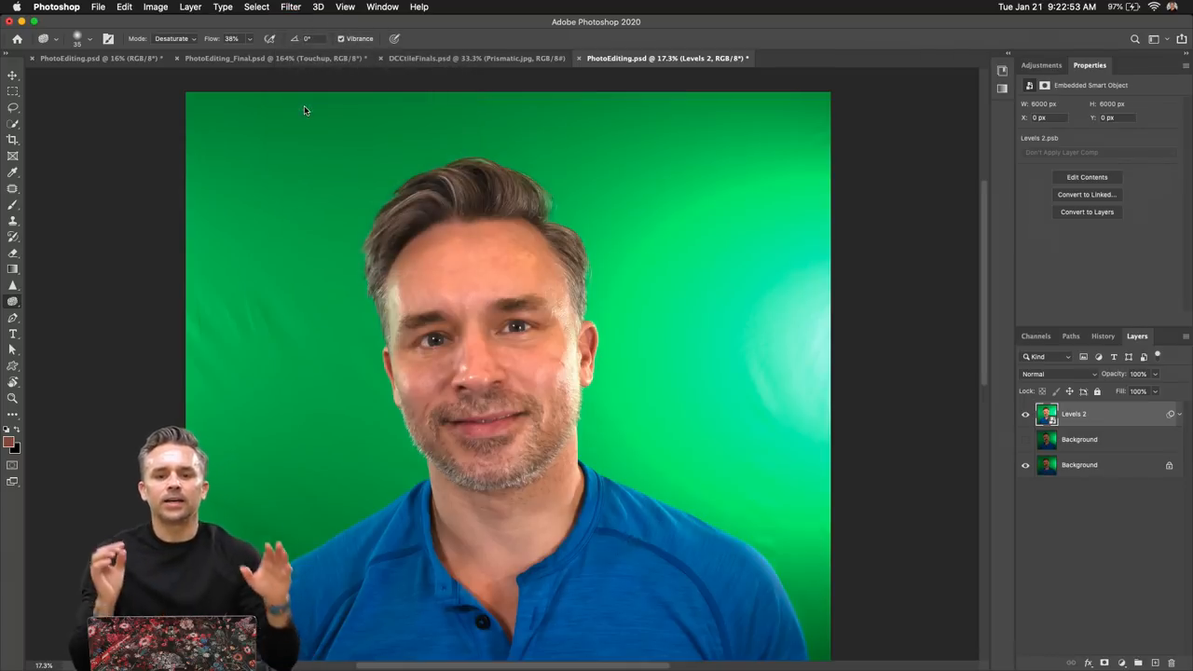
left_click(290, 6)
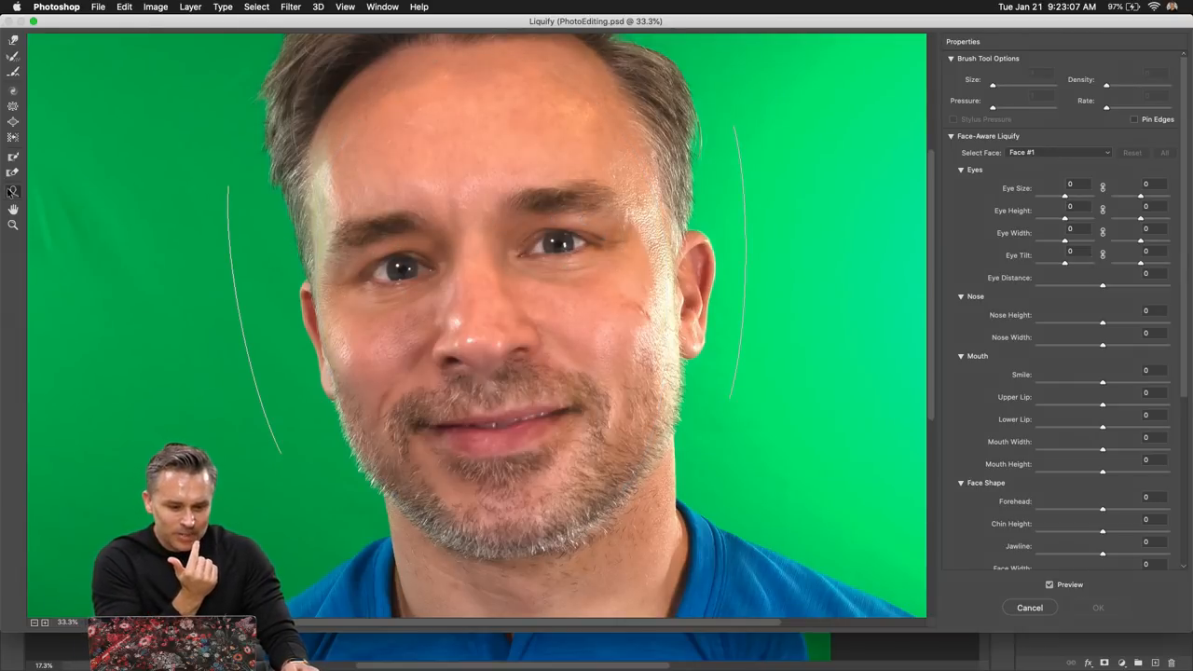
mouse_move(13, 193)
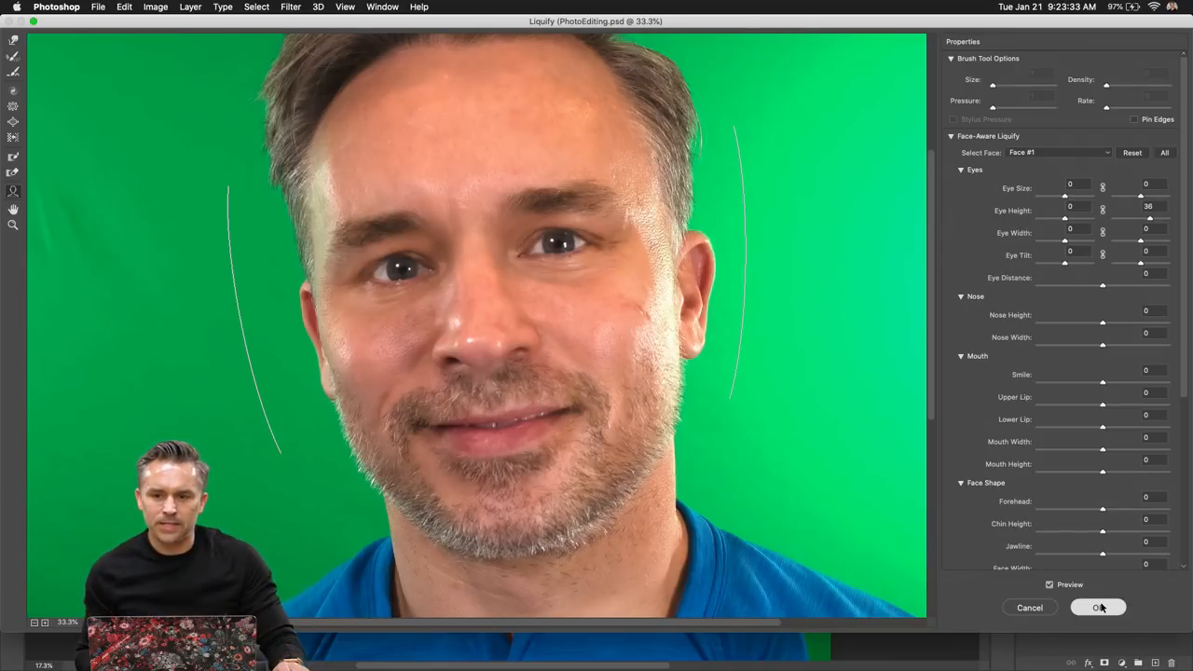
left_click(1098, 608)
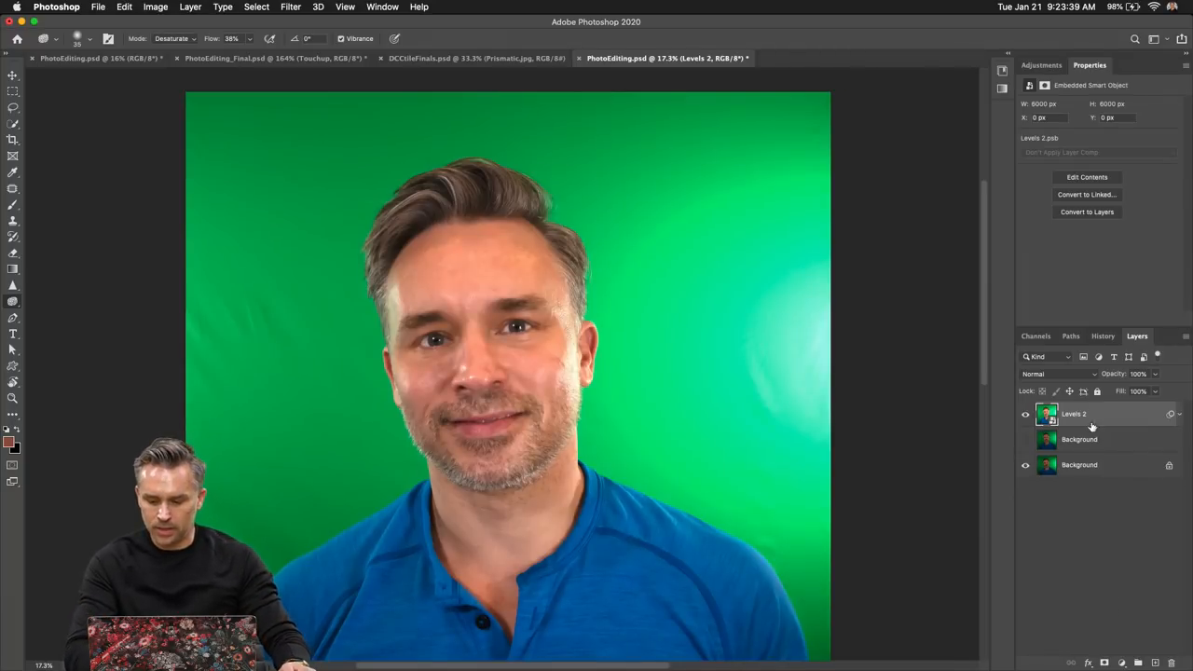
Select Subject on Levels 2, refine in Select and Mask, output to New Layer with Layer Mask
left_click(1080, 465)
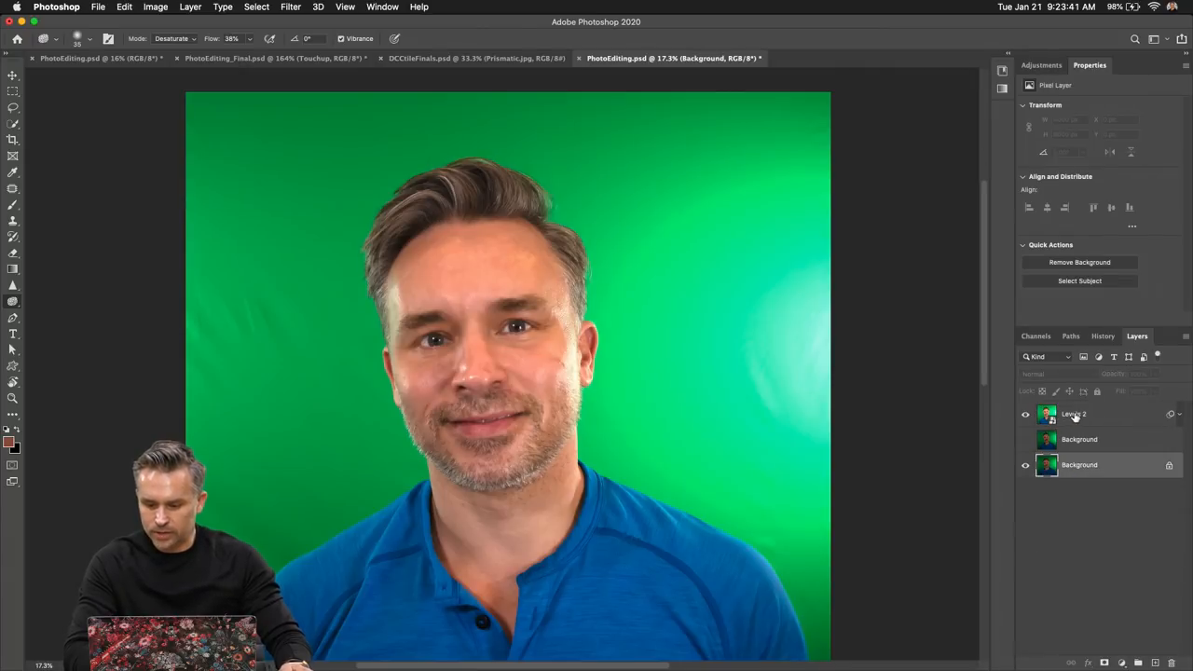
left_click(1074, 414)
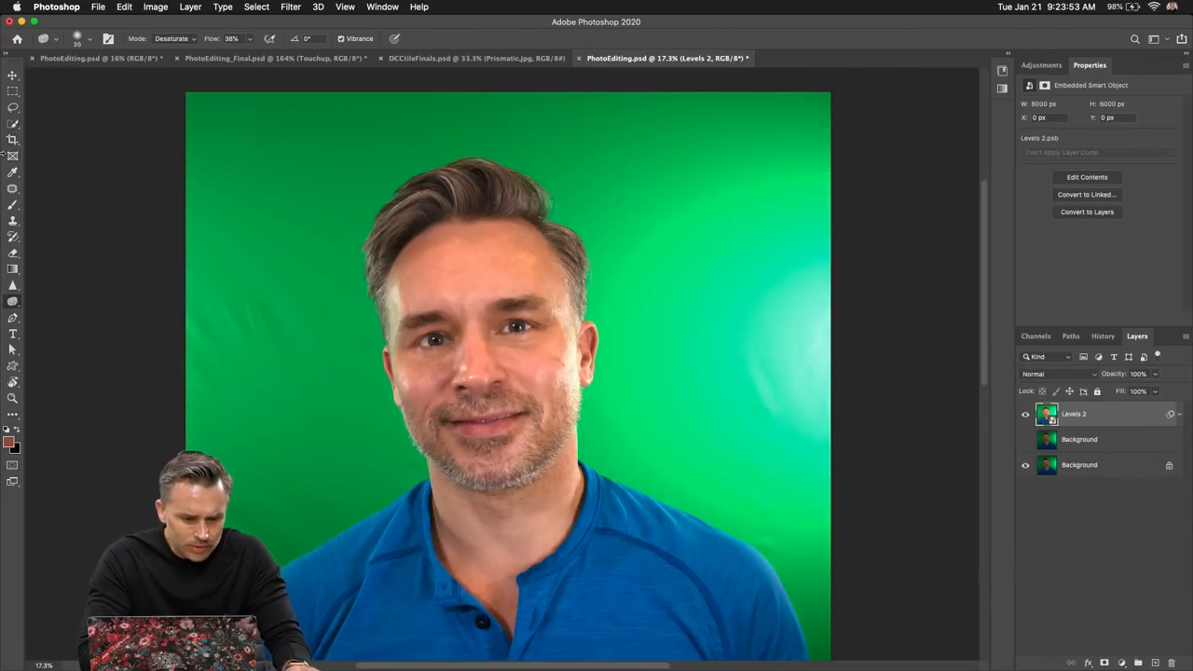
left_click(13, 139)
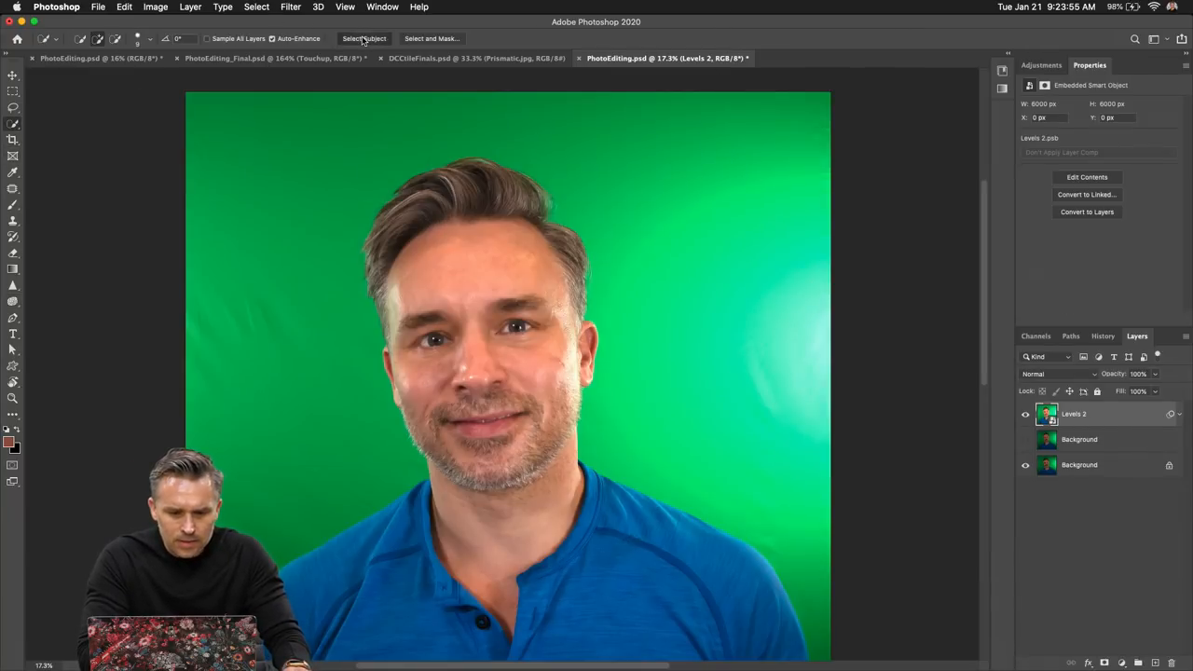
left_click(363, 38)
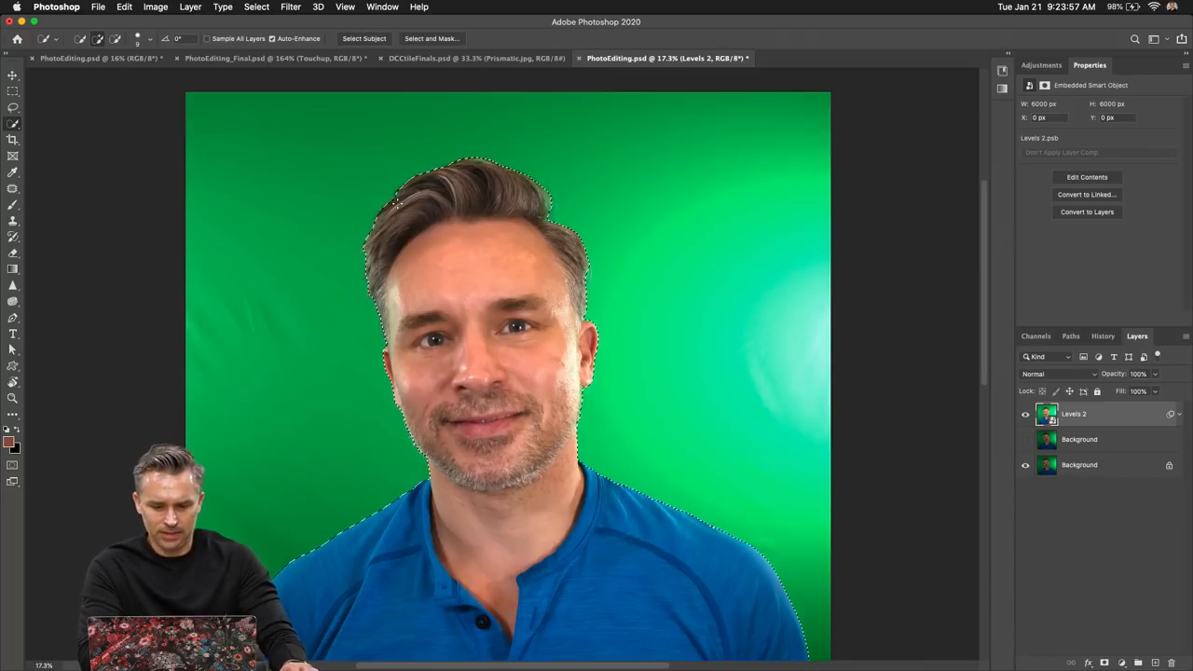
left_click(432, 38)
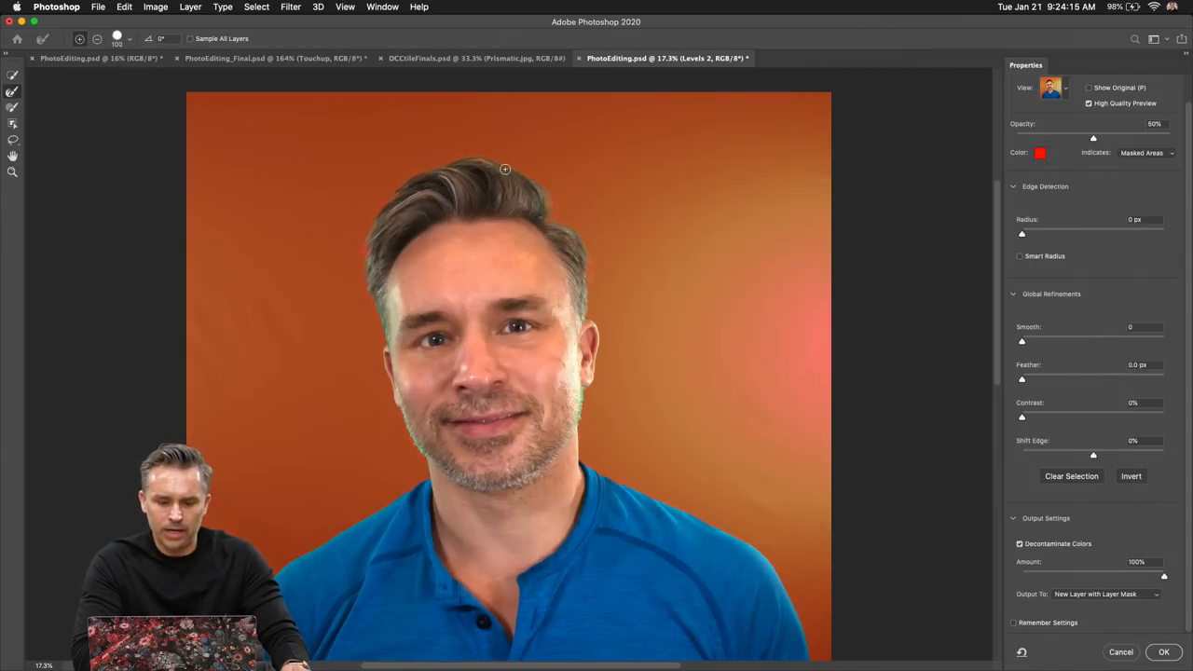
mouse_move(861, 419)
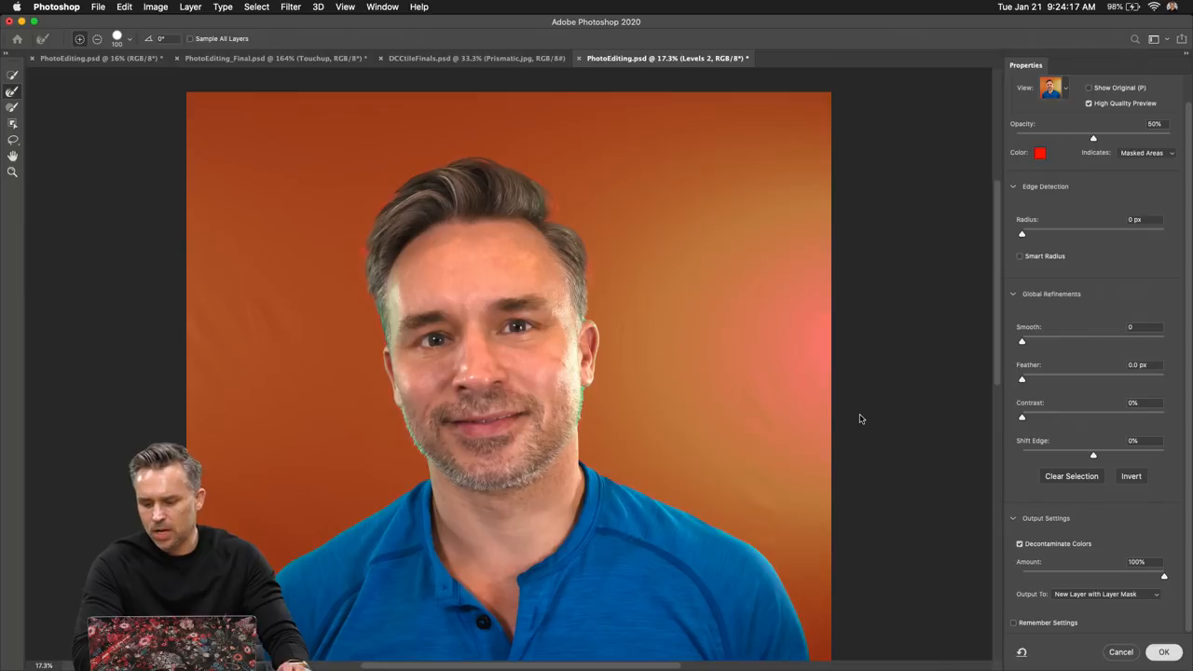
left_click(1165, 652)
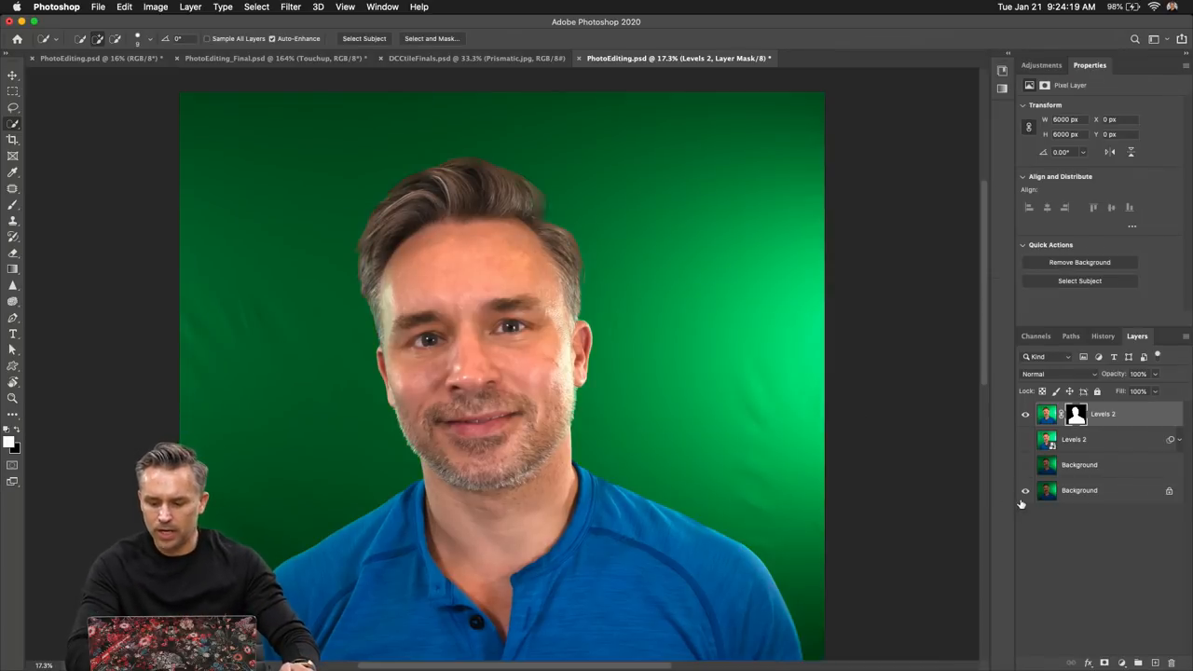
Add a pink-orange Gradient Fill layer behind the cutout, then show PhotoEditing_Final.psd
left_click(1079, 490)
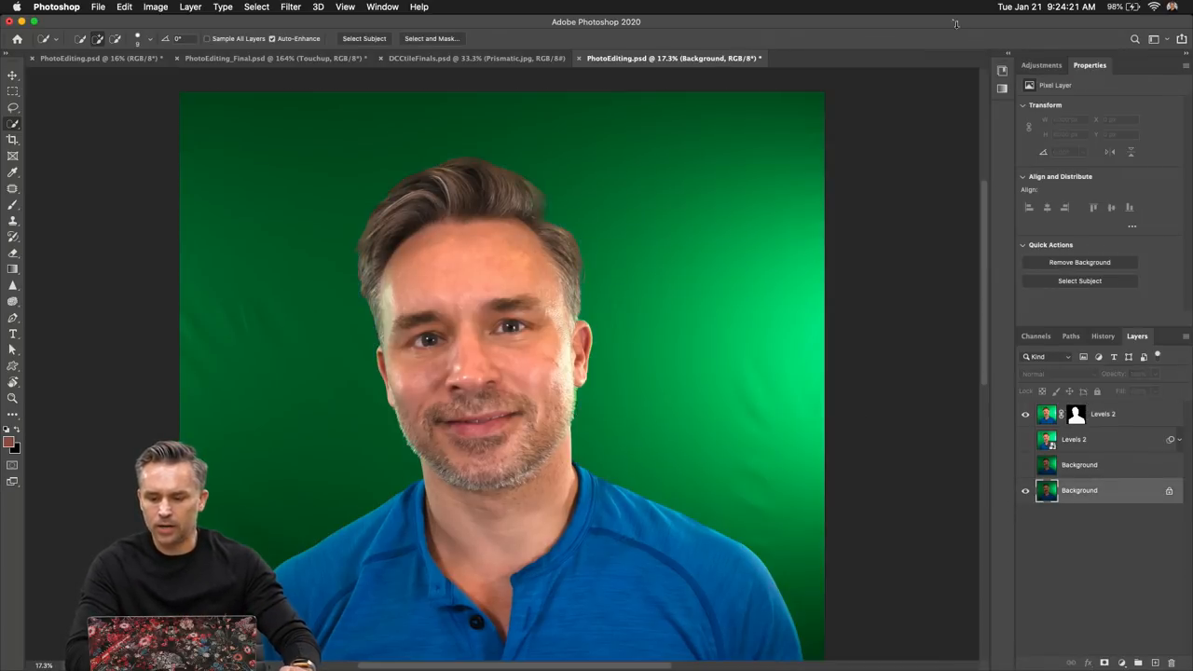
left_click(926, 66)
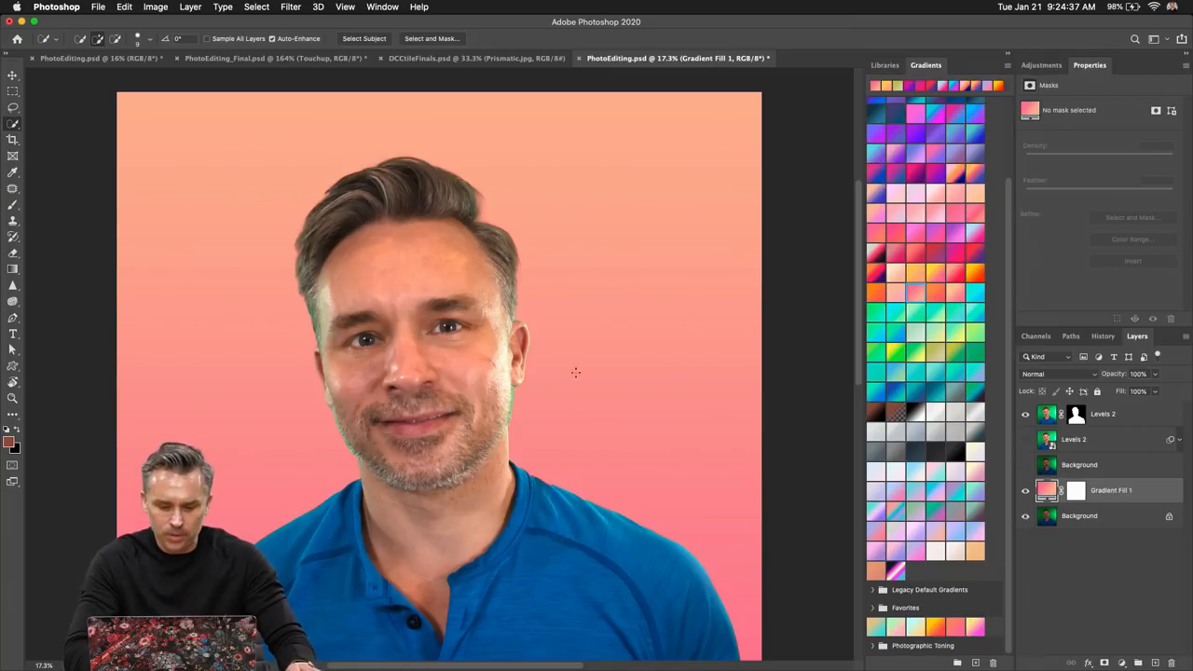
left_click(1076, 414)
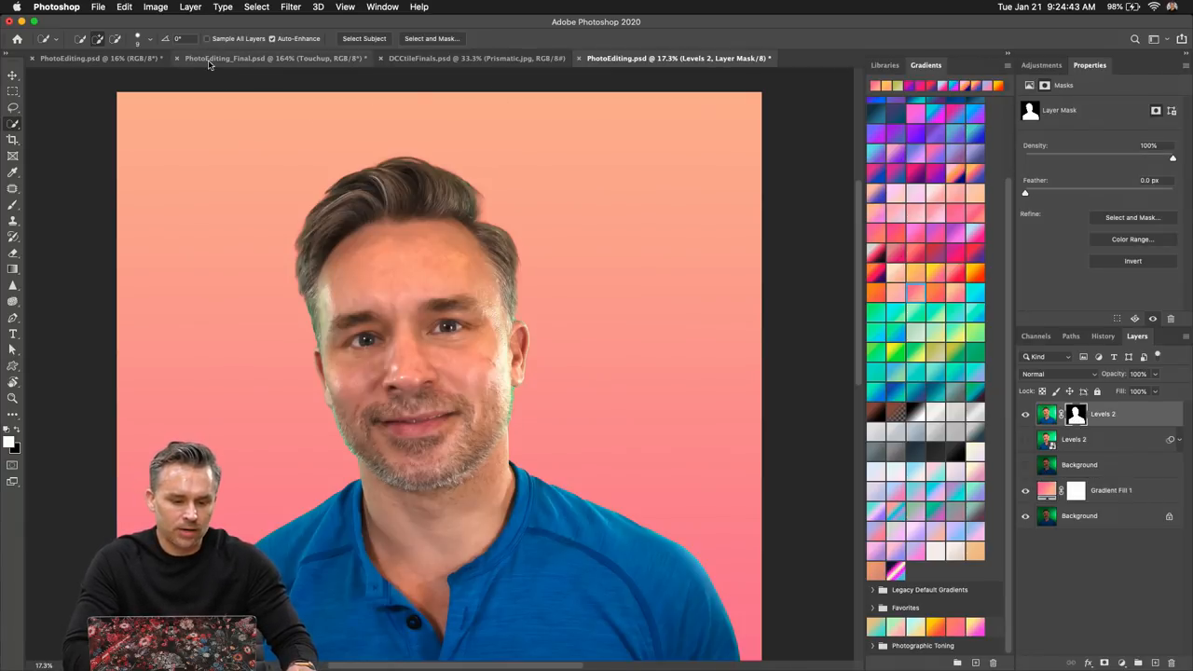
left_click(273, 58)
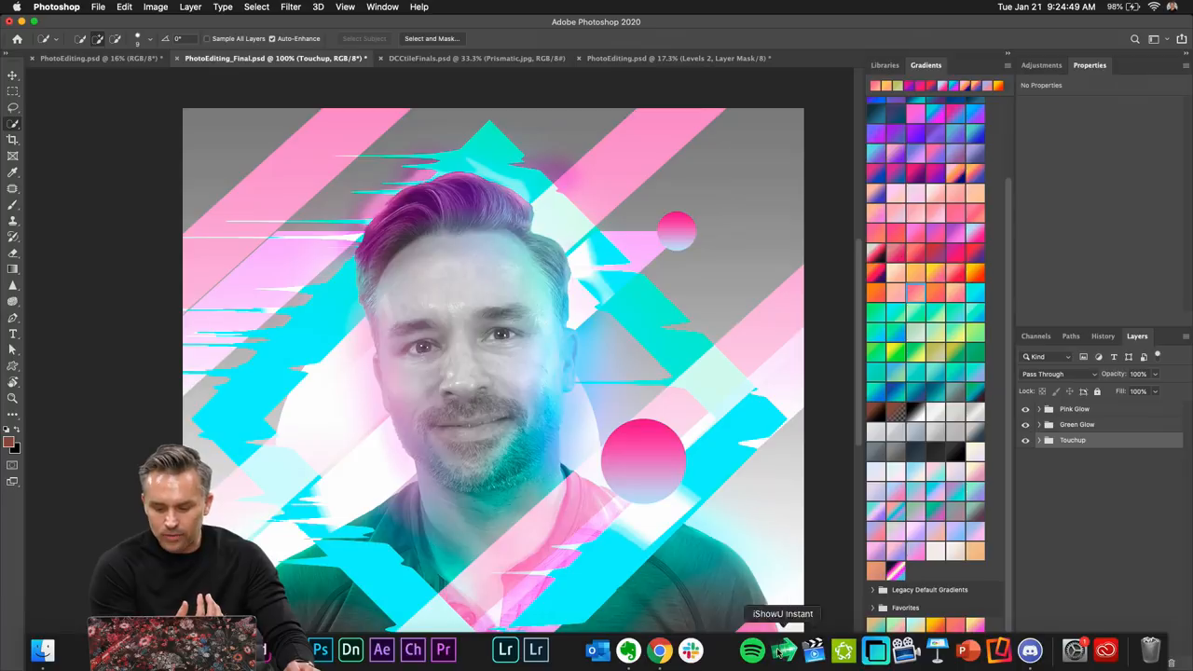
Switch to the DCCtileFinals.psd tab showing the grid of finished artworks
left_click(1029, 650)
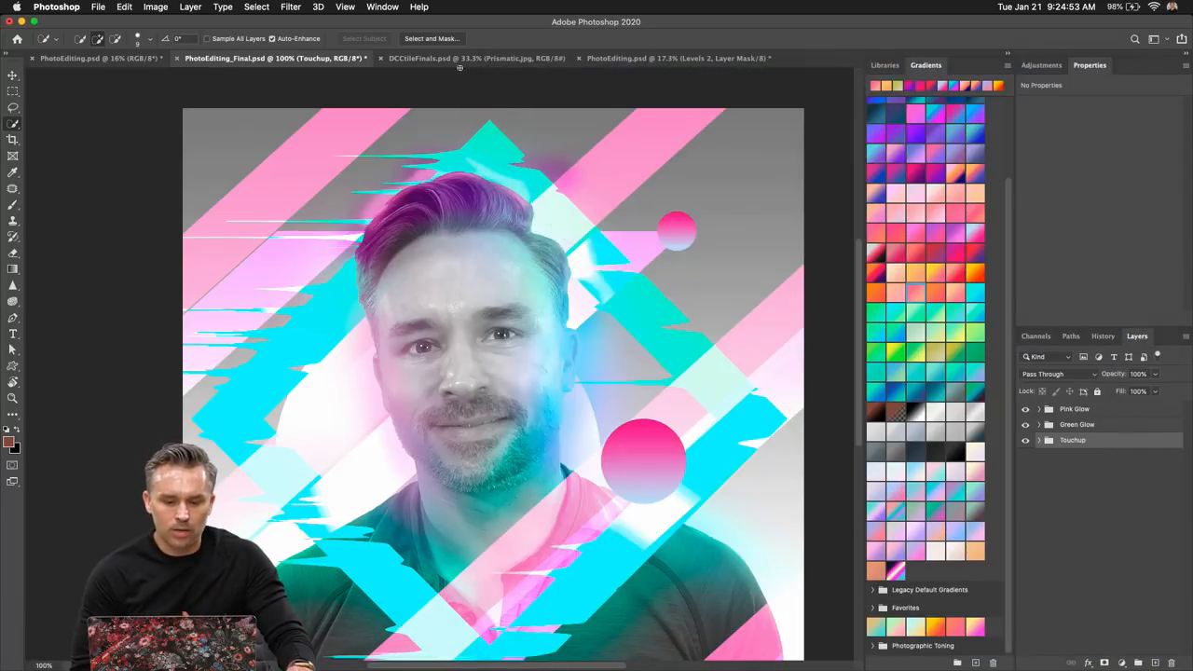
left_click(476, 58)
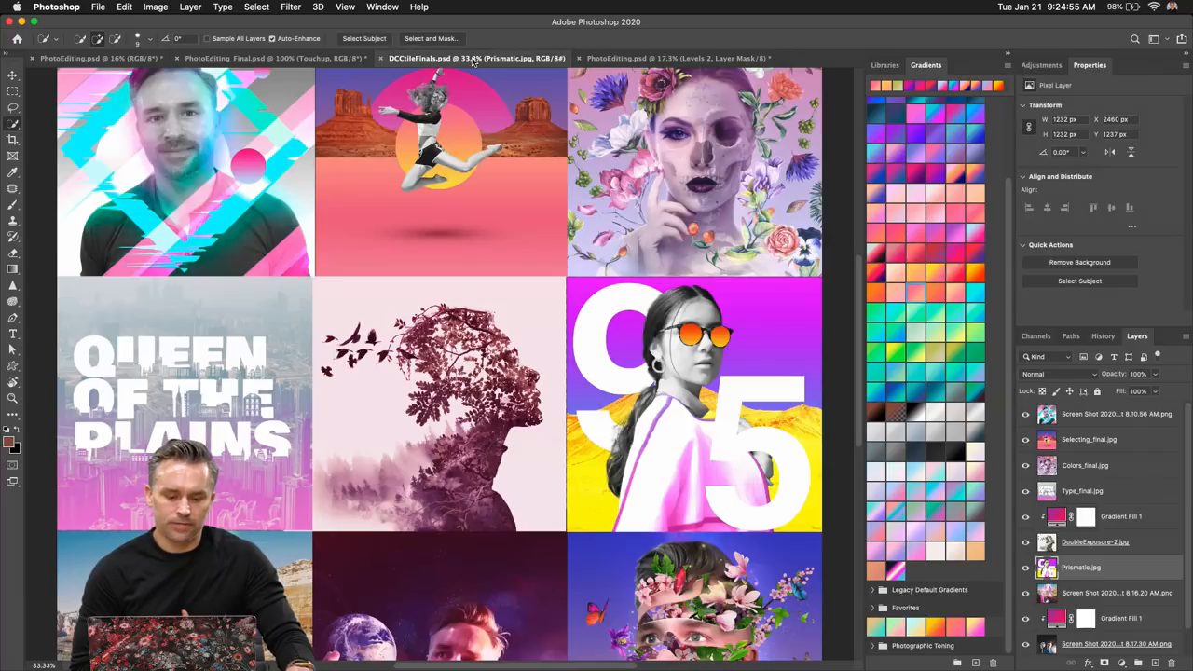